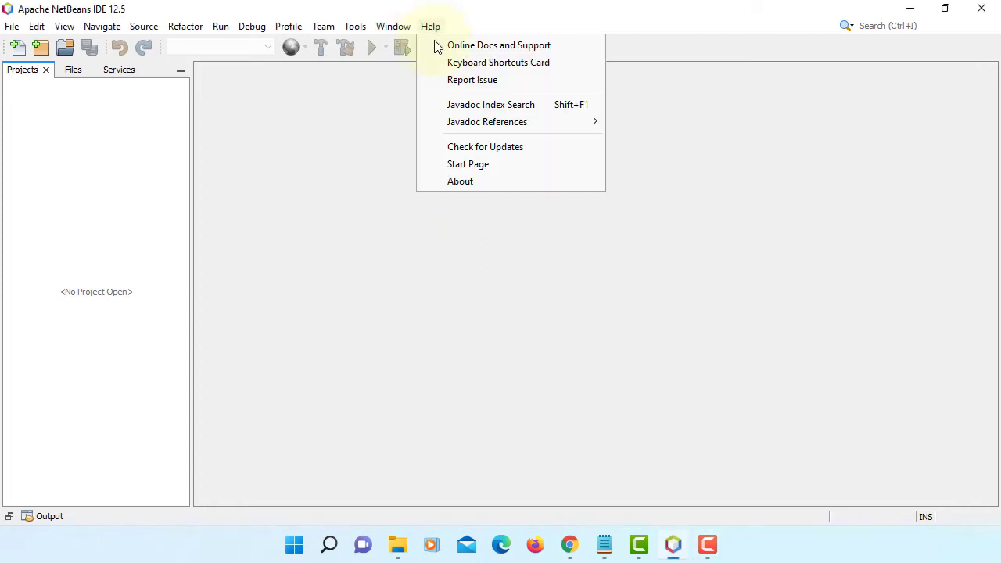
# Check the NetBeans product version and system information.
pyautogui.click(459, 181)
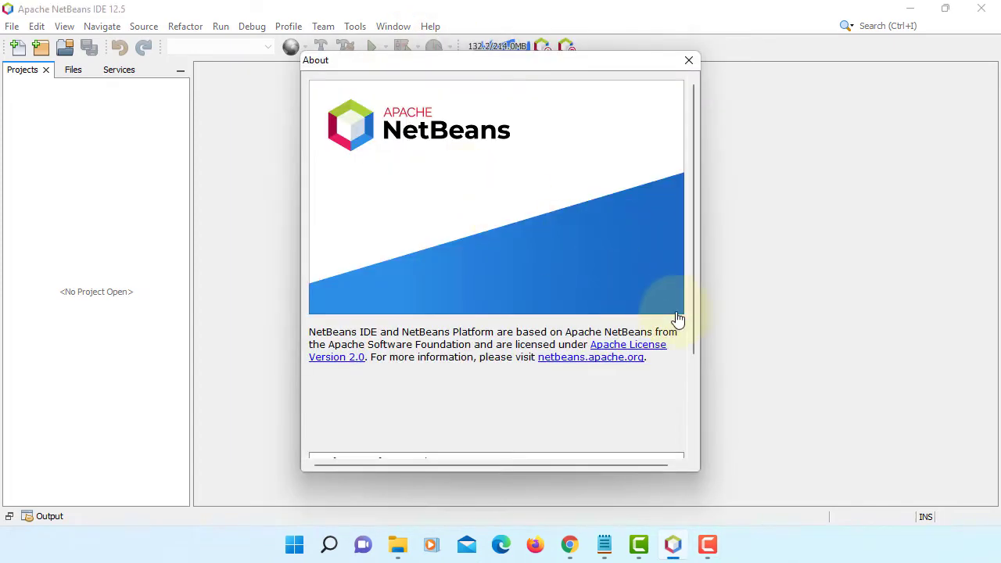
pyautogui.scroll(-3)
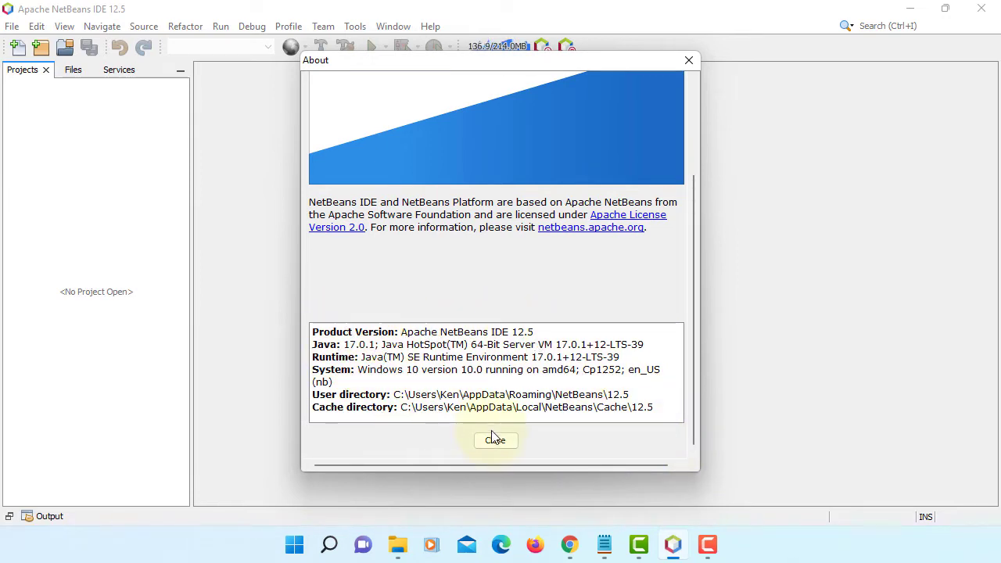
pyautogui.click(495, 439)
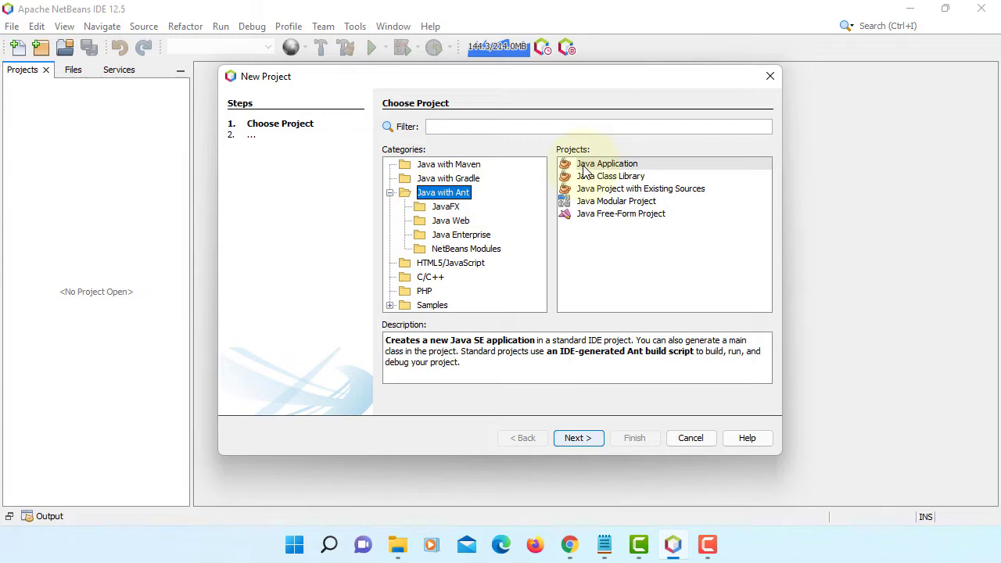
# Create a plain Java Application project named JavaFXHelloWorld.
pyautogui.click(578, 438)
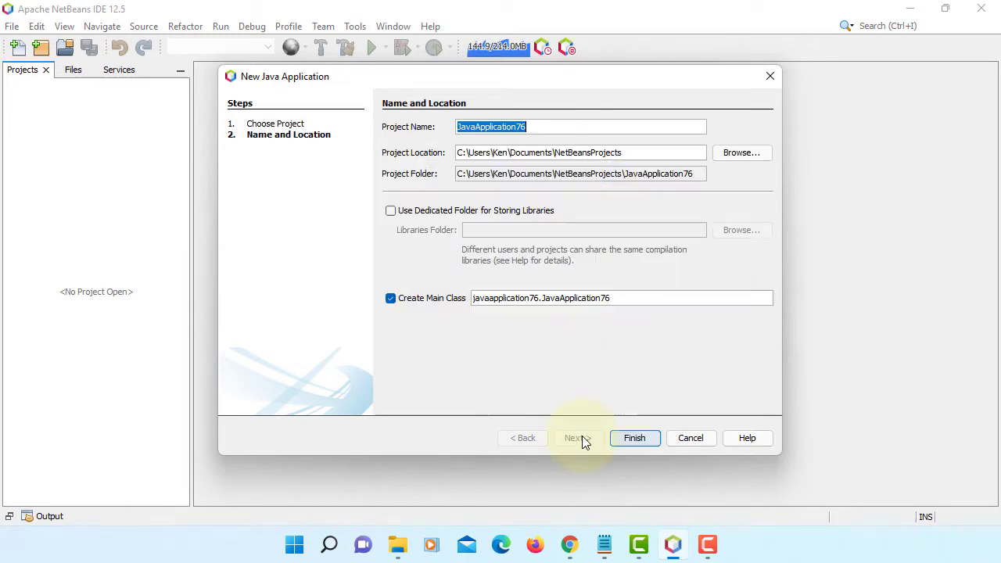
pyautogui.moveTo(571, 396)
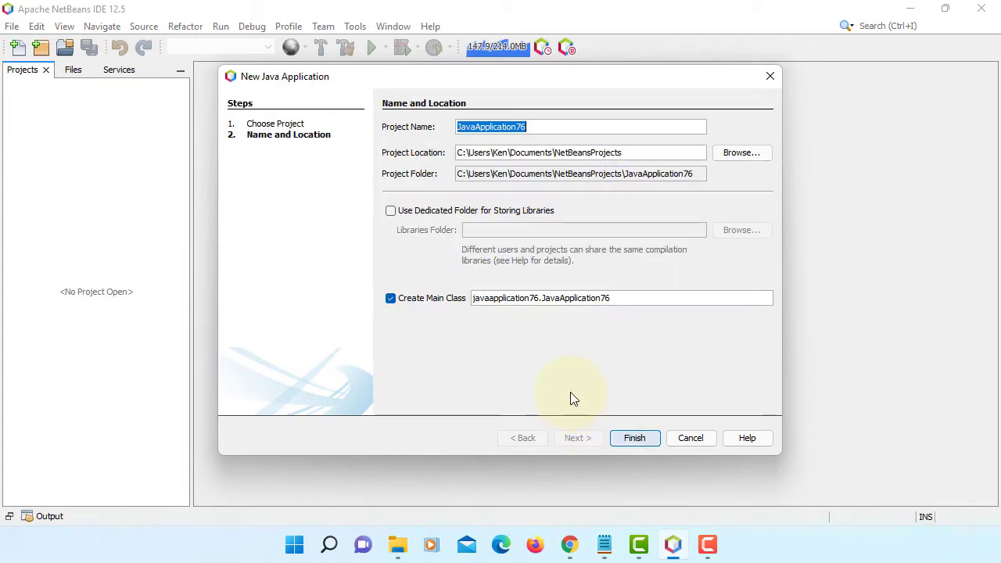
pyautogui.write('JavaFXHelloWorld')
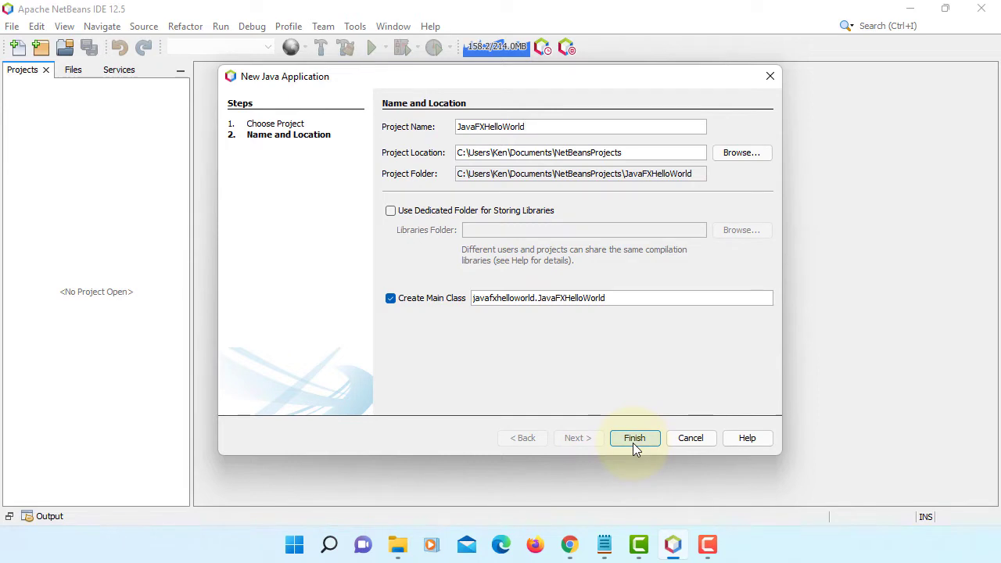
pyautogui.click(634, 438)
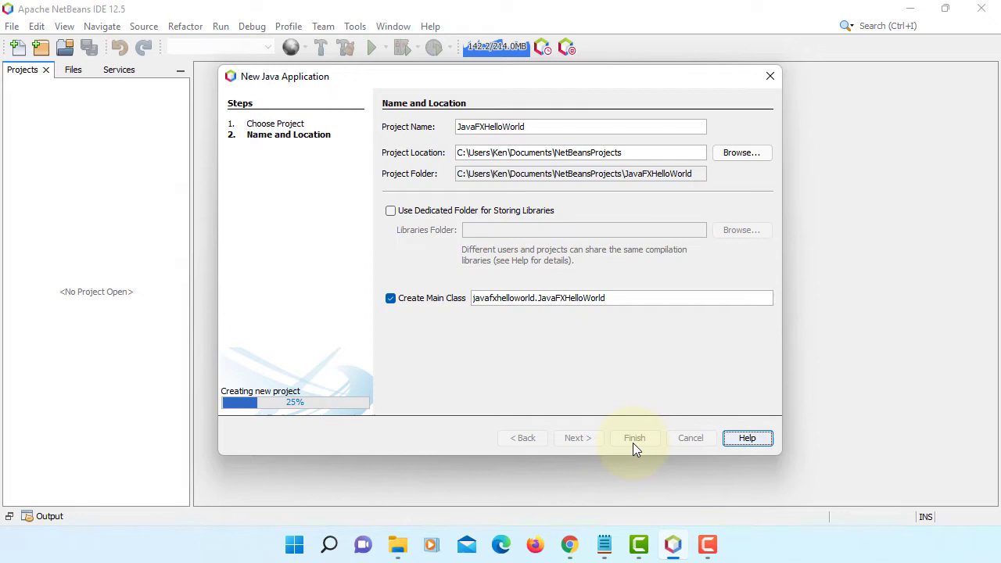
pyautogui.click(634, 437)
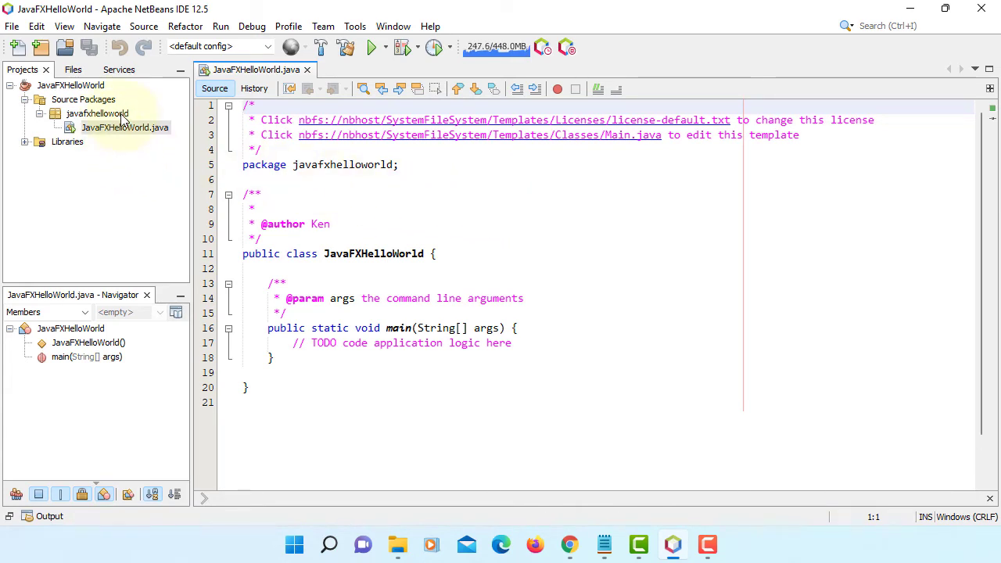
# Add an empty FXML file with a Java controller class to the javafxhelloworld package.
pyautogui.rightClick(97, 114)
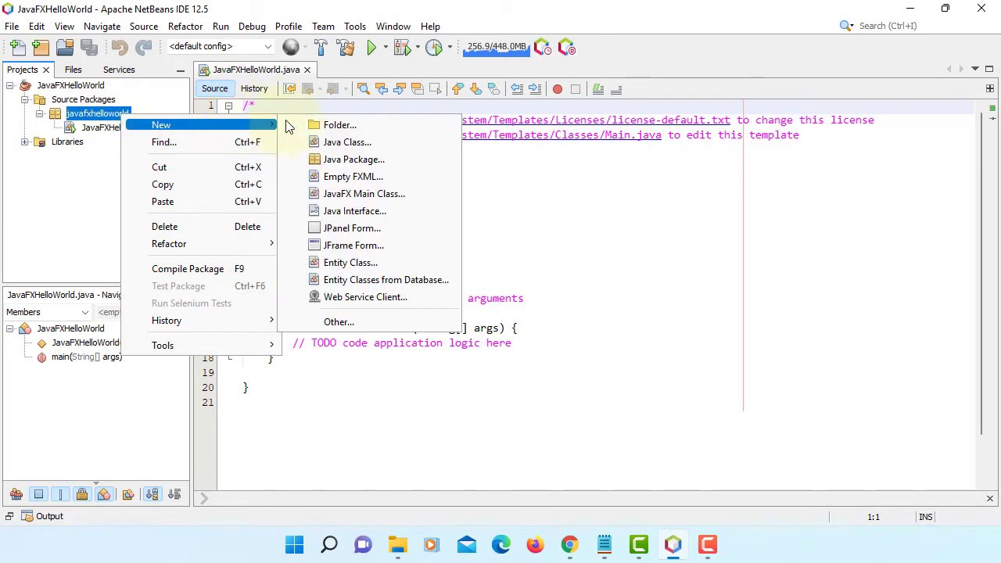
pyautogui.click(353, 176)
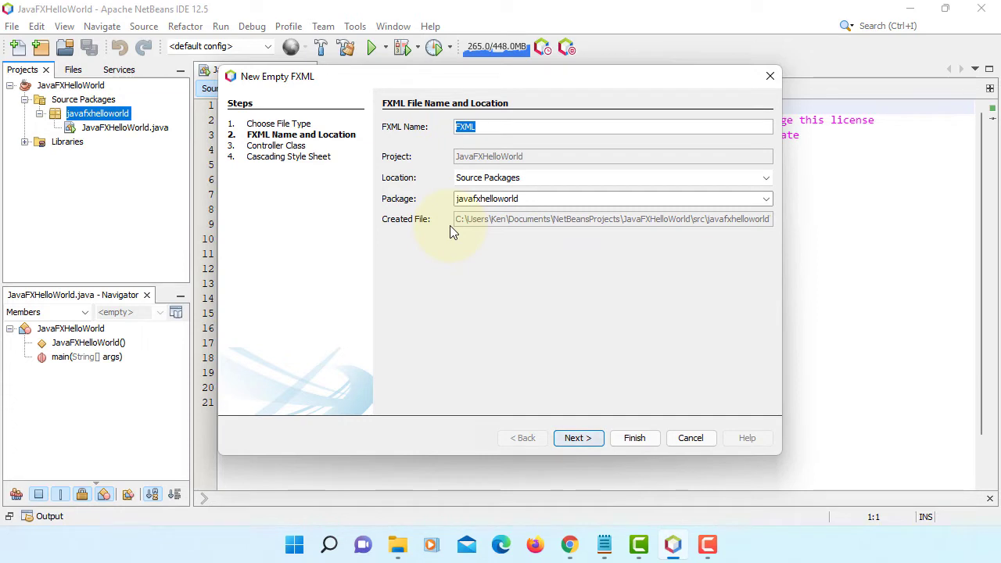
pyautogui.moveTo(465, 249)
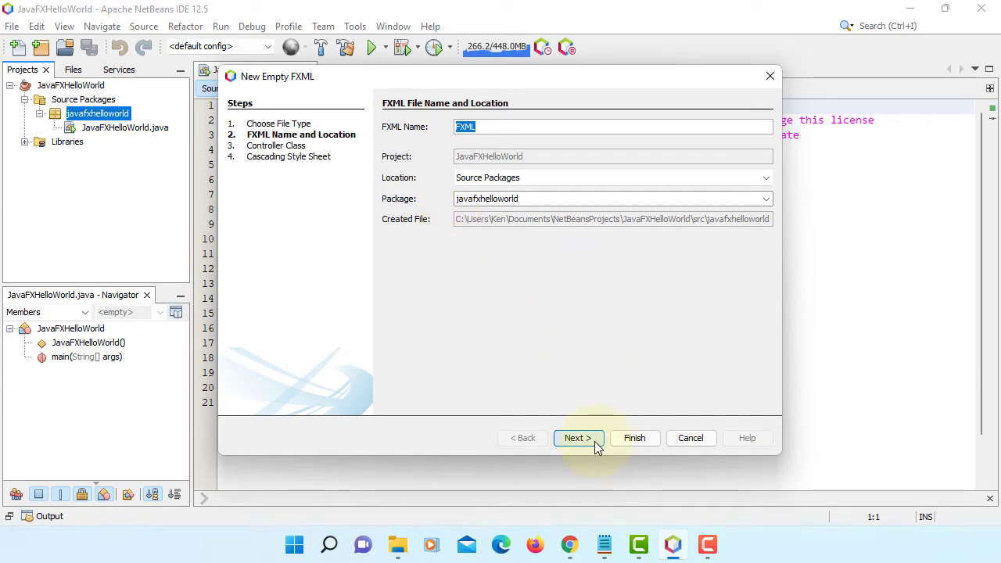
pyautogui.click(577, 438)
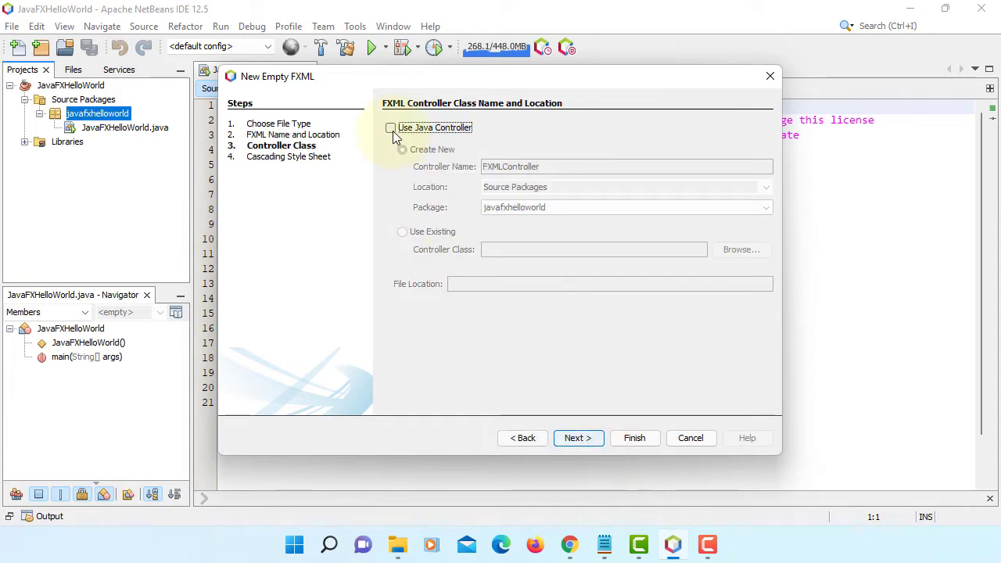
pyautogui.click(578, 438)
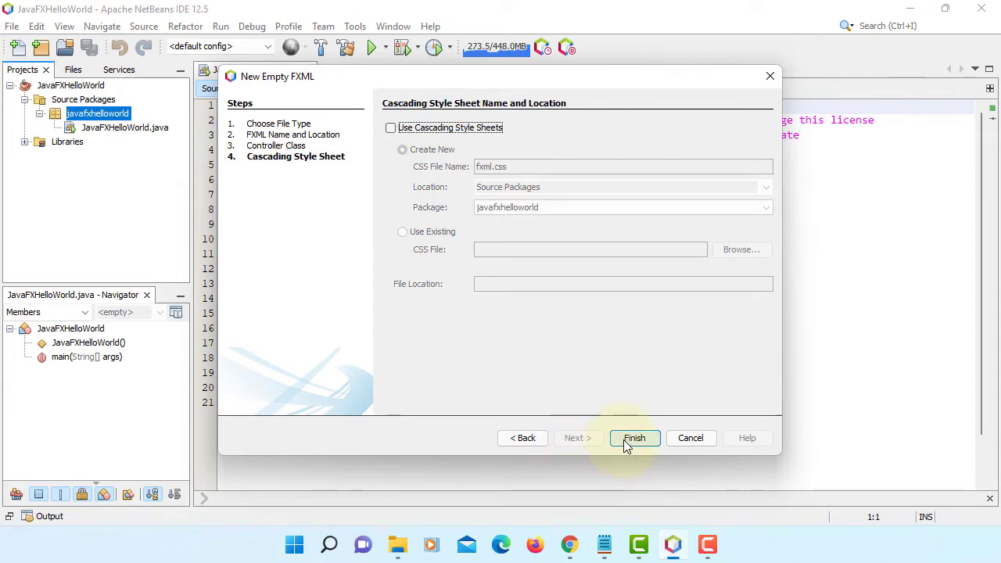
pyautogui.click(634, 437)
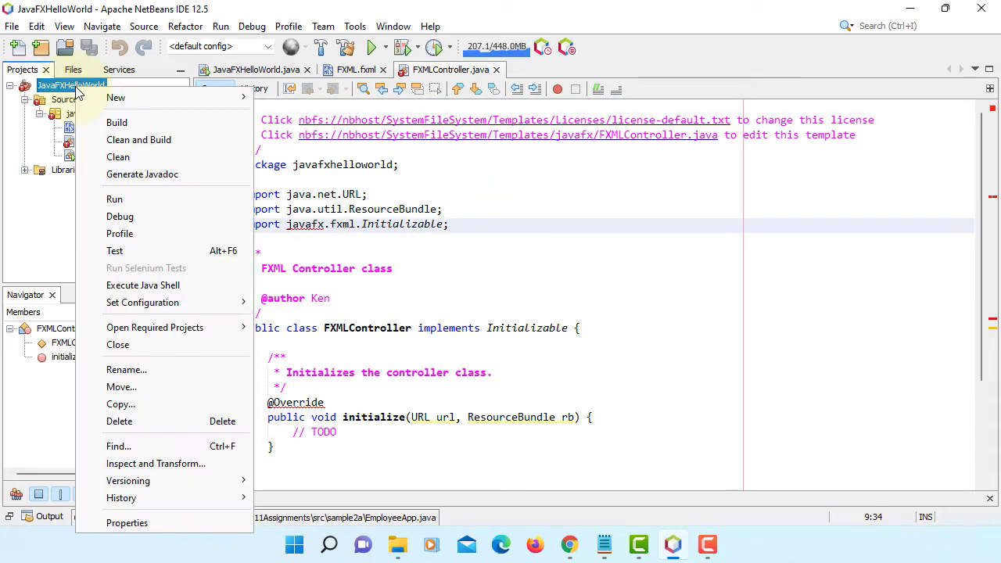
# Show the Build > Deployment settings in the JavaFXHelloWorld project properties.
pyautogui.click(127, 523)
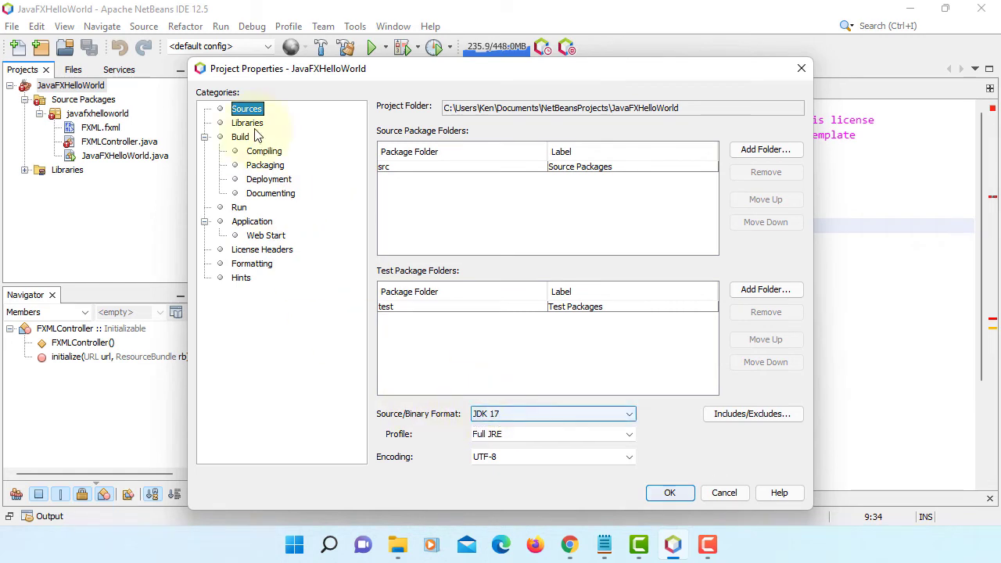
pyautogui.click(247, 122)
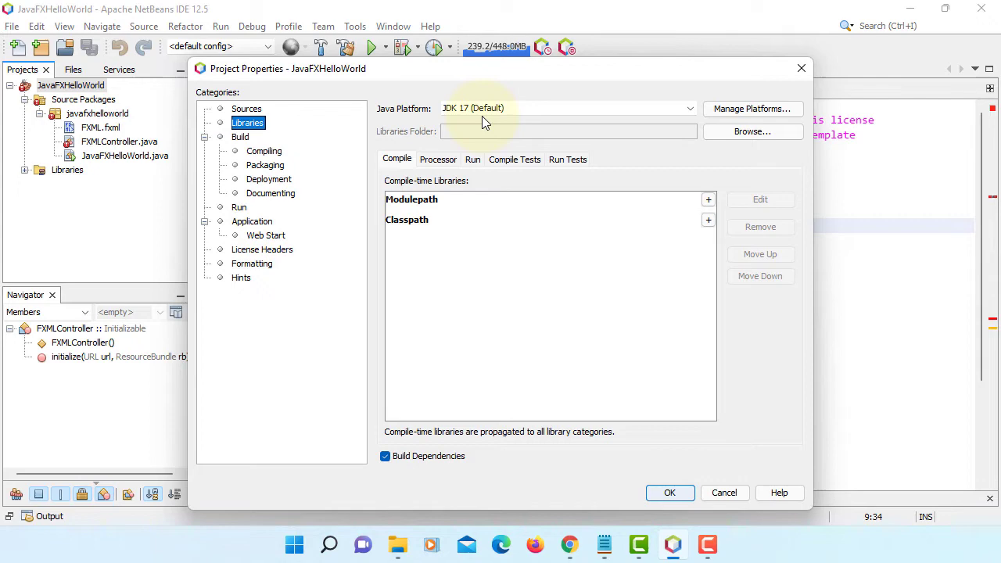
pyautogui.click(268, 178)
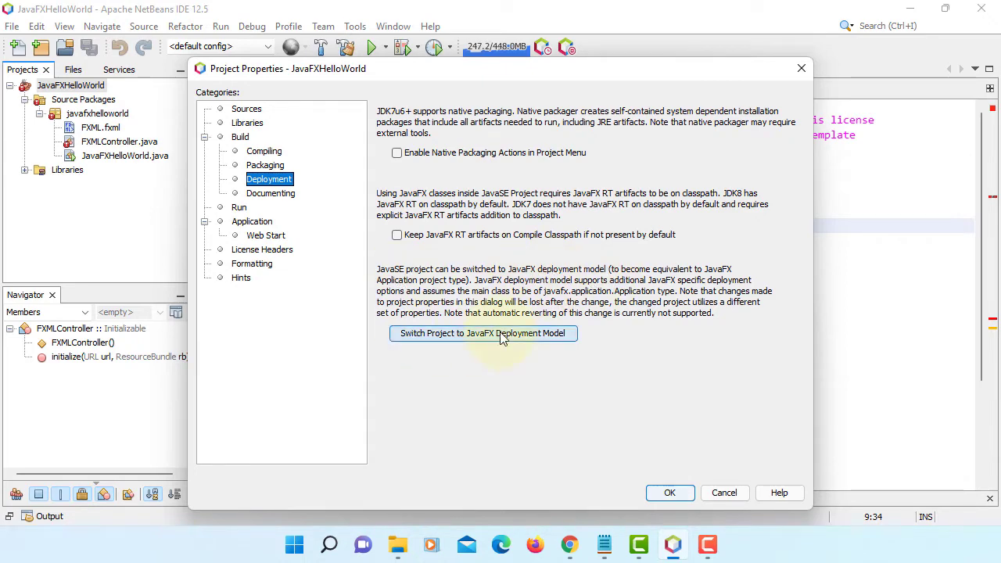
# Switch to the JavaFX deployment model, placing the new JavaFXHelloWorldFX class in javafxhelloworld.
pyautogui.click(482, 332)
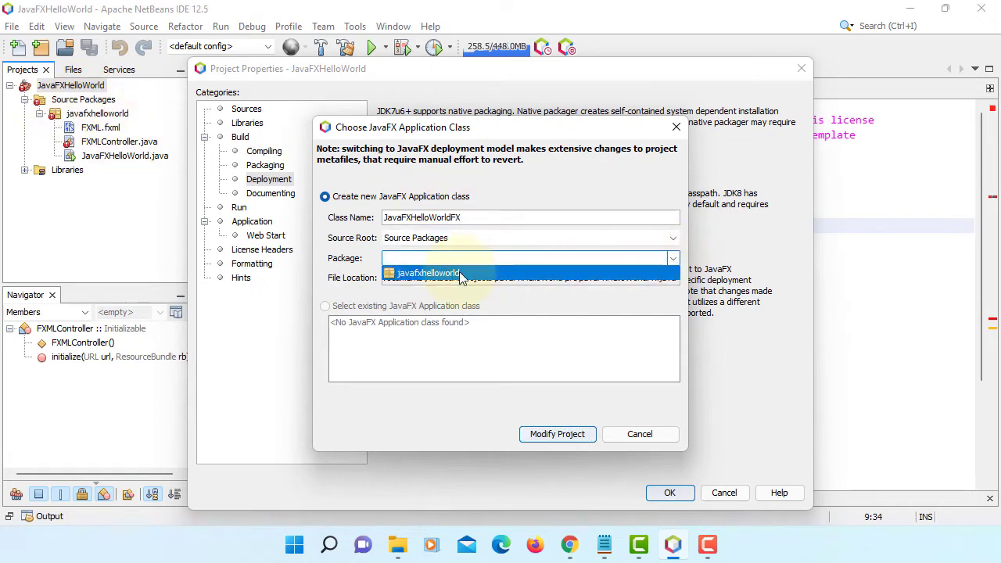
pyautogui.click(428, 273)
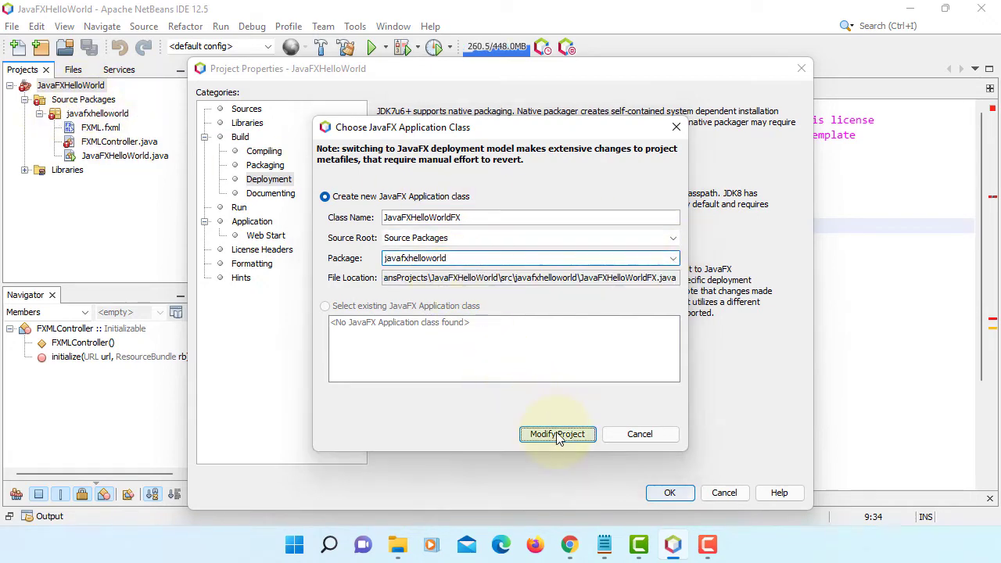
pyautogui.click(556, 434)
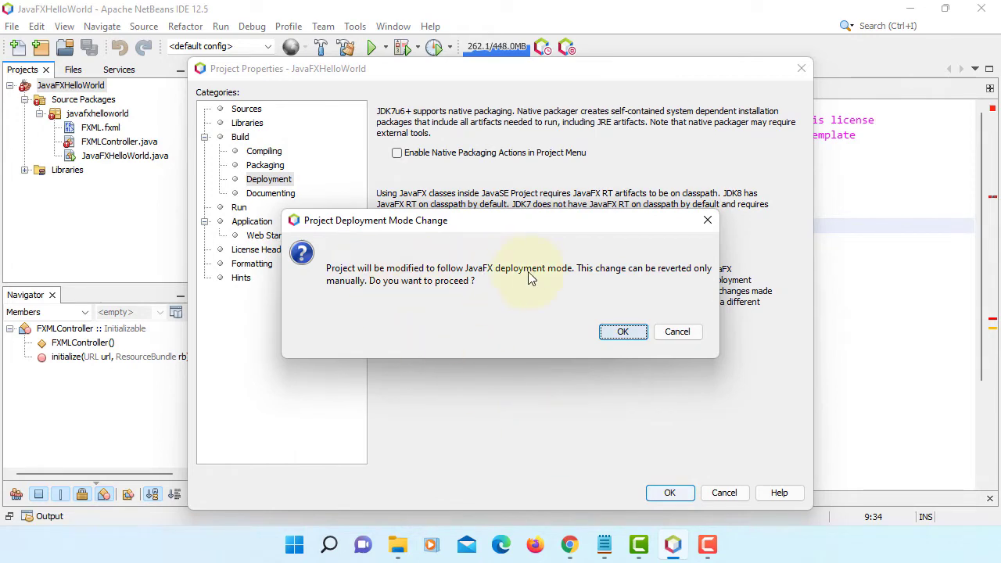
pyautogui.moveTo(363, 290)
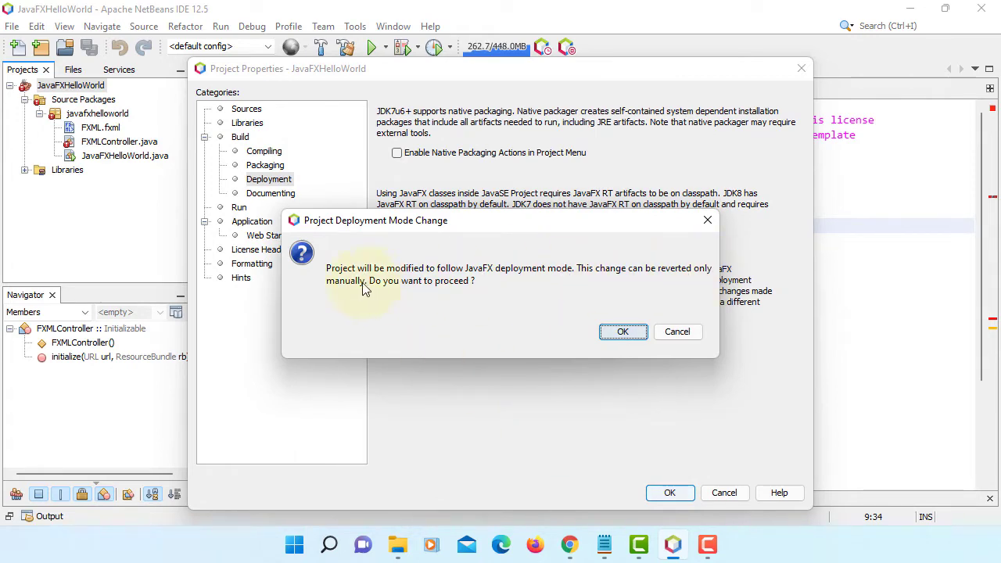
pyautogui.click(622, 332)
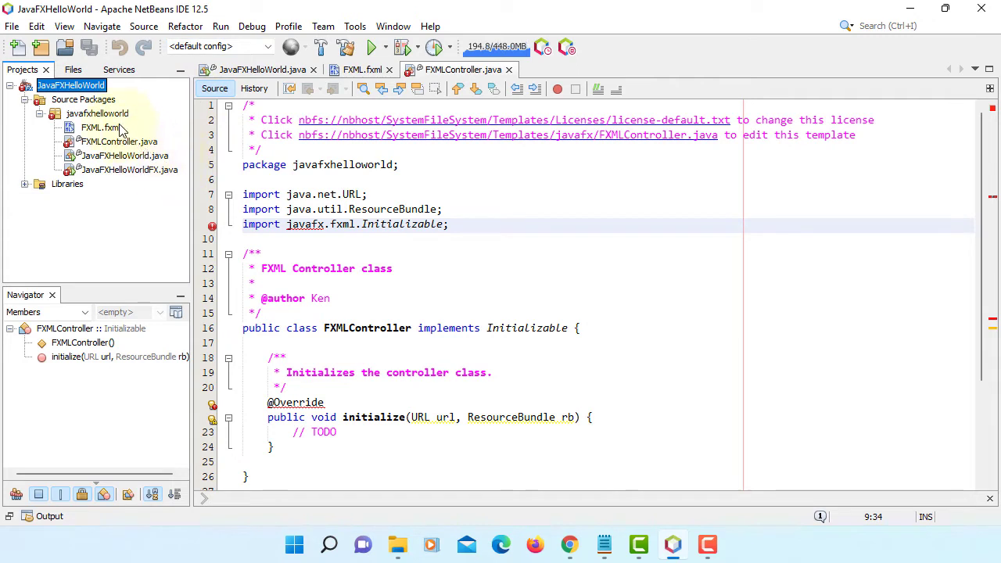
# Open FXML.fxml from the Projects tree into Scene Builder.
pyautogui.rightClick(100, 127)
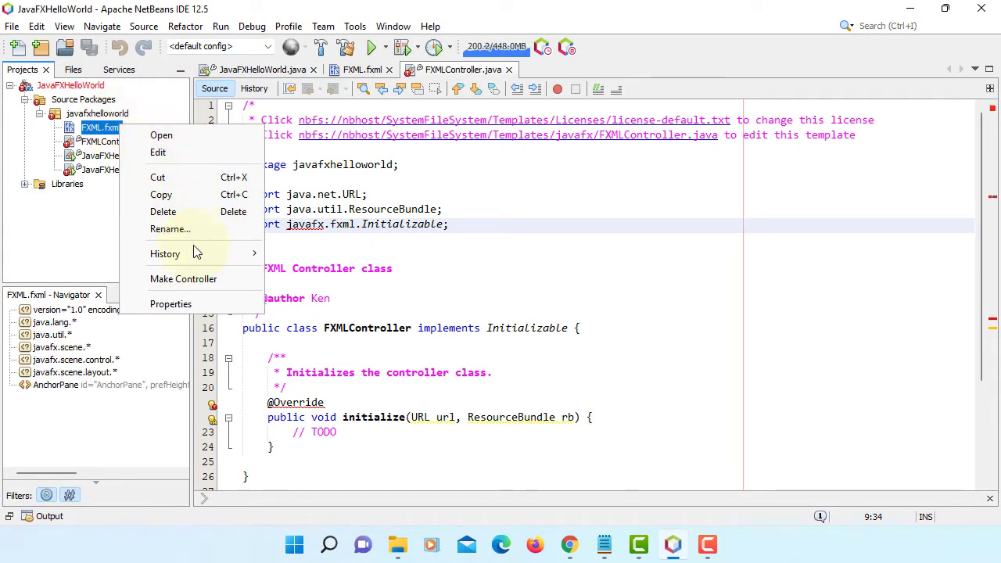
pyautogui.moveTo(161, 135)
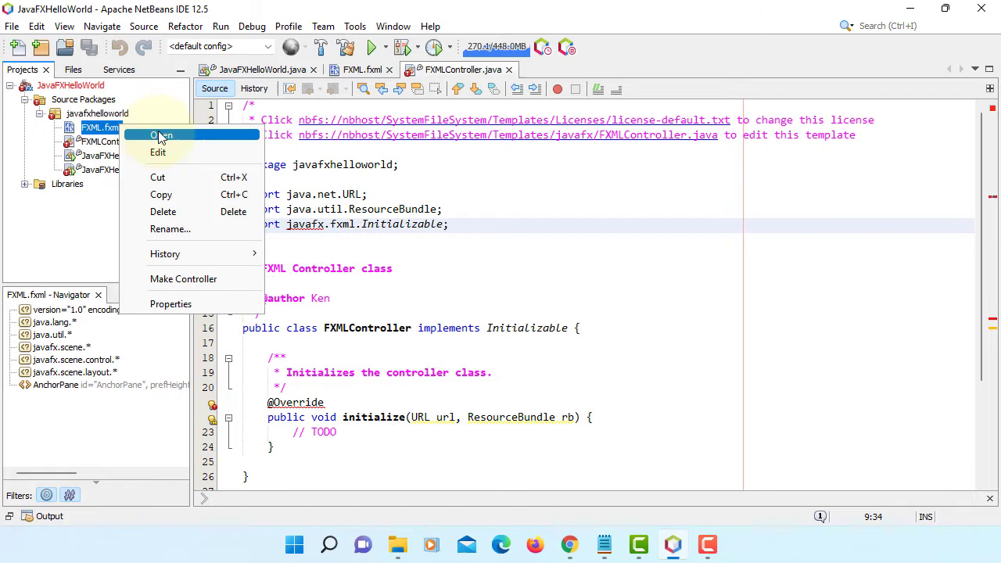
pyautogui.click(163, 135)
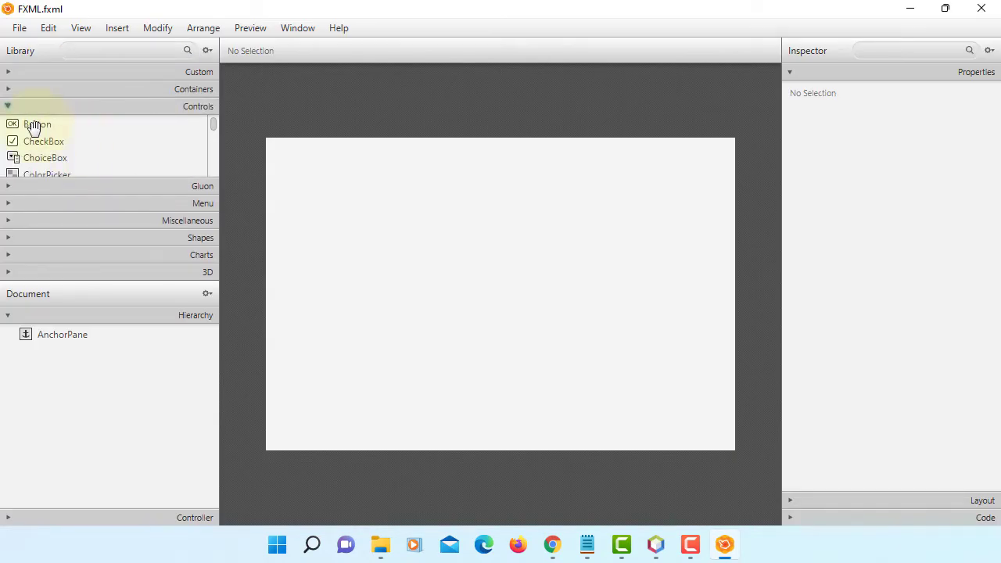
# Place a Button in the middle of the AnchorPane and a Label above it.
pyautogui.moveTo(37, 123); pyautogui.dragTo(520, 258)
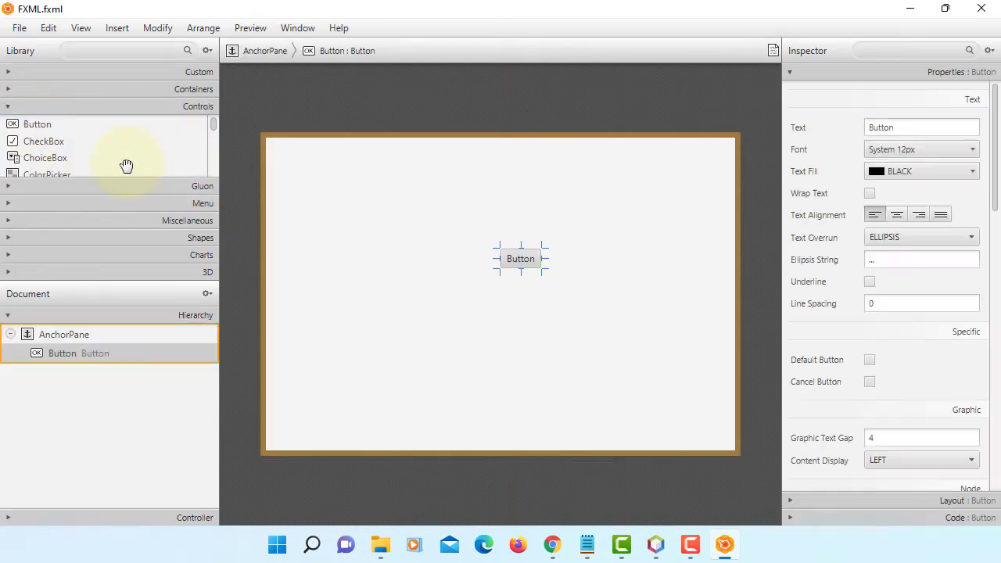
pyautogui.scroll(-3)
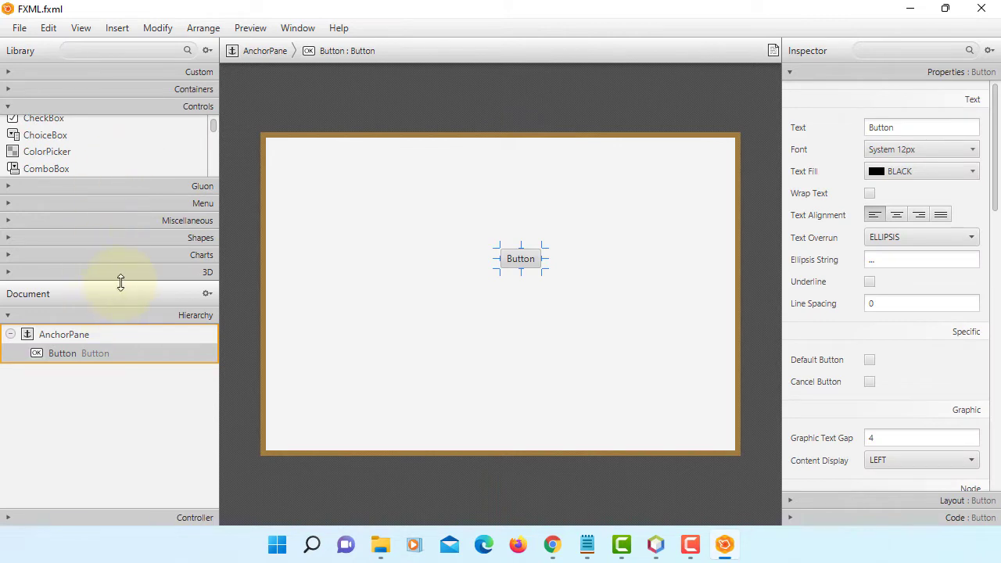
pyautogui.scroll(-3)
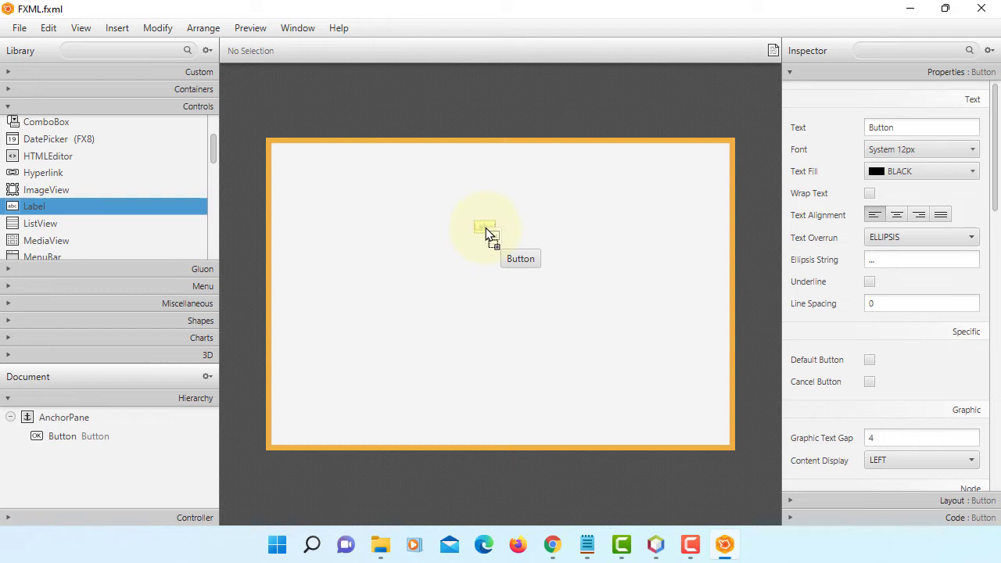
pyautogui.moveTo(34, 205); pyautogui.dragTo(484, 226)
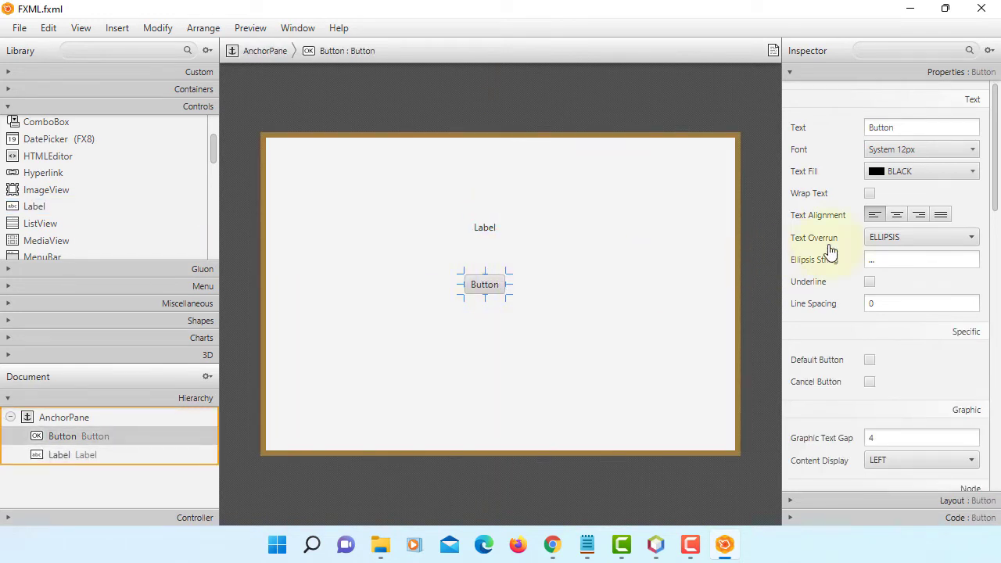
pyautogui.moveTo(875, 161)
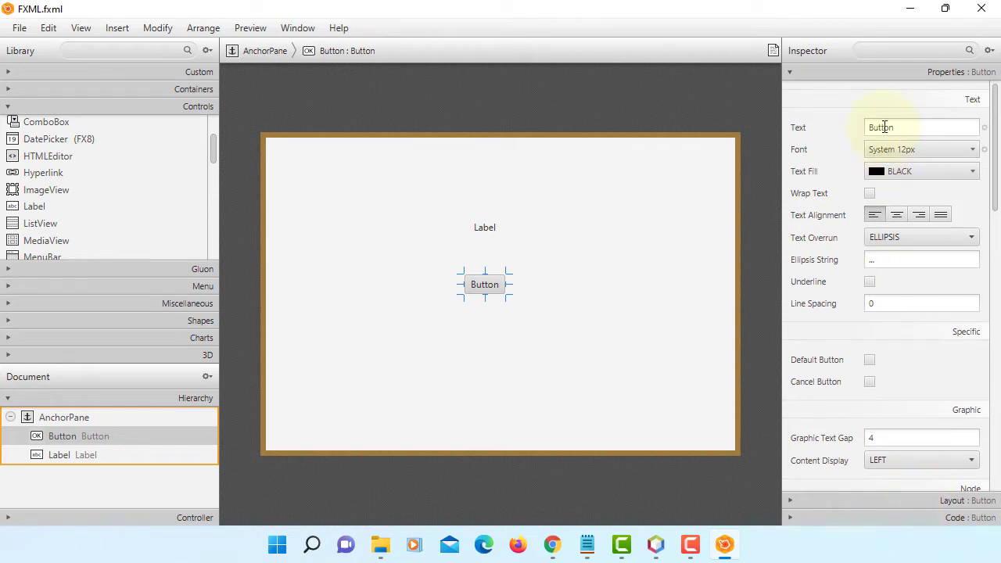
# Give the Button text OK, fx:id btnOK and On Action handler handleBtnOK.
pyautogui.click(921, 127)
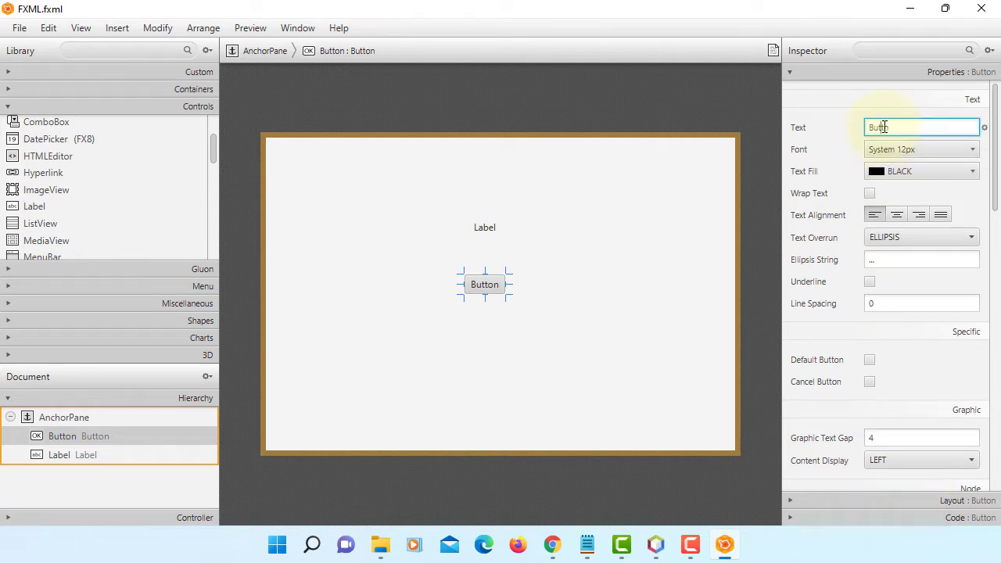
pyautogui.press('ctrl+a')
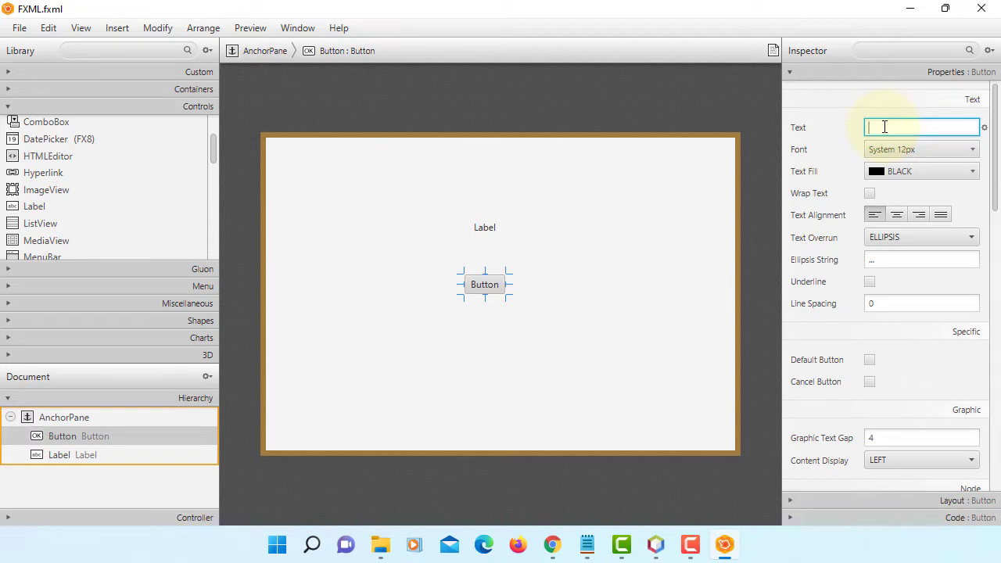
pyautogui.write('OK')
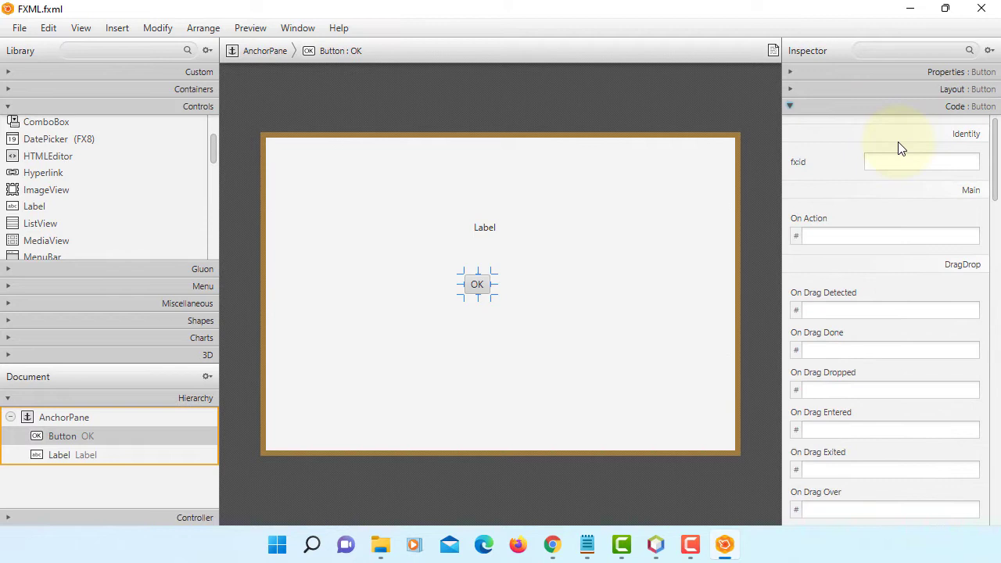
pyautogui.write('btnOK')
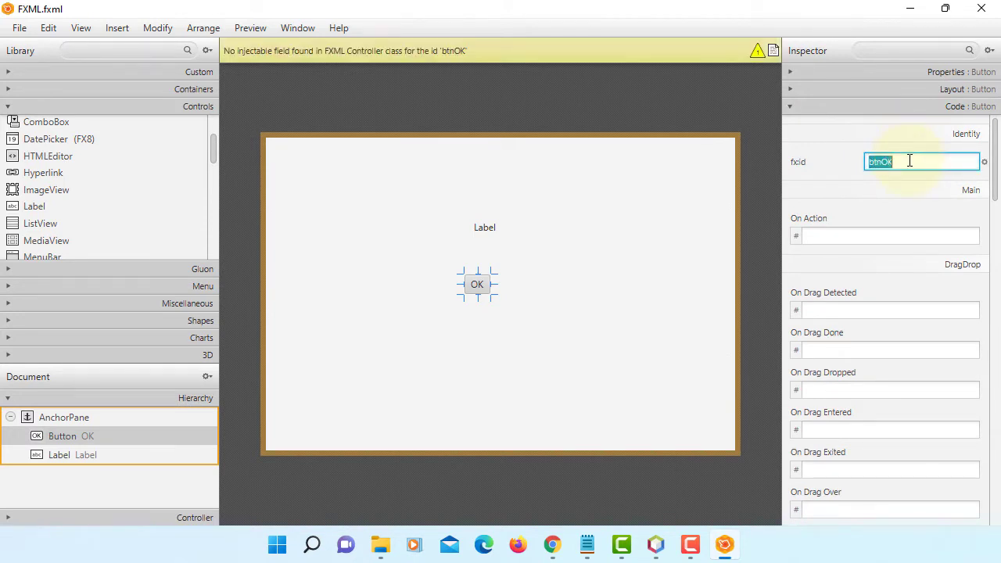
pyautogui.click(889, 235)
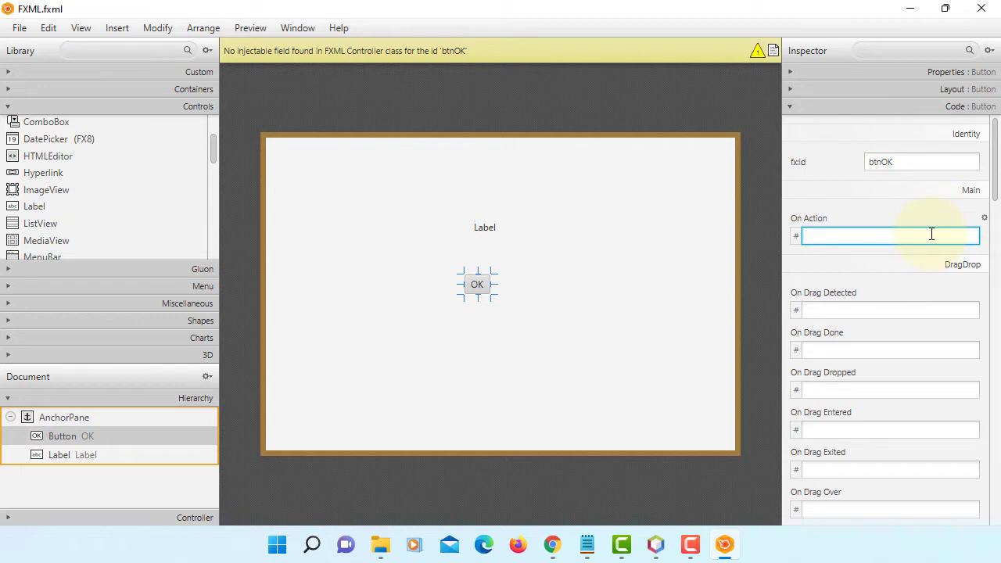
pyautogui.write('handleBtnOK')
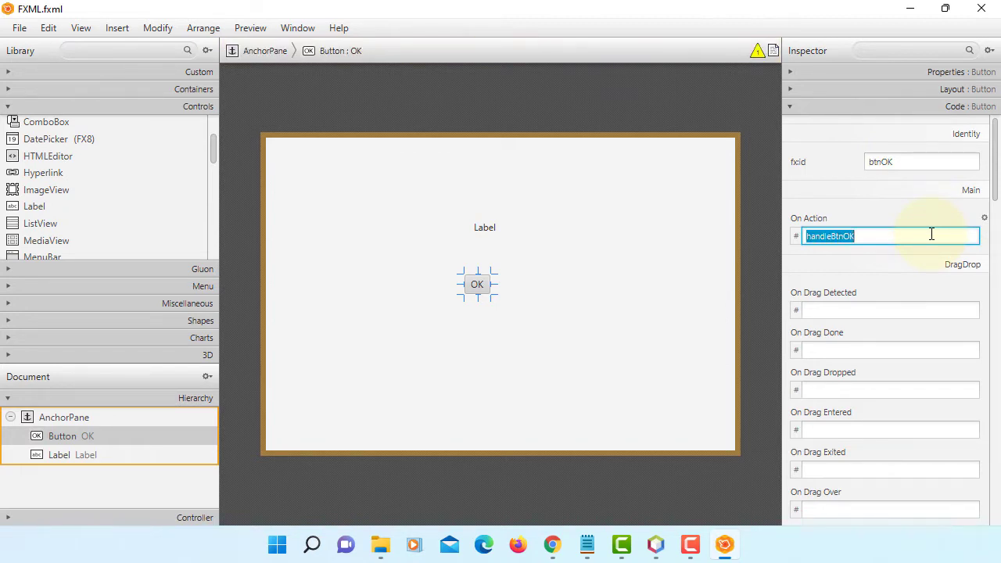
# Give the Label fx:id lblMessage and text message, centered above the button.
pyautogui.click(484, 227)
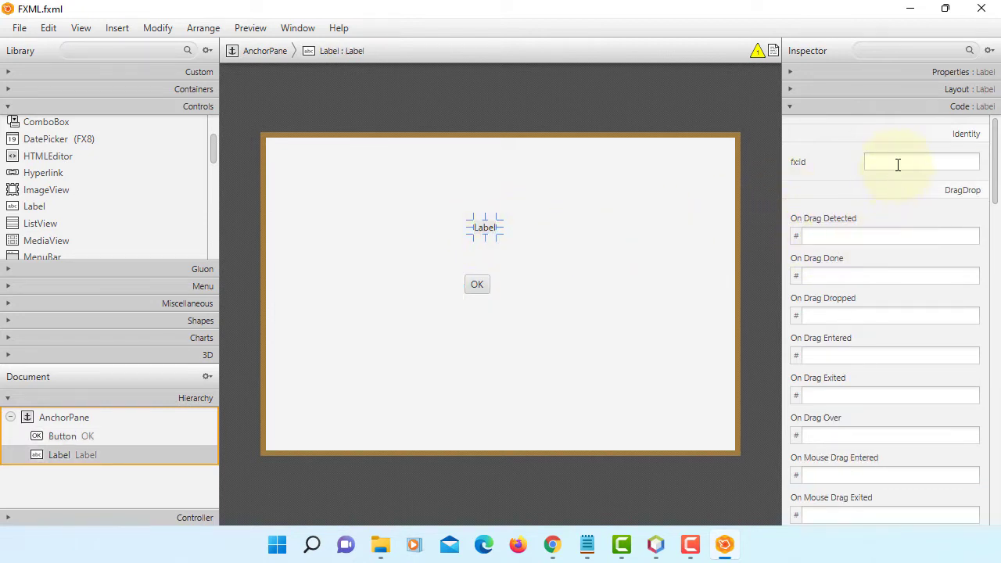
pyautogui.write('lb')
pyautogui.write('m')
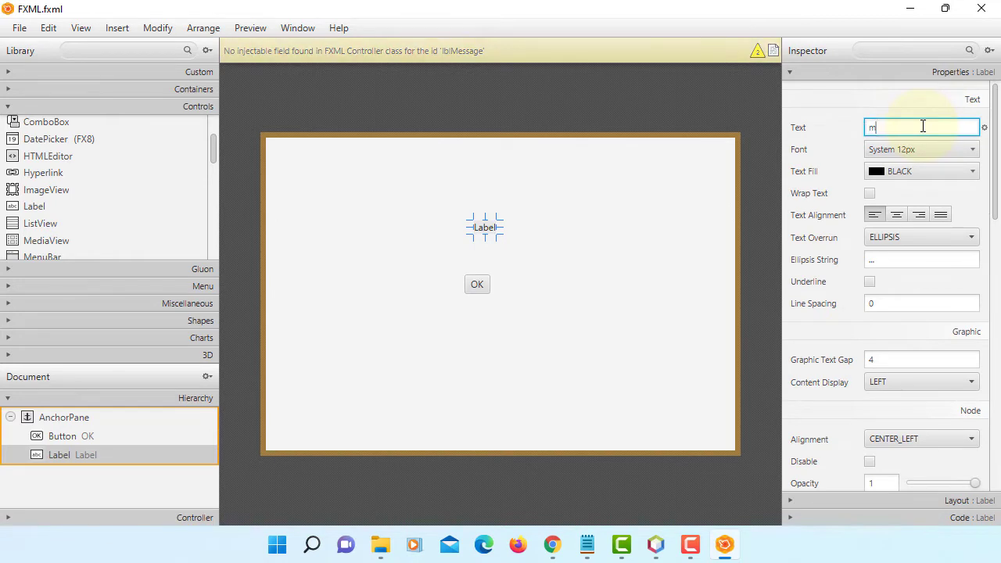
pyautogui.write('essage')
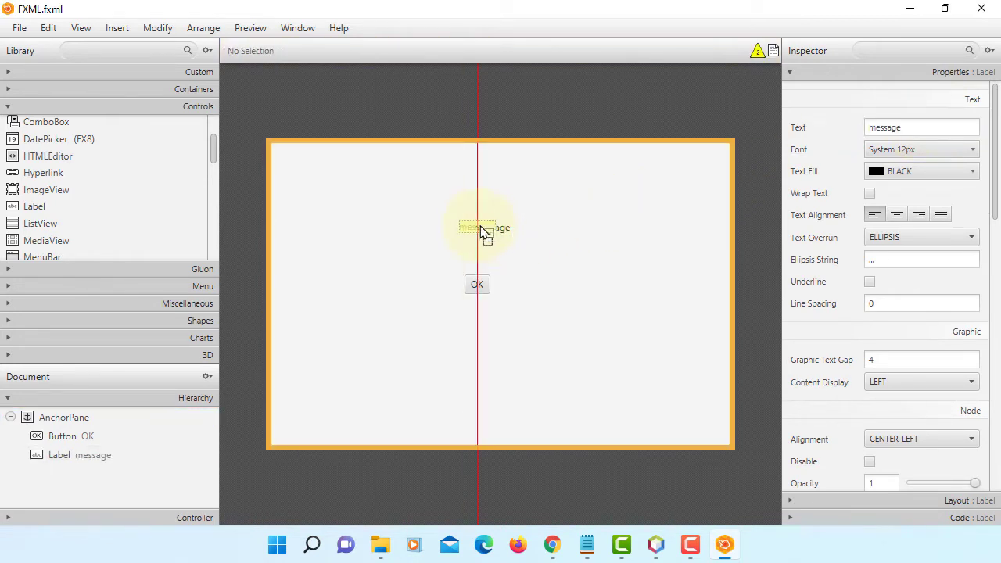
pyautogui.click(478, 227)
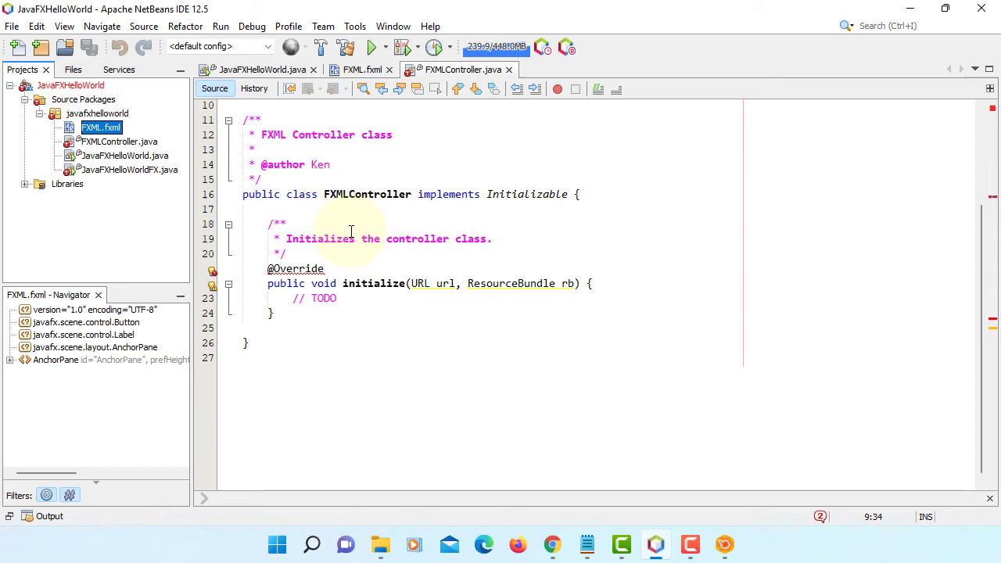
# Review FXML.fxml's markup, return to FXMLController.java and bring up the project's actions.
pyautogui.click(100, 128)
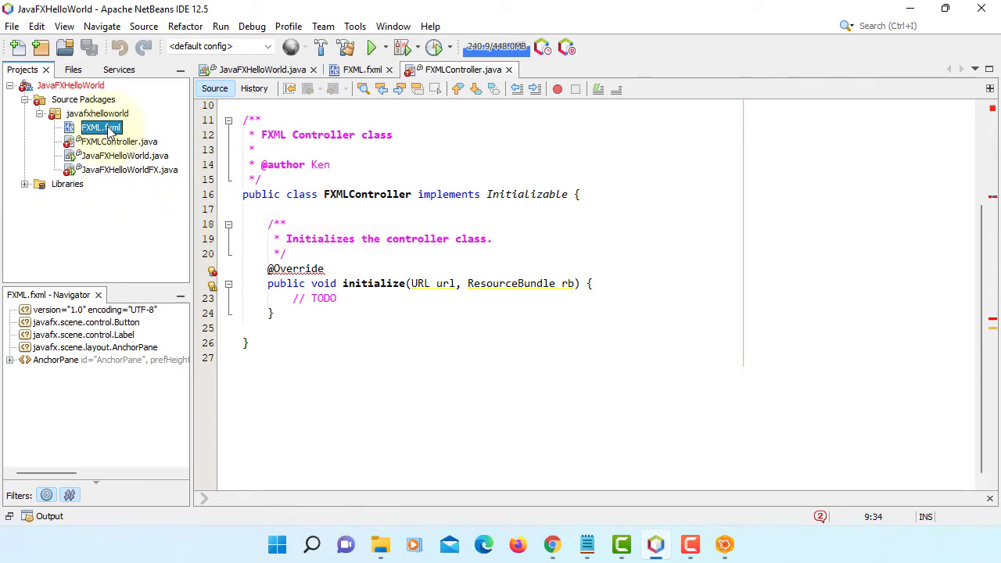
pyautogui.rightClick(100, 127)
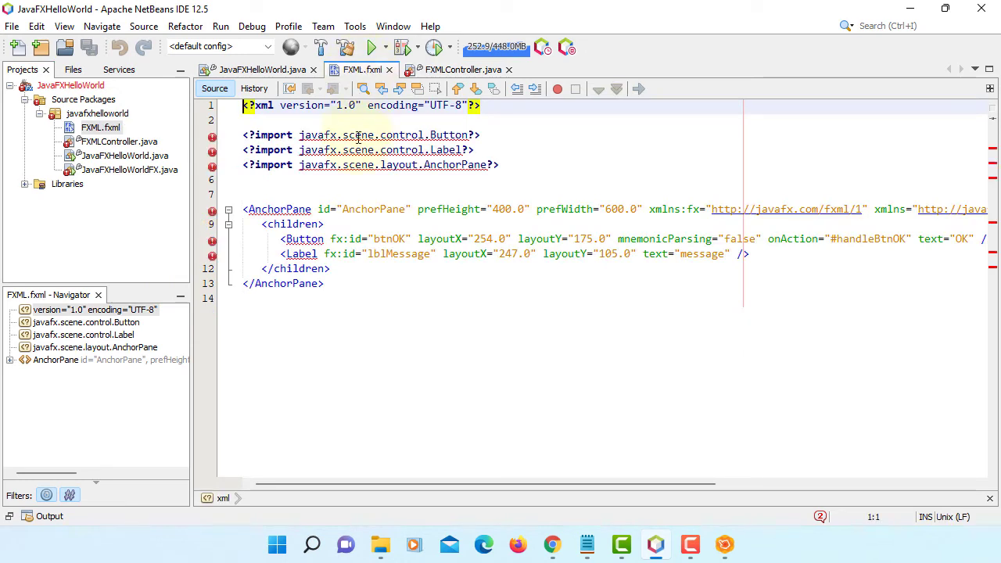
pyautogui.click(461, 70)
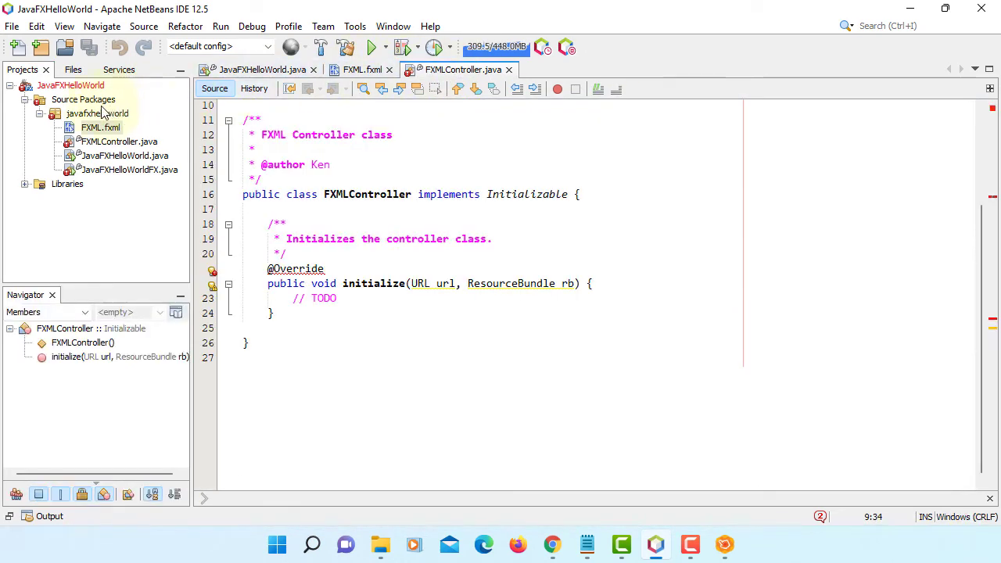
pyautogui.rightClick(70, 85)
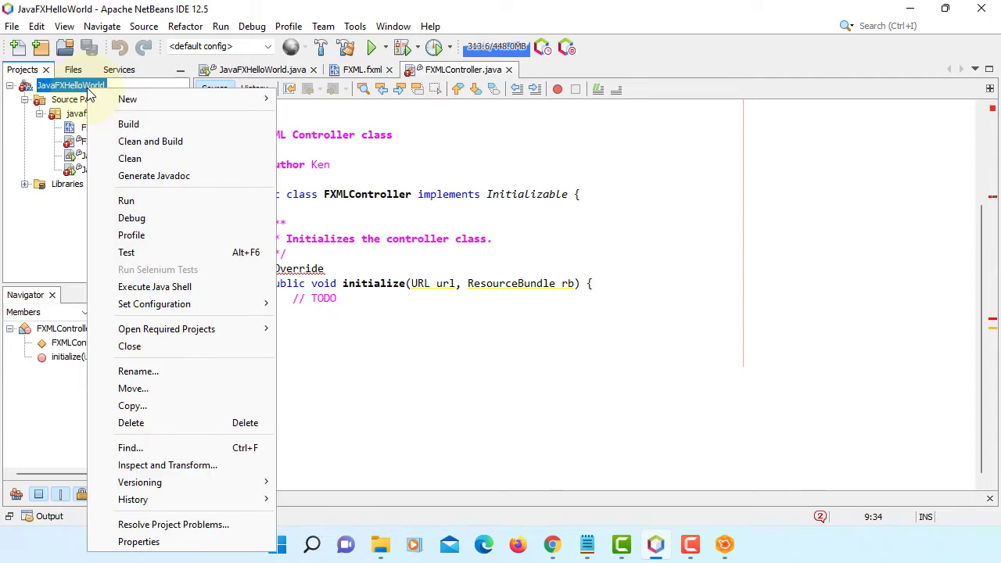
pyautogui.moveTo(138, 541)
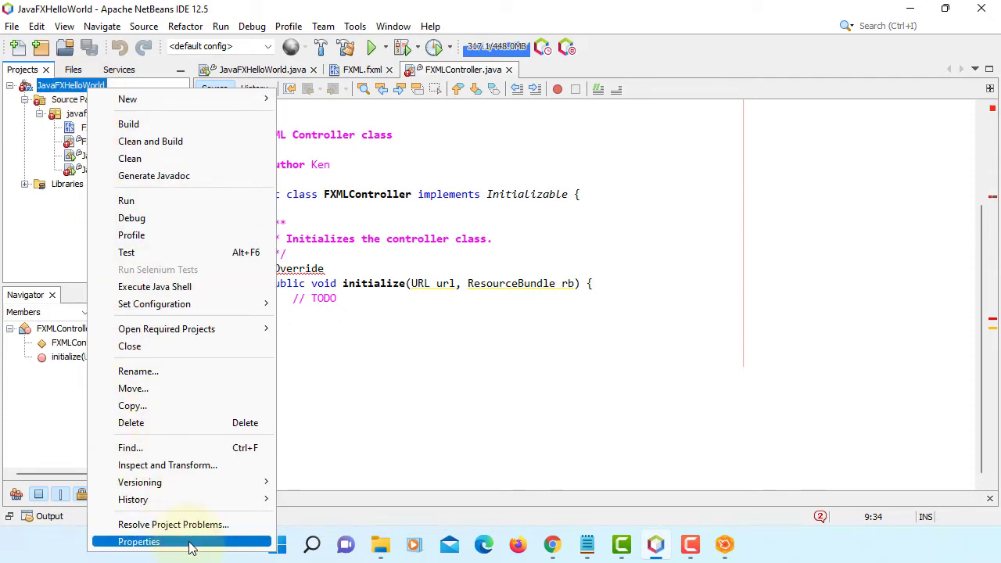
# Add the JavaFX jars from javafx-sdk-17.0.1\lib to the project's libraries.
pyautogui.click(138, 541)
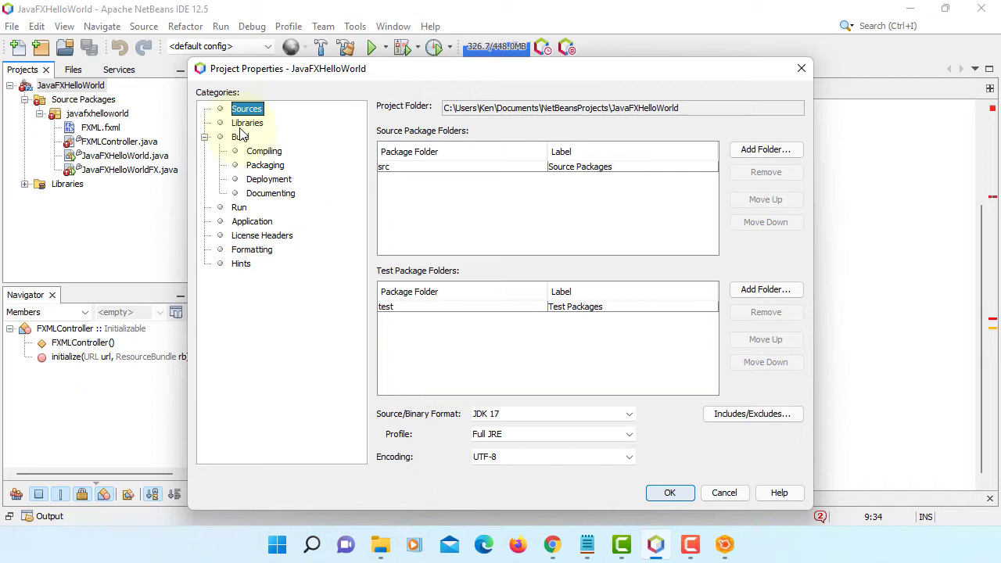
pyautogui.click(247, 122)
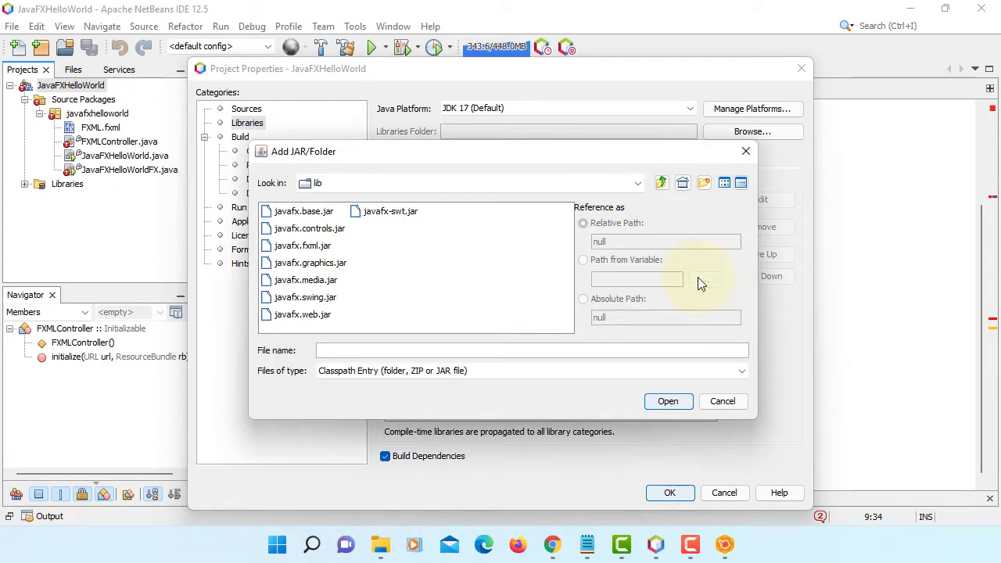
pyautogui.click(636, 183)
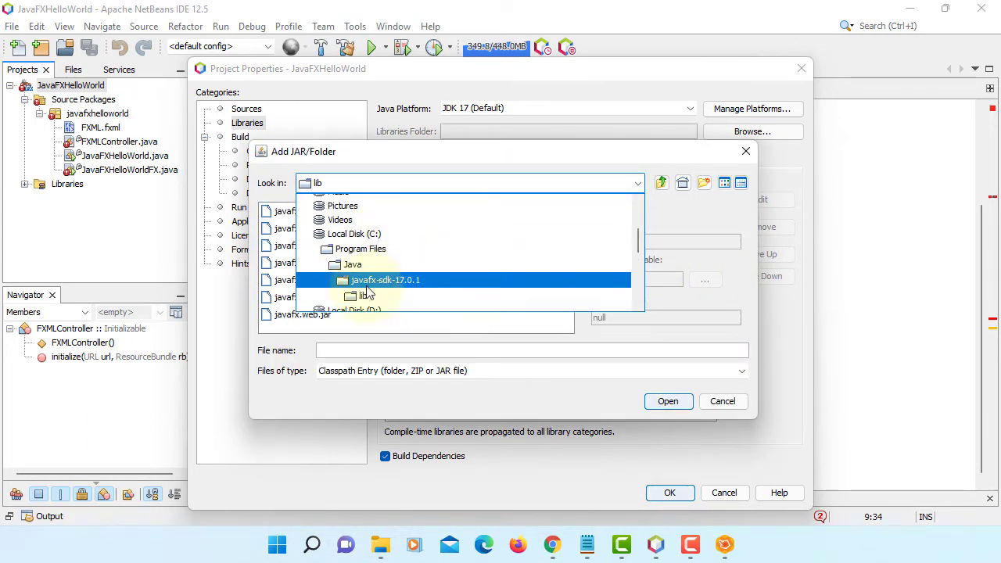
pyautogui.click(362, 296)
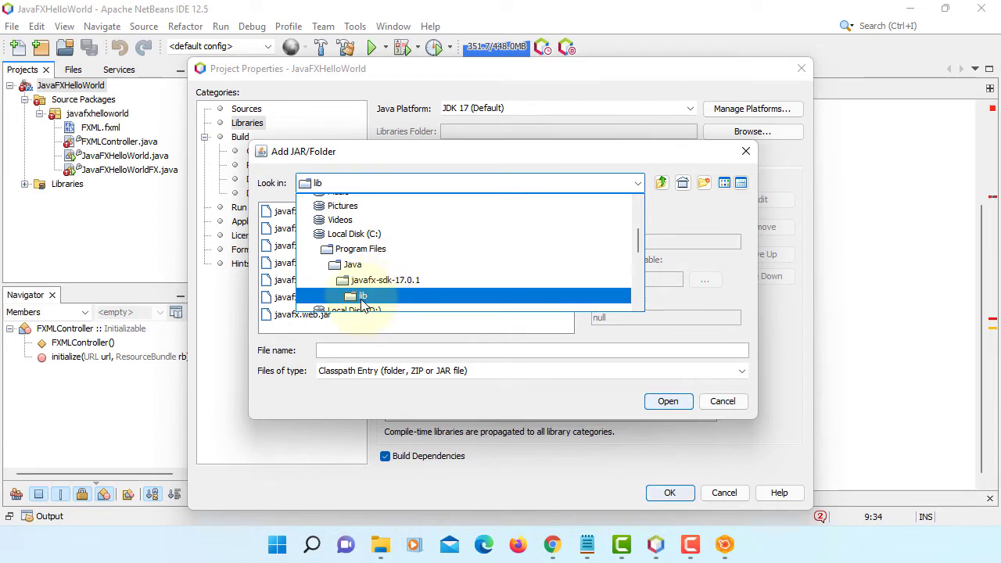
pyautogui.doubleClick(362, 296)
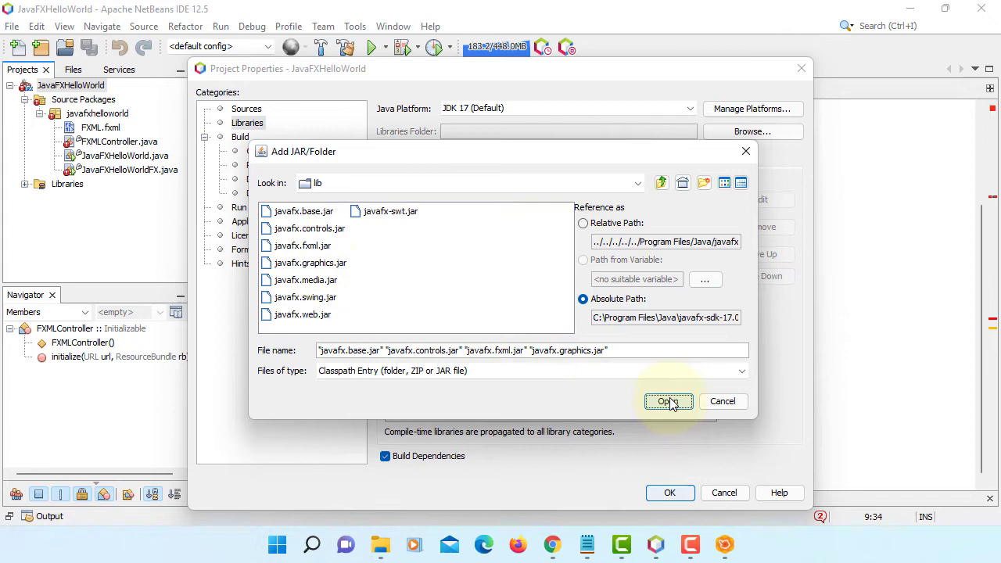
pyautogui.click(668, 401)
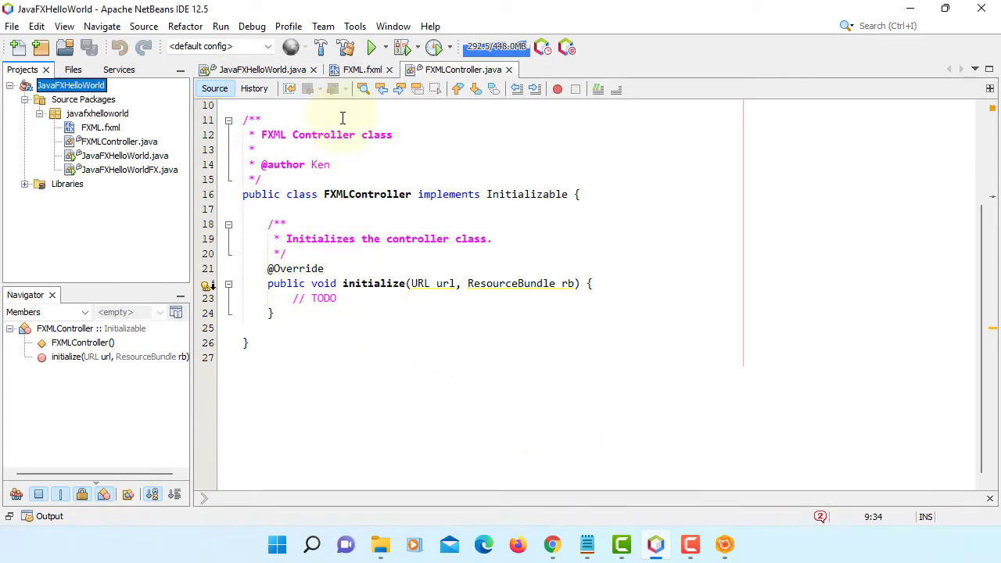
# Review the FXML markup and return to the generated FXMLController code.
pyautogui.click(361, 69)
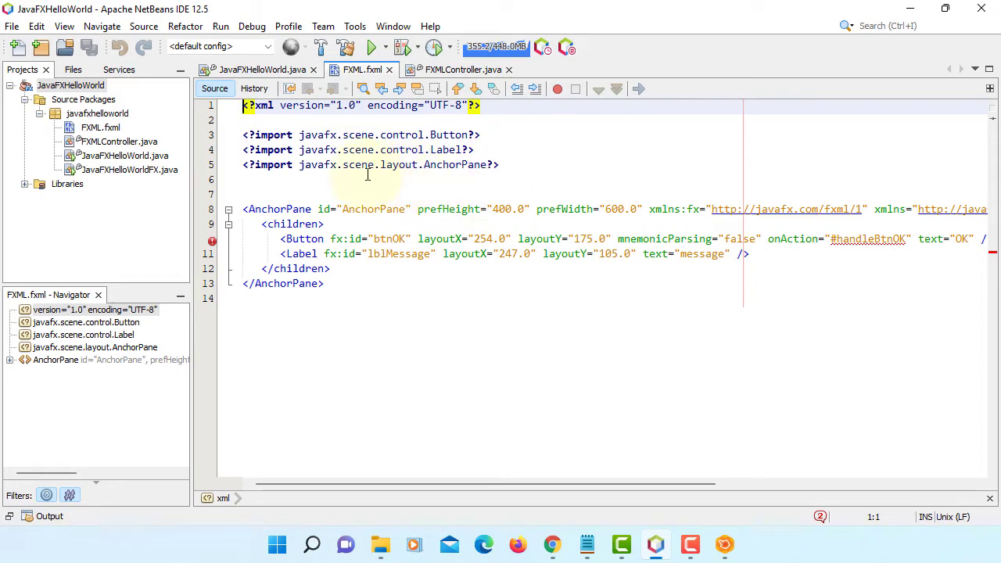
pyautogui.rightClick(100, 127)
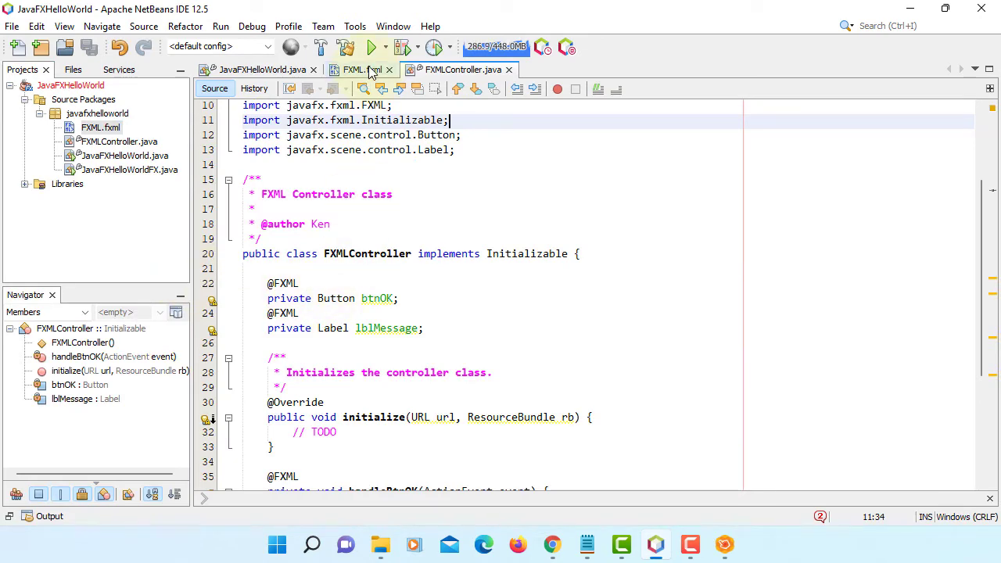
pyautogui.click(359, 70)
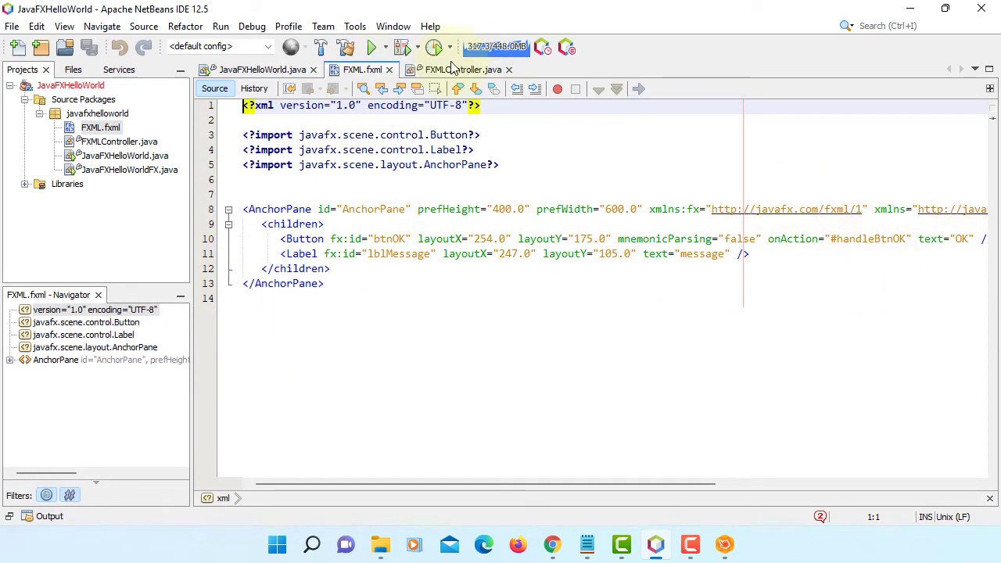
pyautogui.click(461, 70)
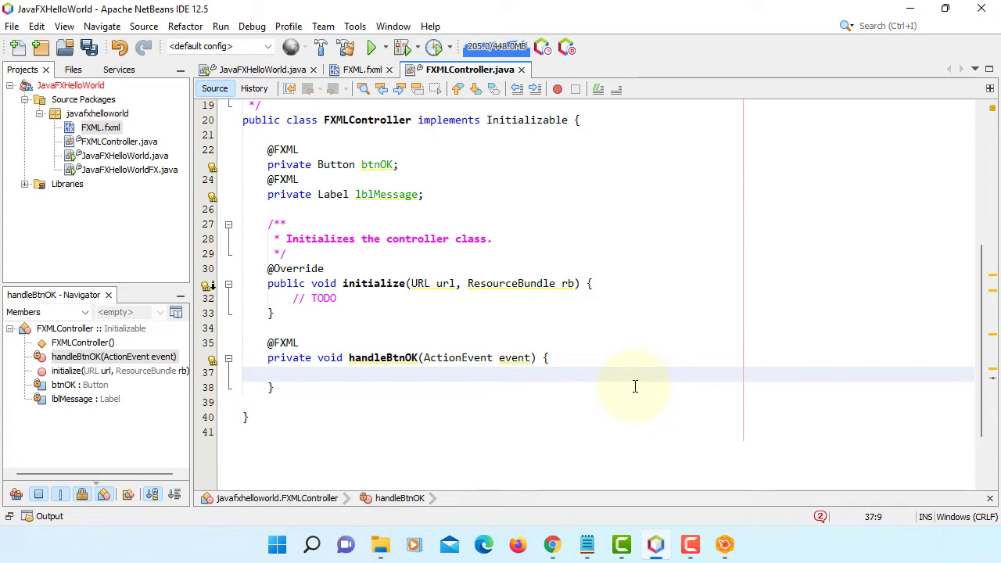
# In handleBtnOK, add lblMessage.setText("Hello World!"); via code completion.
pyautogui.write('lbl')
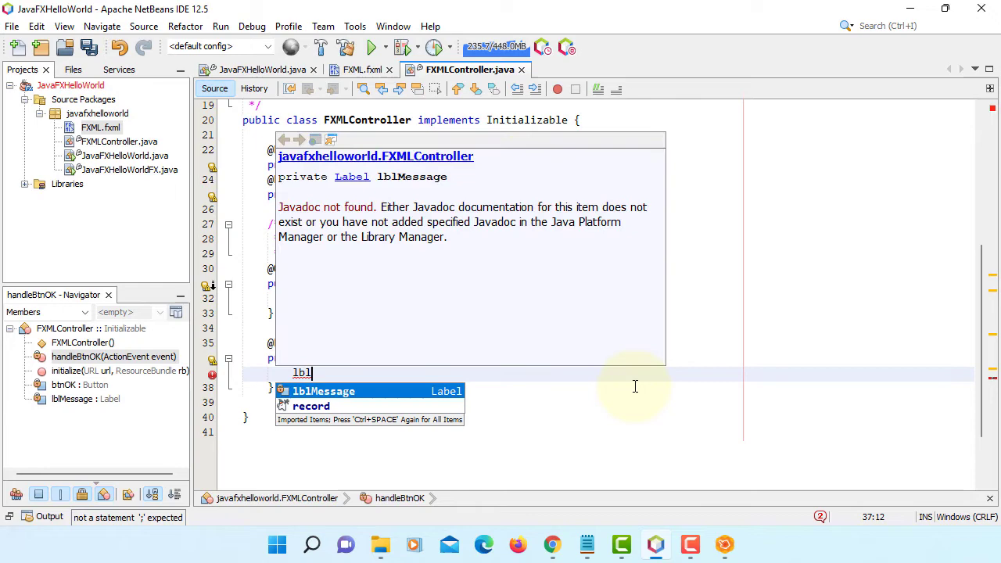
pyautogui.write('Message.setText("");')
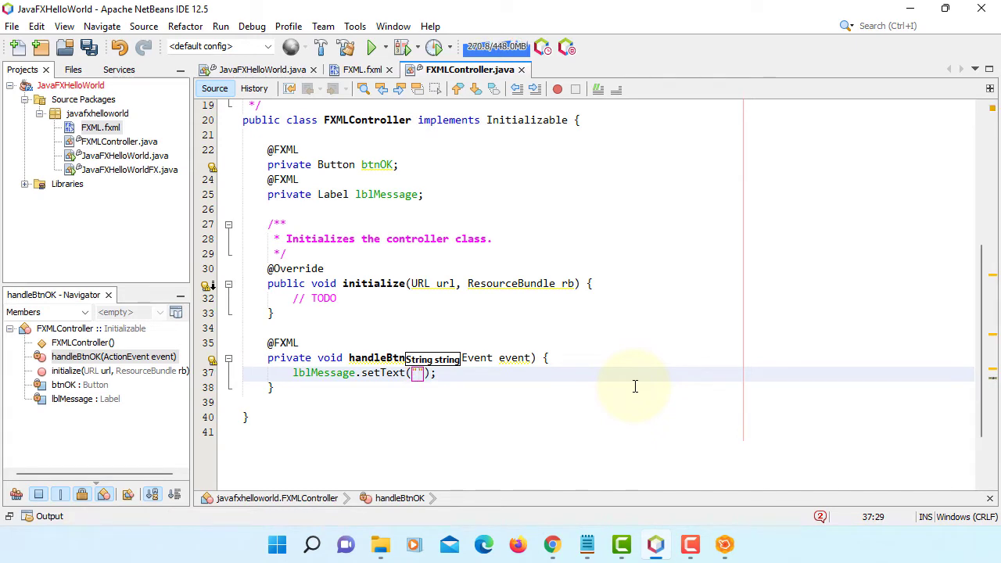
pyautogui.write('Hello World!')
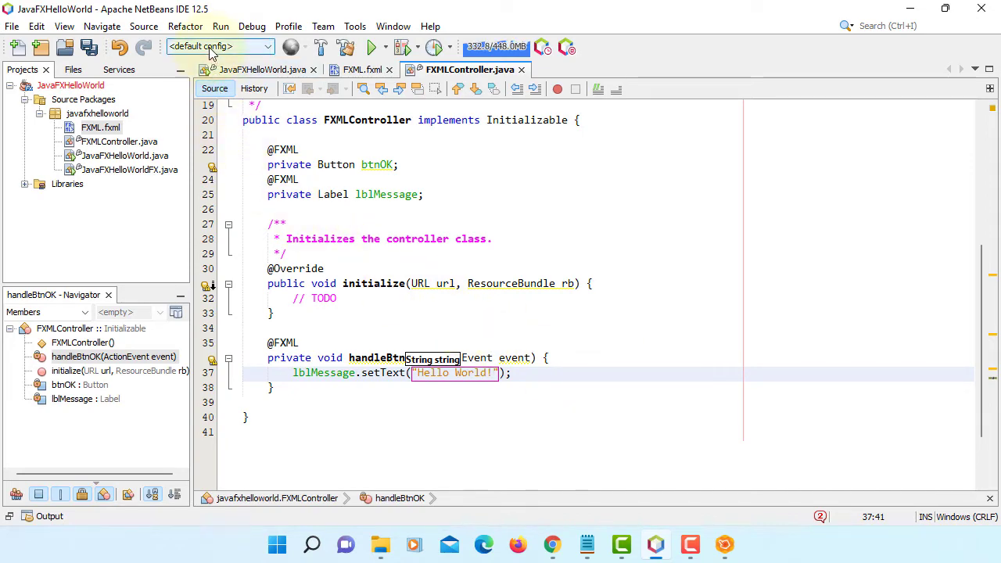
# Run Clean and Build on JavaFXHelloWorld; the build fails, unable to create the javascript script engine.
pyautogui.rightClick(71, 84)
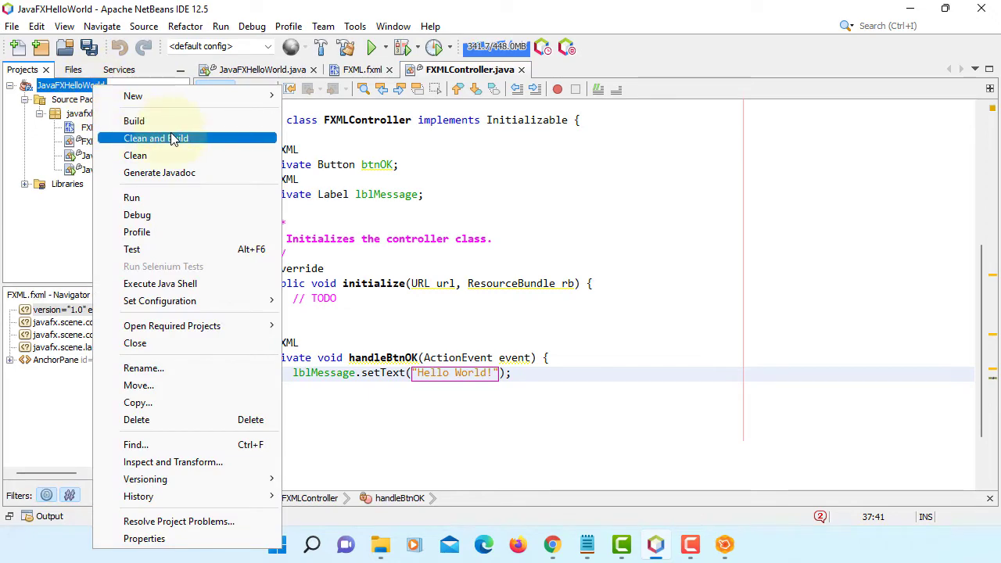
pyautogui.click(156, 138)
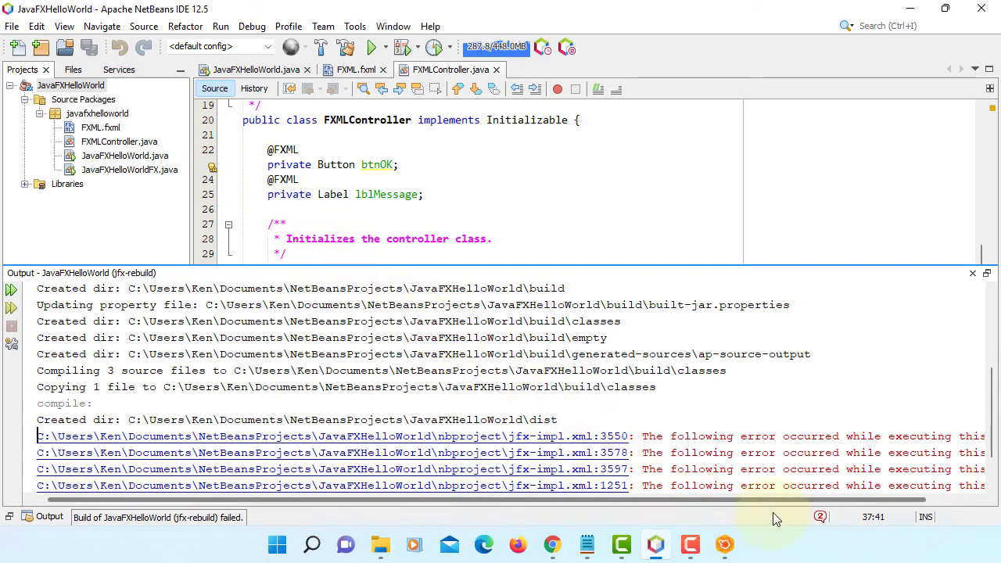
pyautogui.hscroll(3)
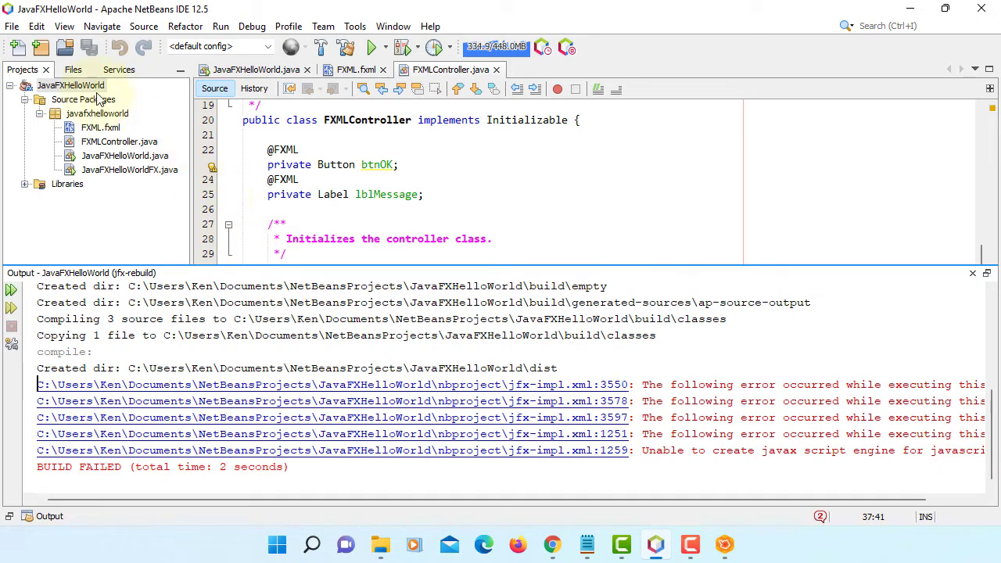
pyautogui.rightClick(71, 85)
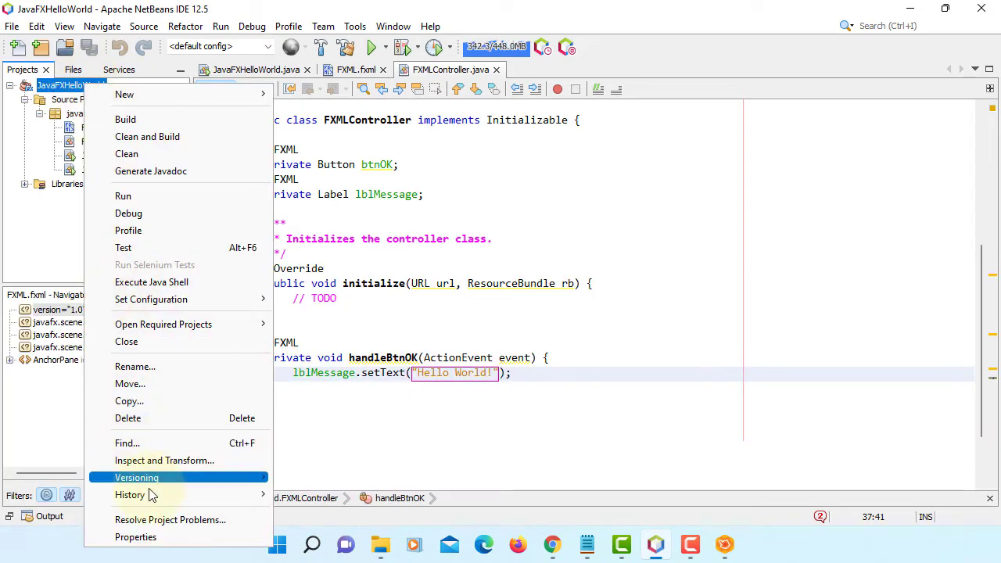
# In Project Properties > Build > Packaging, disable Build JAR after Compiling and apply.
pyautogui.click(135, 537)
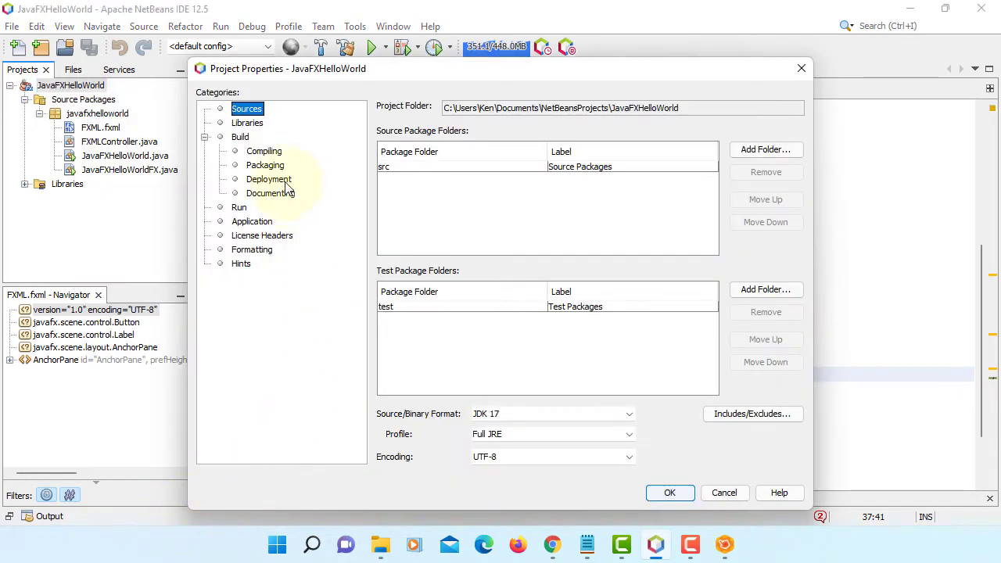
pyautogui.click(265, 165)
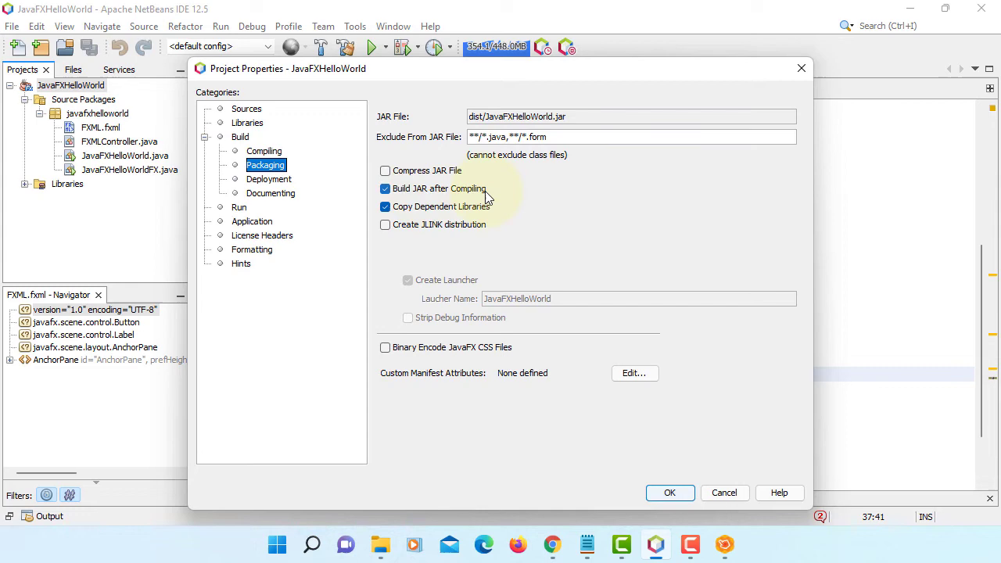
pyautogui.click(385, 188)
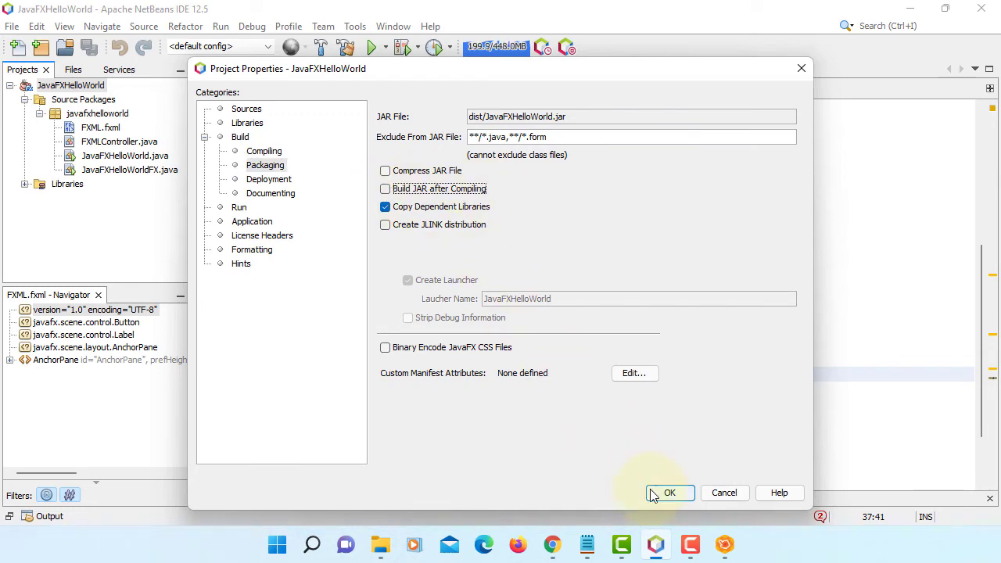
pyautogui.click(668, 493)
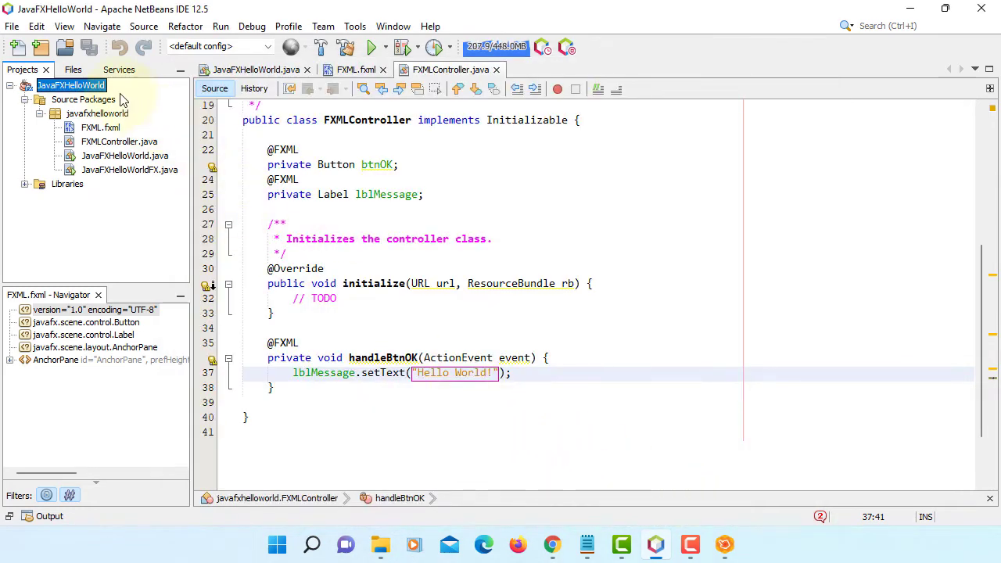
# Clean and build JavaFXHelloWorld again, which now finishes successfully.
pyautogui.rightClick(72, 84)
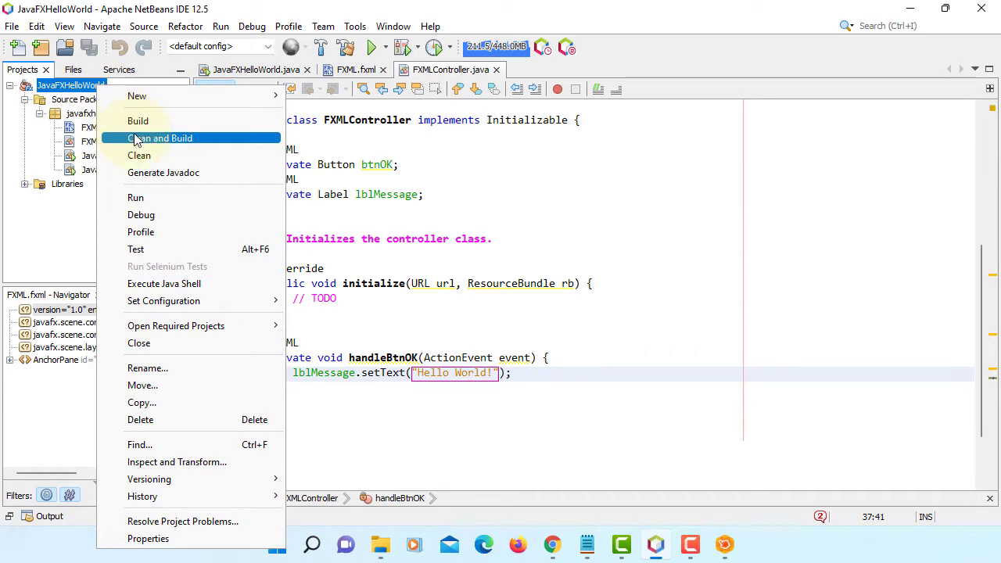
pyautogui.click(160, 138)
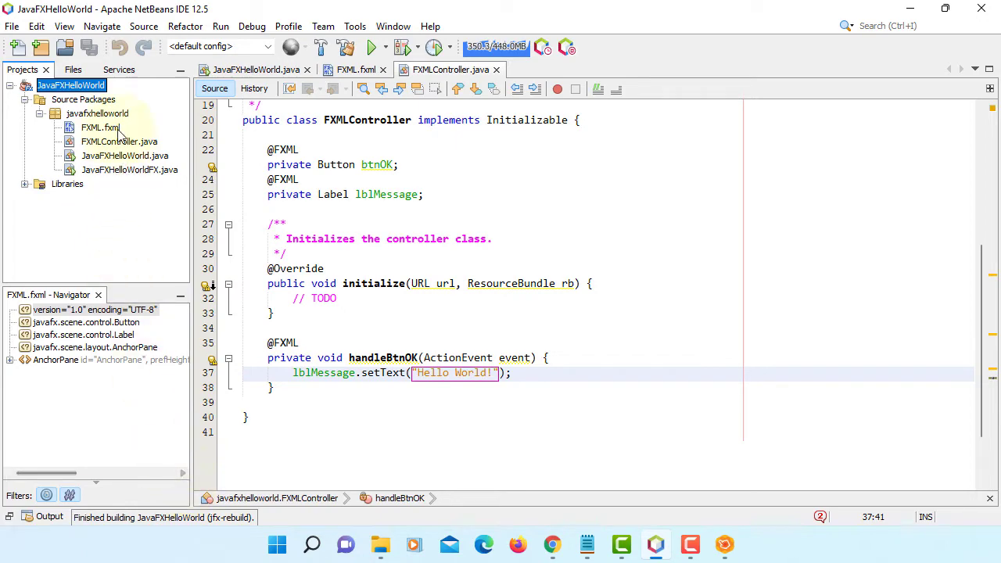
# Run JavaFXHelloWorld from the project menu; jfxsa-run fails with the script engine error.
pyautogui.rightClick(70, 84)
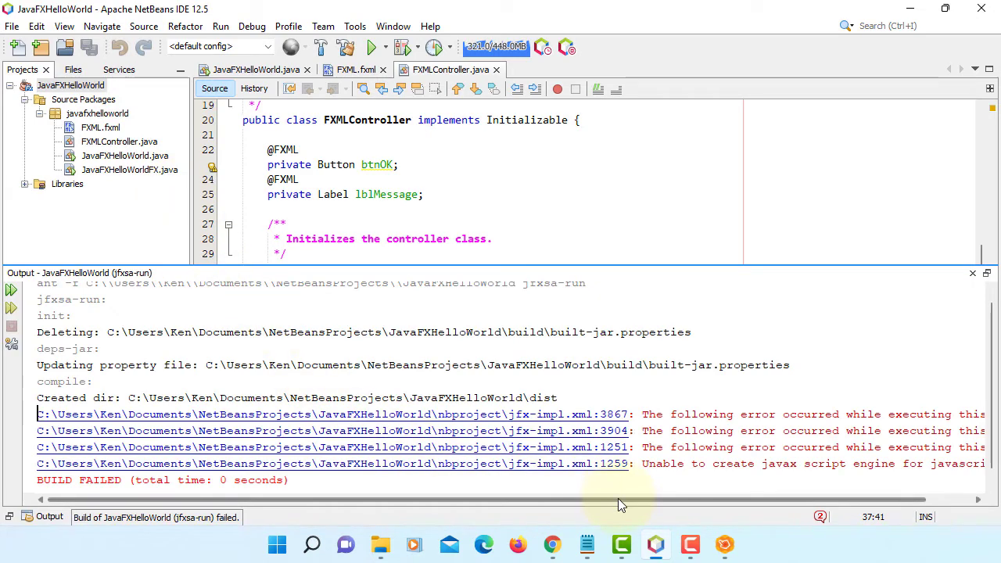
pyautogui.moveTo(610, 506)
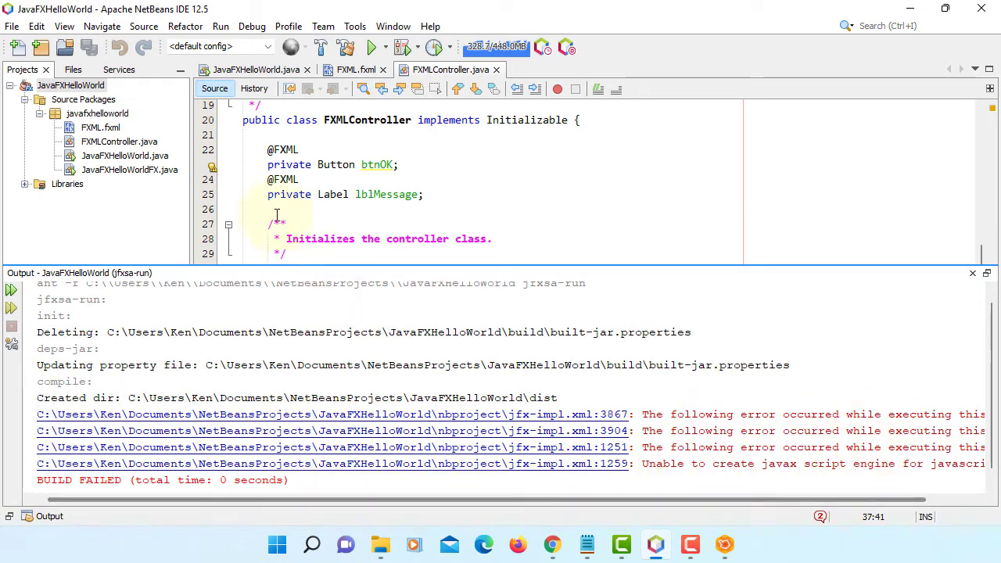
pyautogui.rightClick(71, 85)
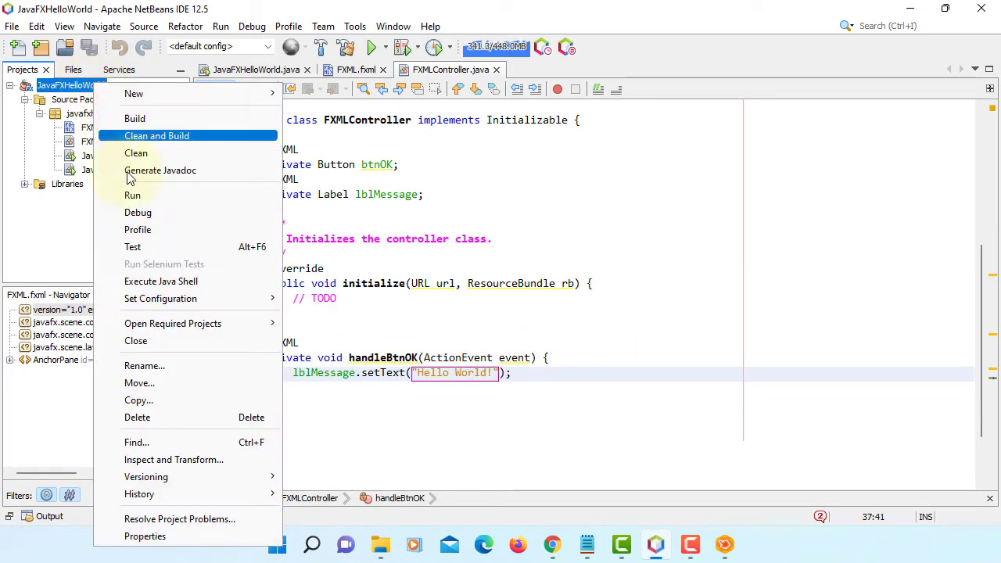
# Set Run VM options to --module-path "C:\Program Files\Java\javafx-sdk-17.0.1\lib" --add-modules javafx.controls,javafx.fxml and apply.
pyautogui.click(145, 536)
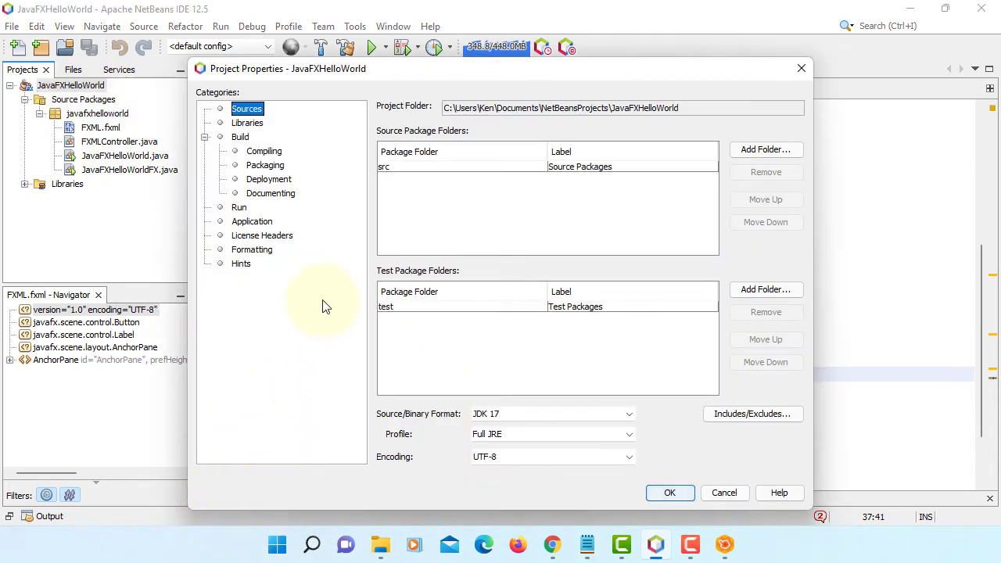
pyautogui.moveTo(289, 187)
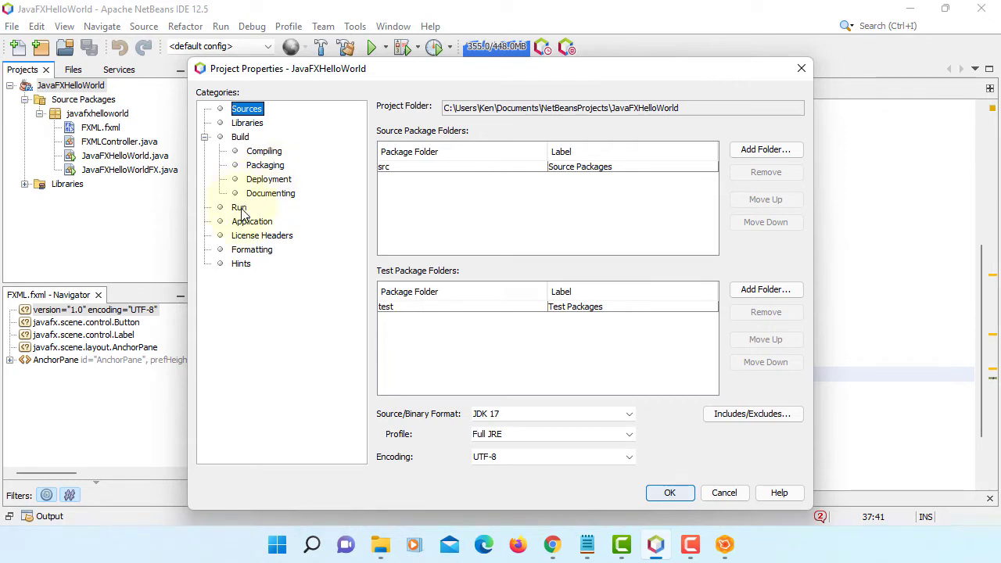
pyautogui.click(238, 207)
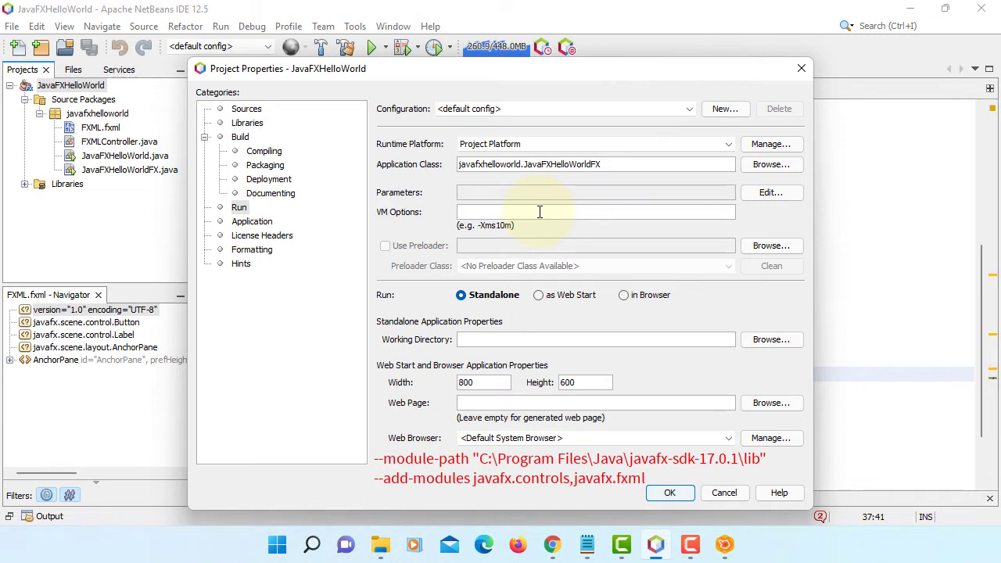
pyautogui.write('--module')
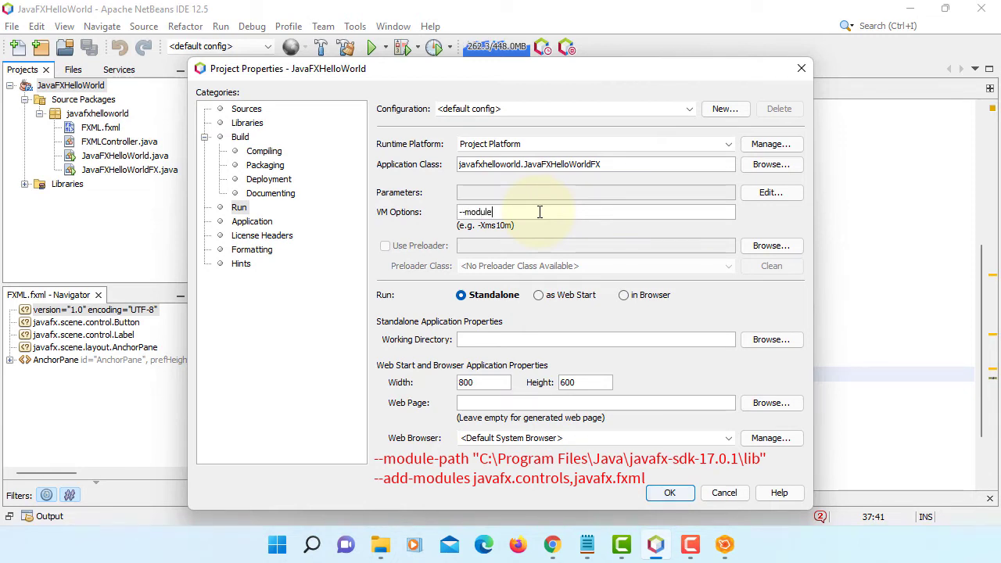
pyautogui.write('-path "')
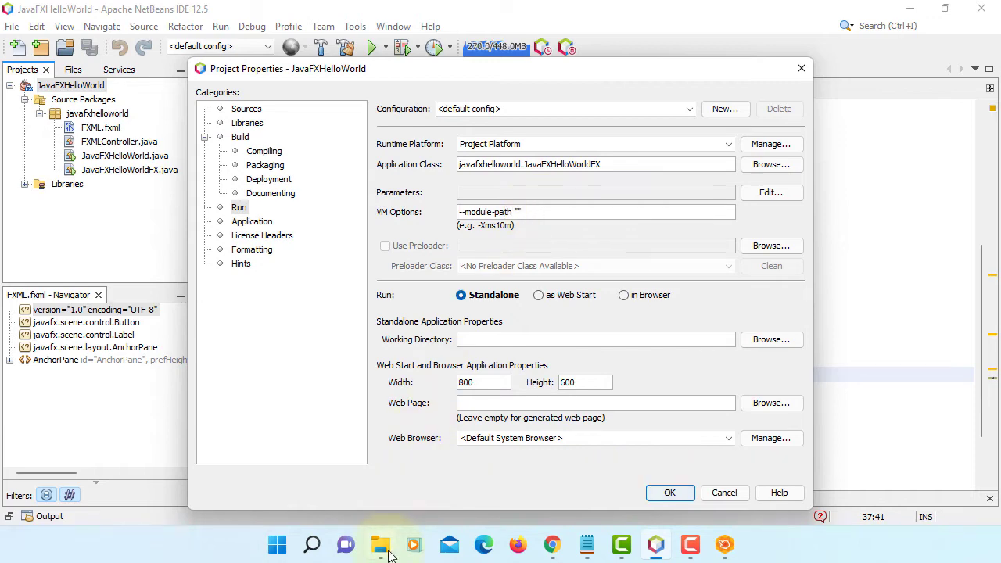
pyautogui.click(380, 545)
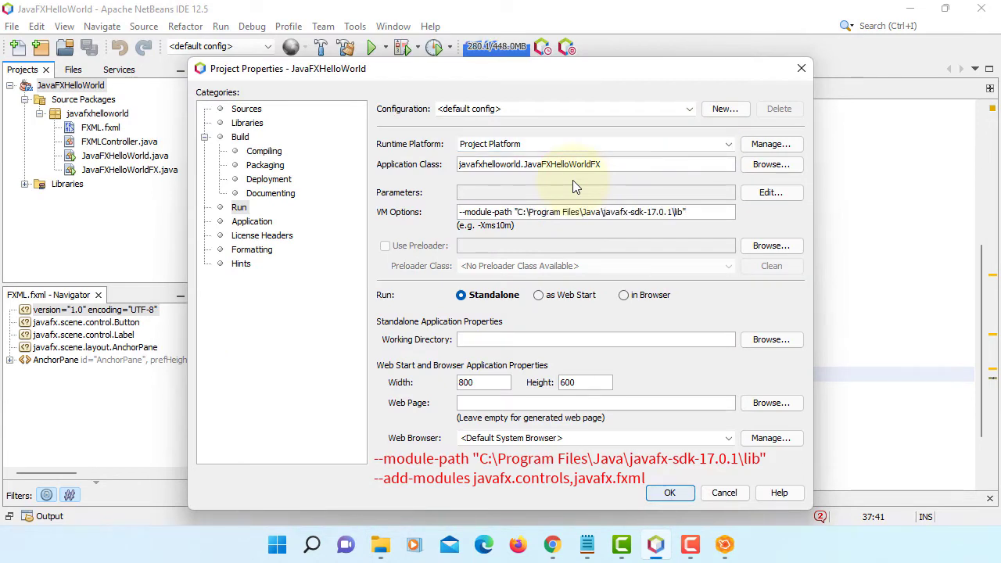
pyautogui.write('--add-modules javafx.controls,javafx.fxml')
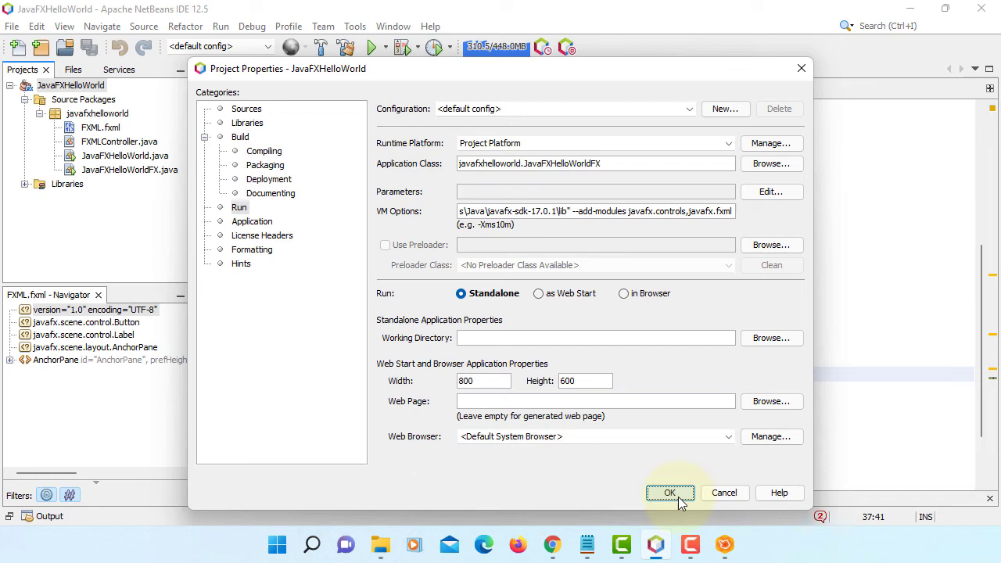
pyautogui.click(669, 493)
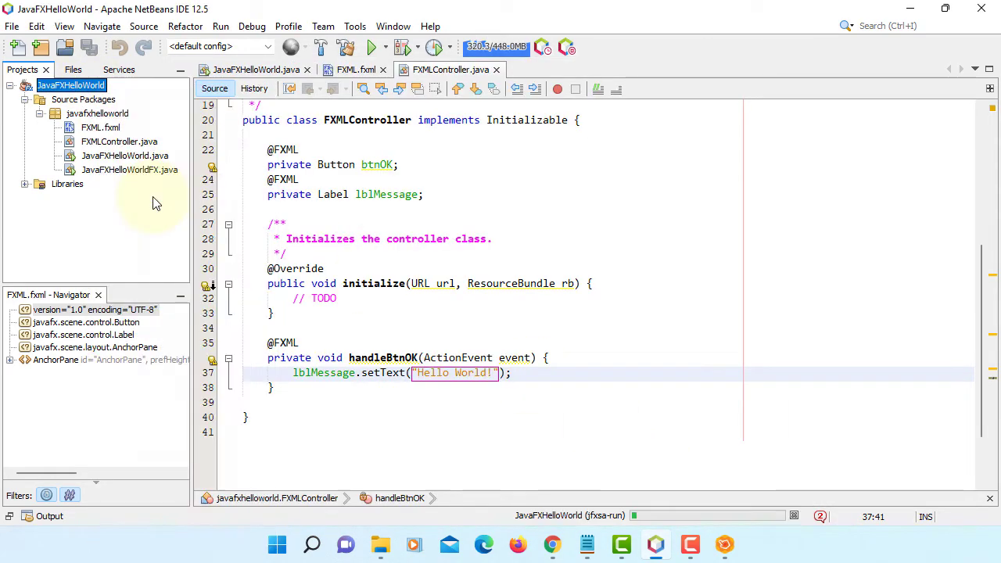
# Open JavaFXHelloWorldFX.java and delete the default Button and setOnAction code from start().
pyautogui.click(374, 47)
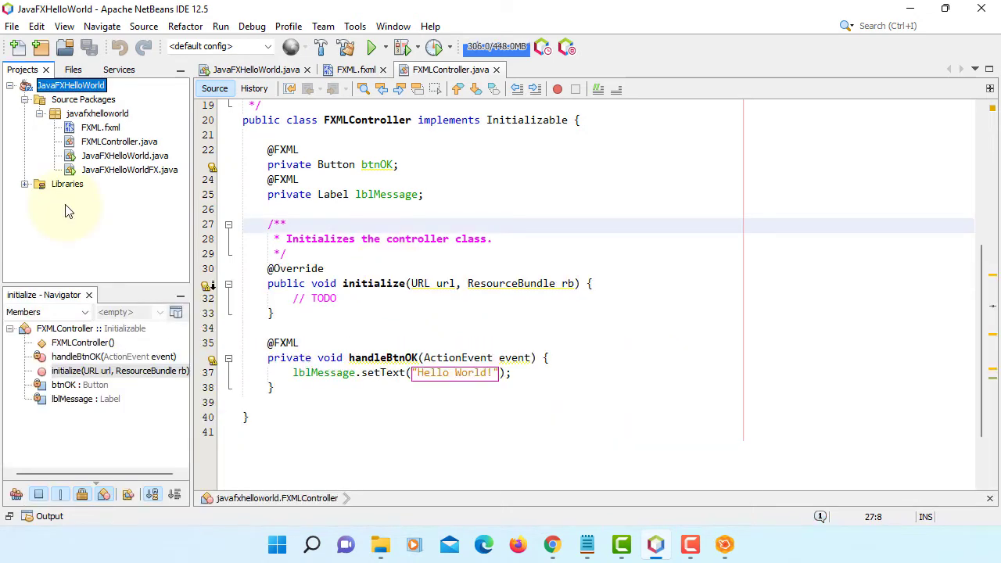
pyautogui.click(130, 170)
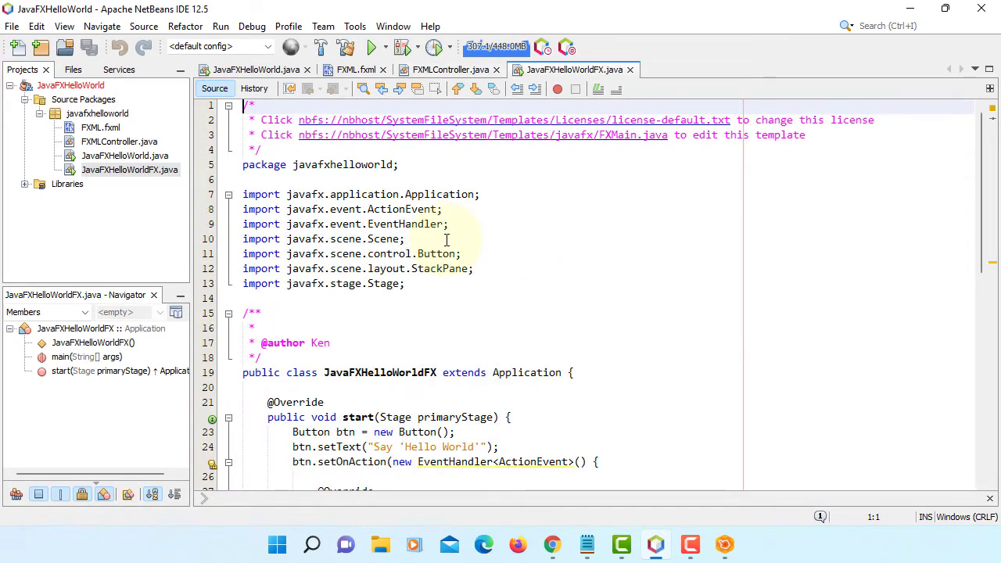
pyautogui.scroll(-3)
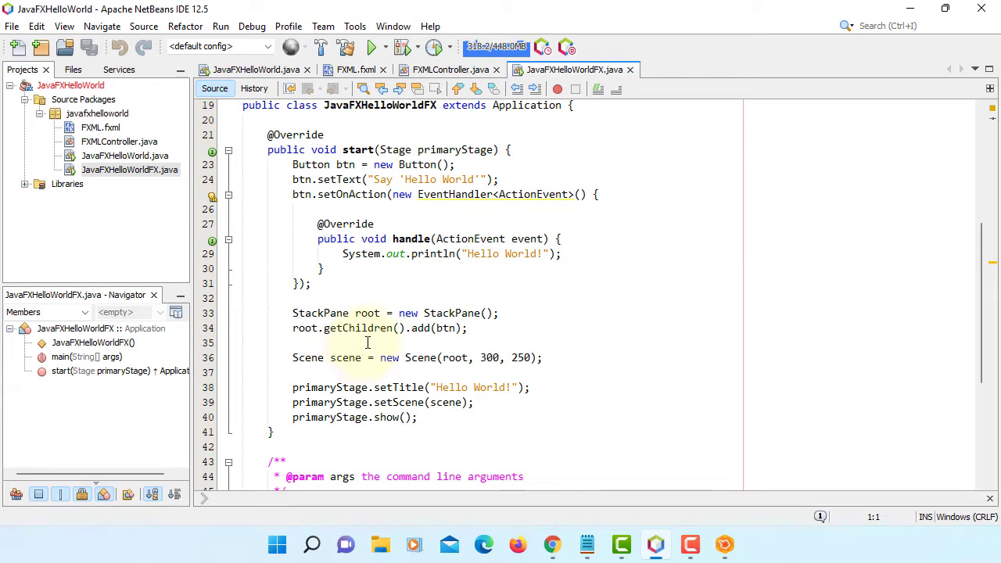
pyautogui.moveTo(514, 313)
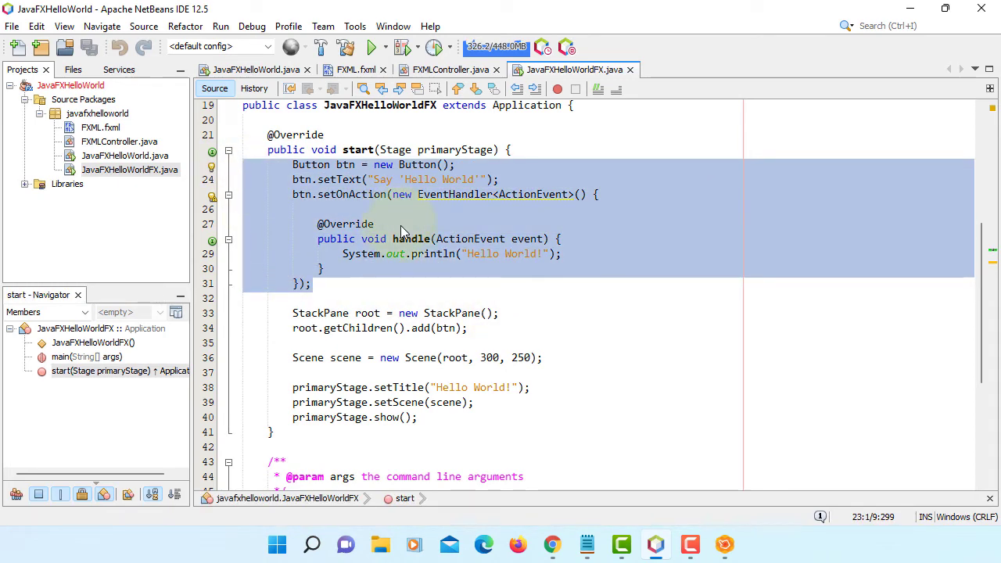
pyautogui.press('Delete')
pyautogui.write('Parent root')
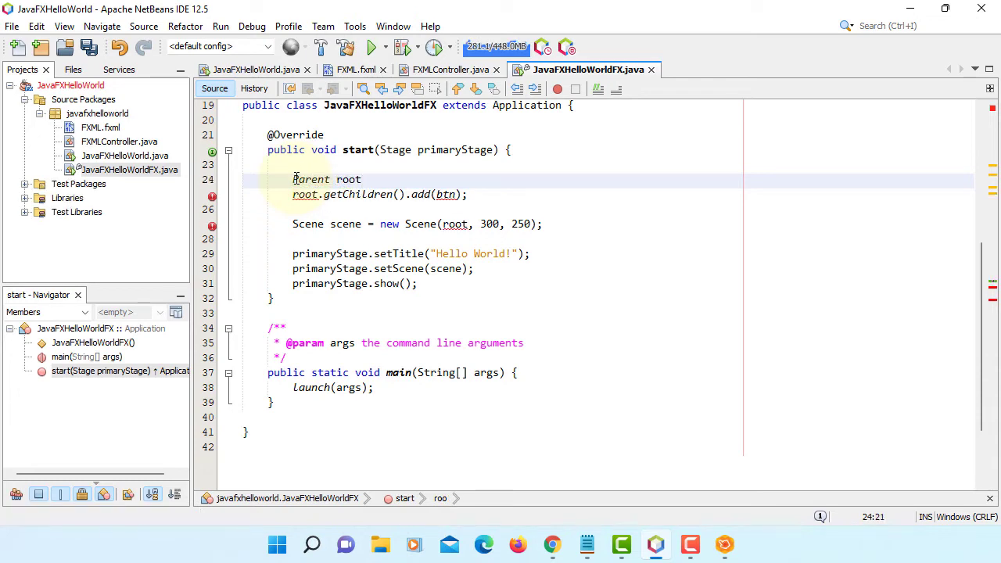
# Write Parent root = FXMLLoader.load(getClass().getResource("FXML.fxml")); in start().
pyautogui.write('=')
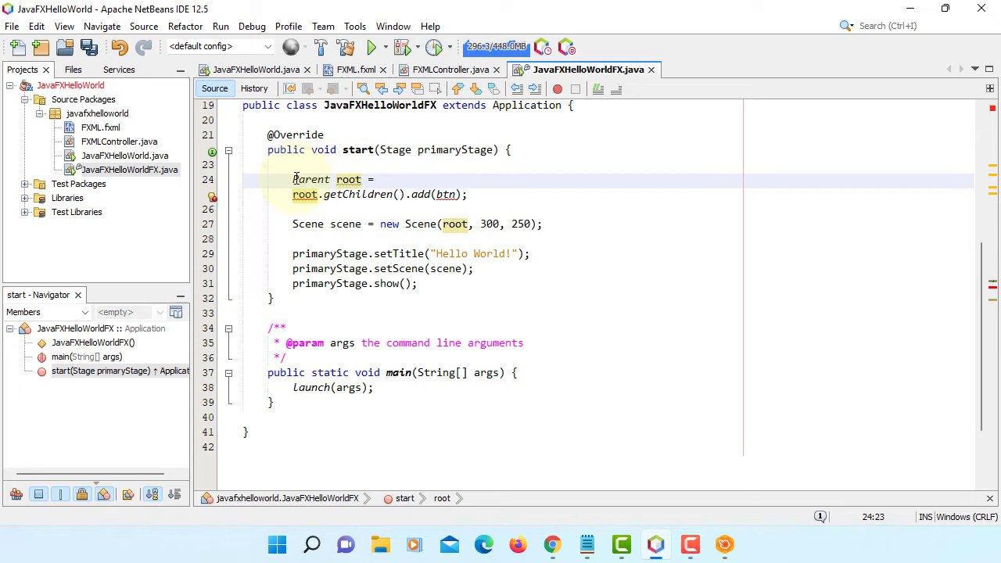
pyautogui.write('FXM')
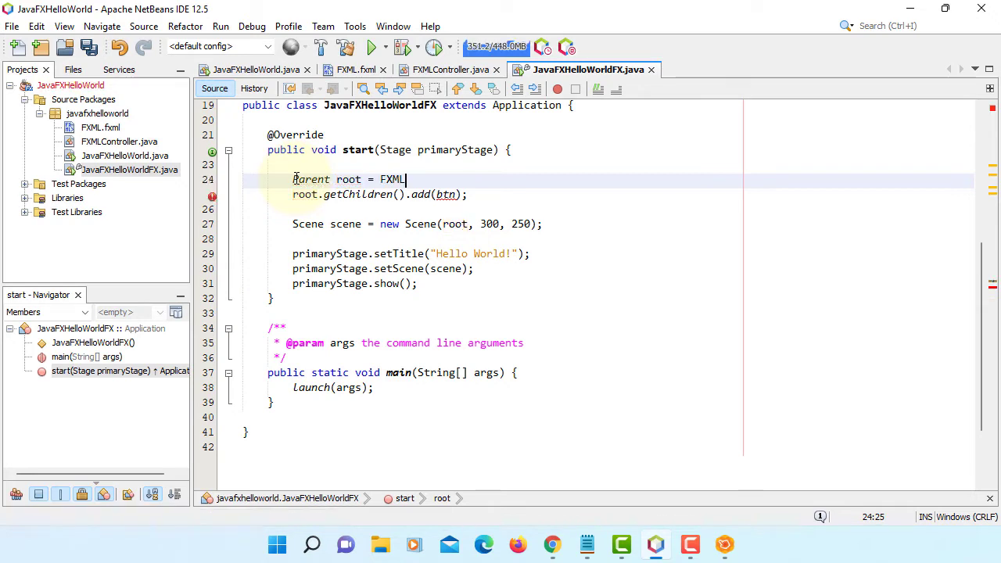
pyautogui.write('Load')
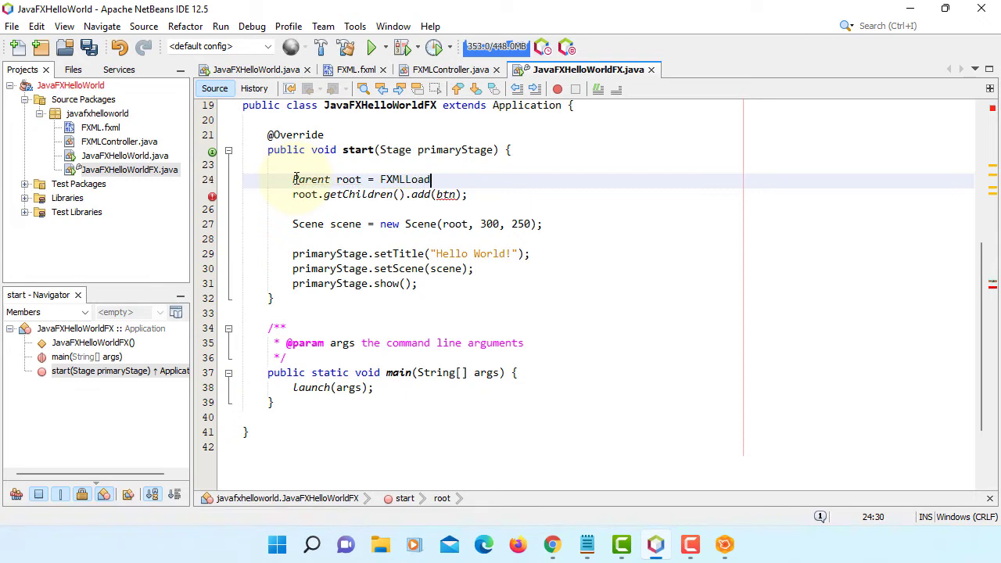
pyautogui.write('er')
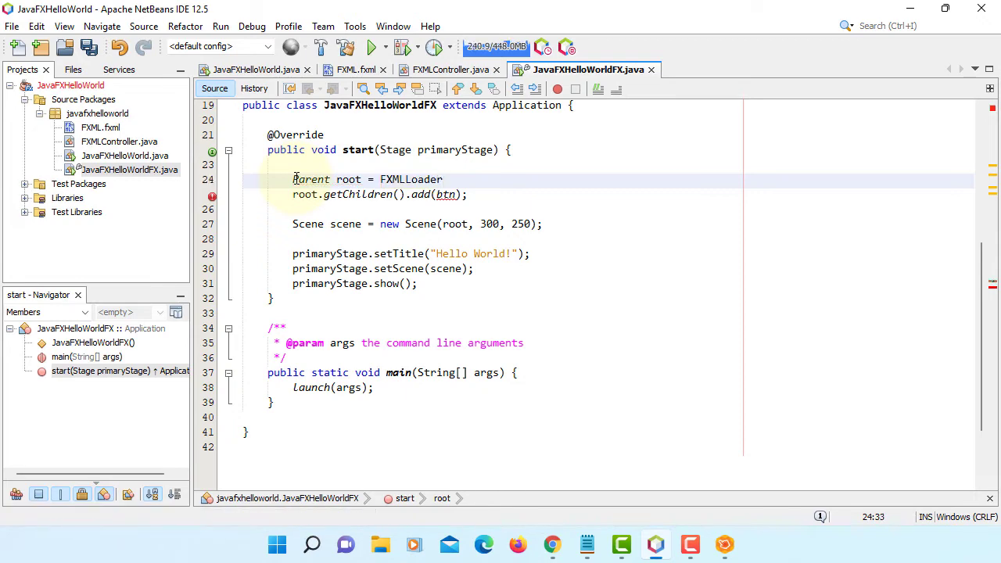
pyautogui.write('.load(get, rb, bf')
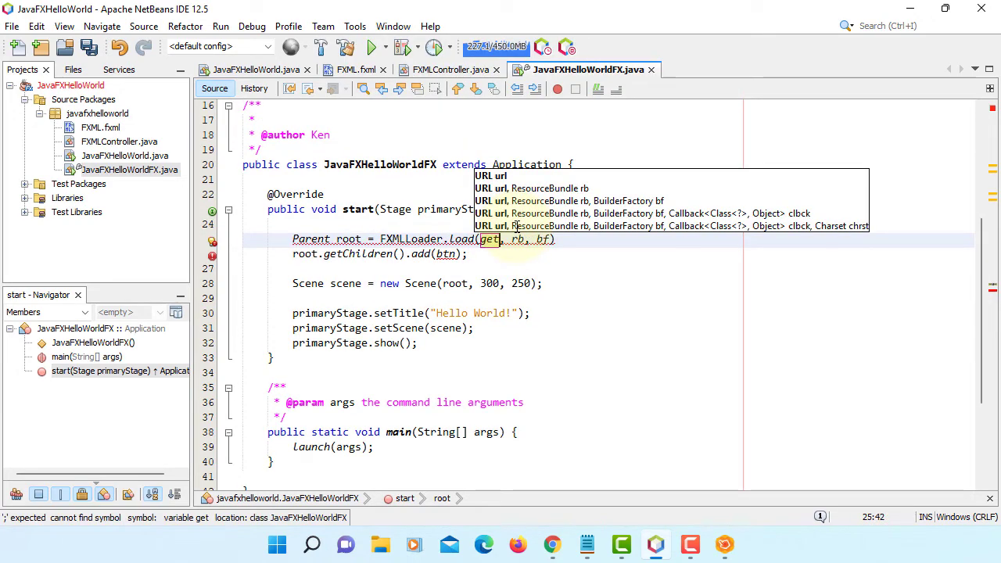
pyautogui.write('Class(')
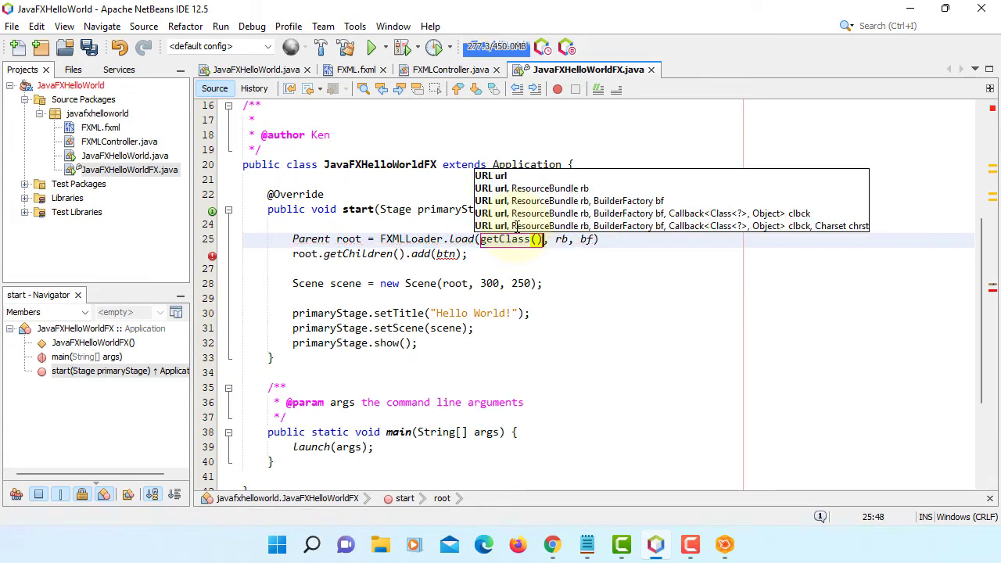
pyautogui.write('.getResource("')
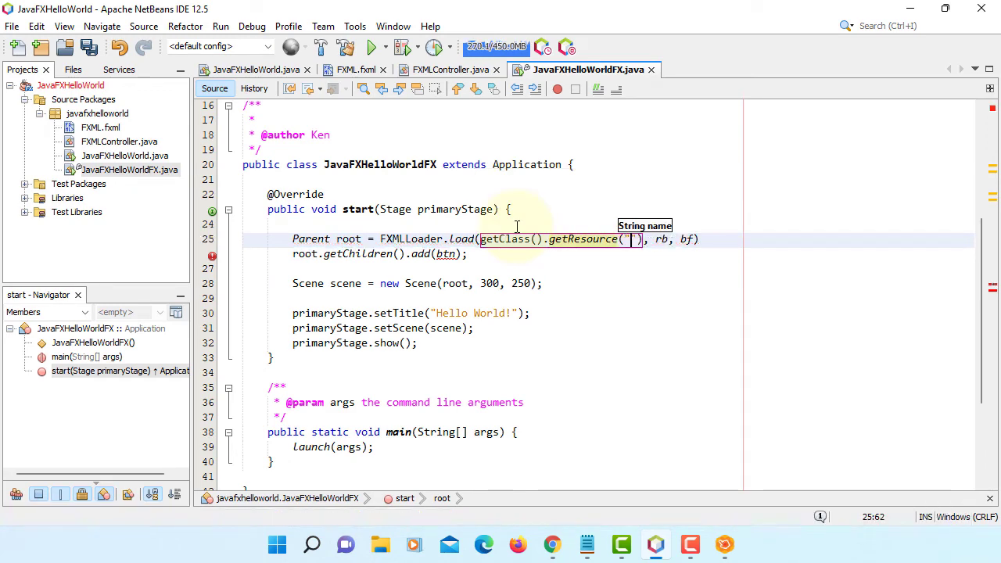
pyautogui.write('"')
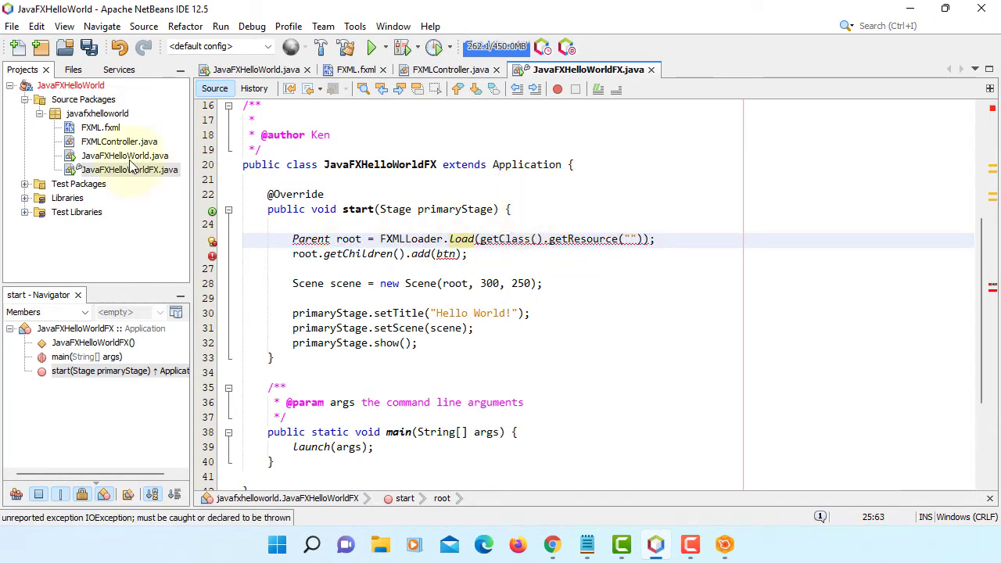
pyautogui.write('F')
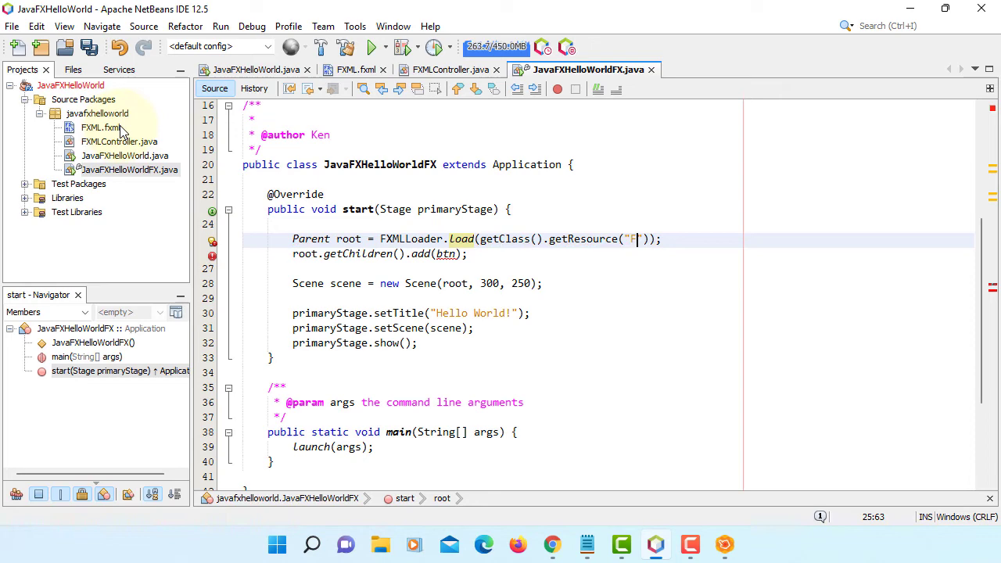
pyautogui.write('XML.fxml')
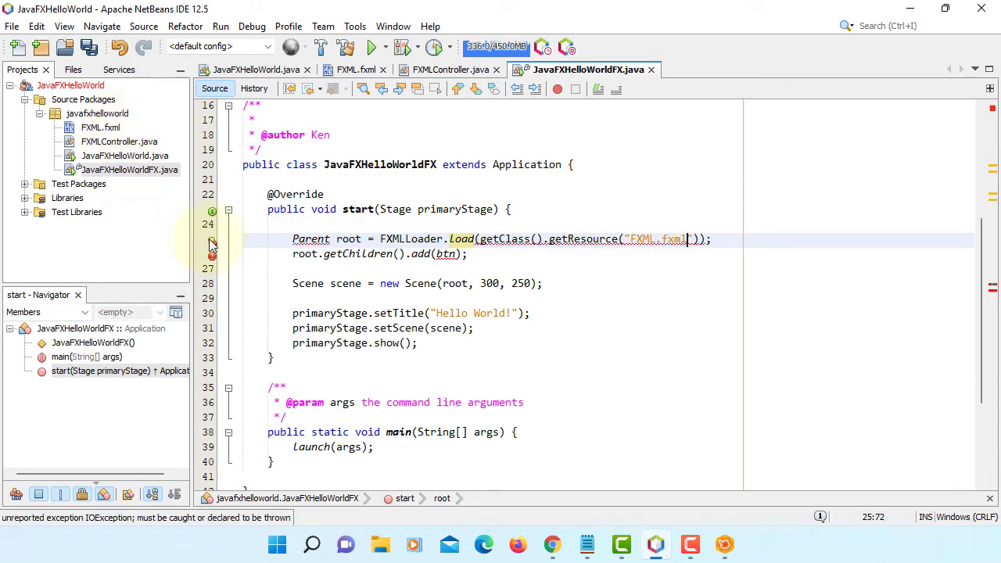
# Use the hint fix to declare that start() throws java.io.IOException.
pyautogui.scroll(-3)
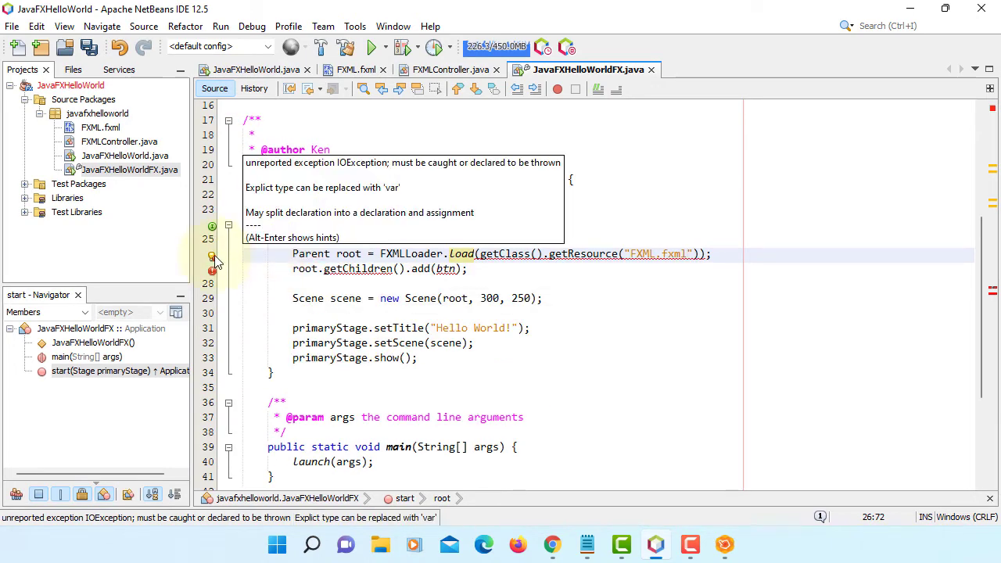
pyautogui.press('alt+enter')
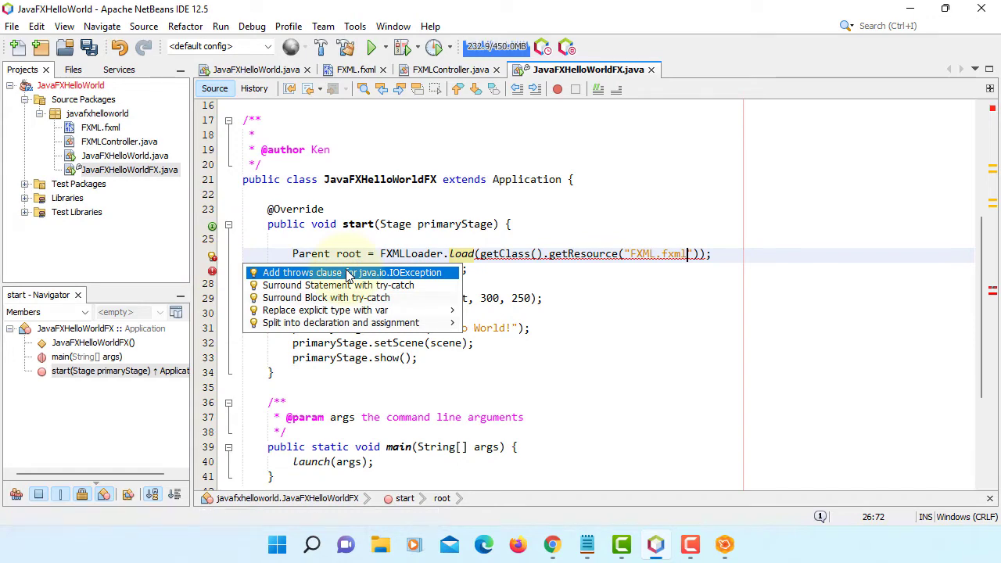
pyautogui.click(352, 272)
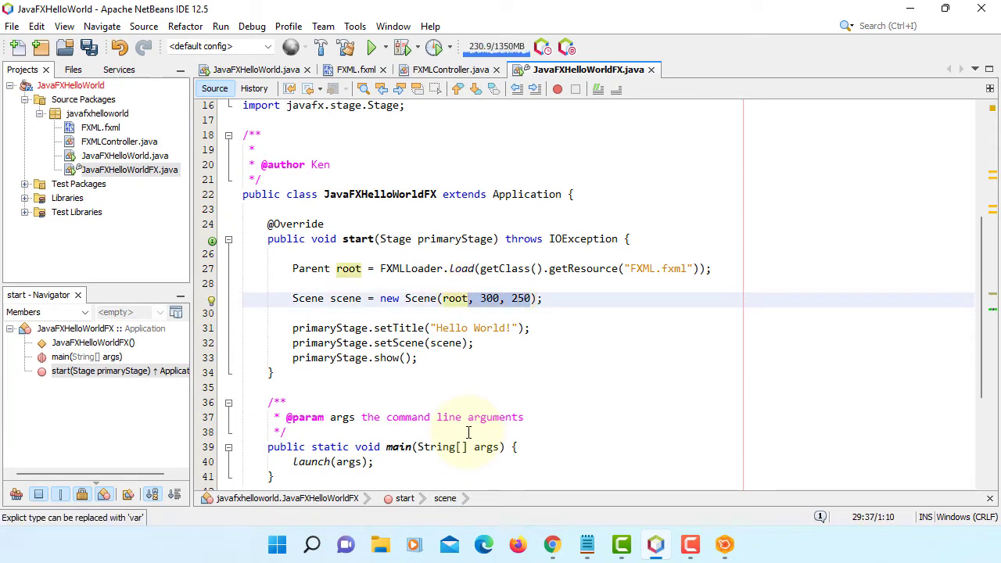
# Remove the 300, 250 size from new Scene(root) and run the FXML-based Hello World app.
pyautogui.press('Delete')
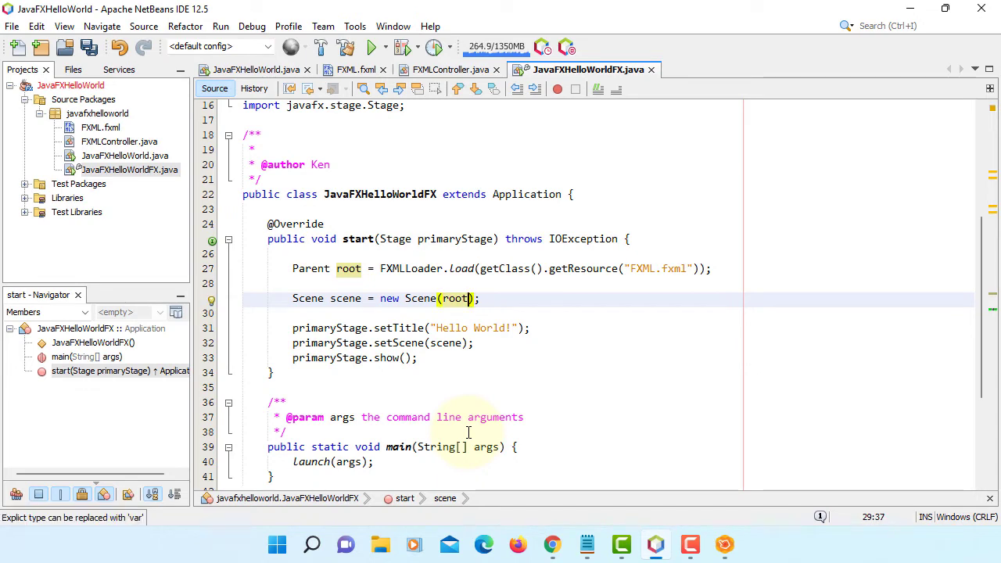
pyautogui.click(418, 357)
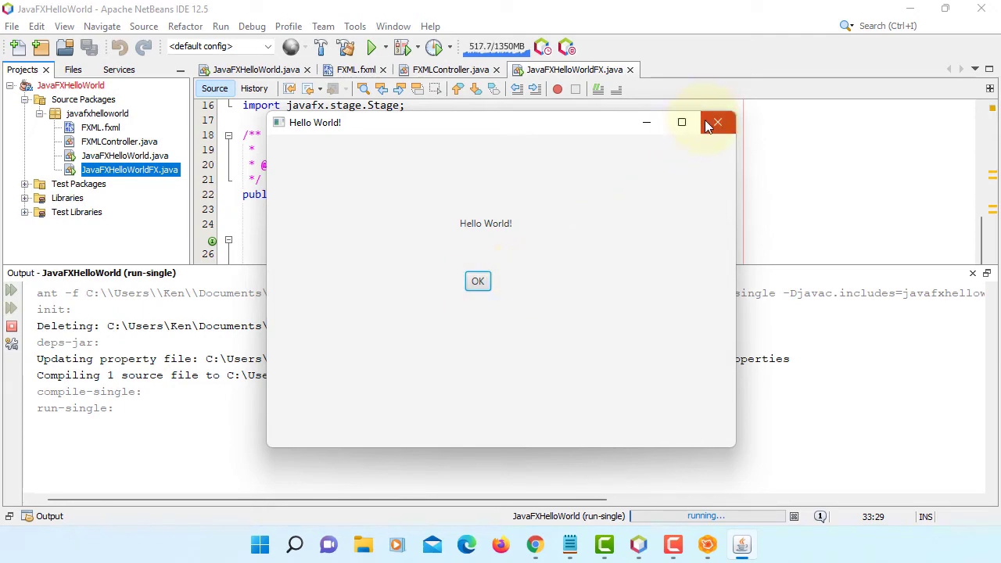
# Close the running Hello World! window and the NetBeans Output panel.
pyautogui.click(716, 122)
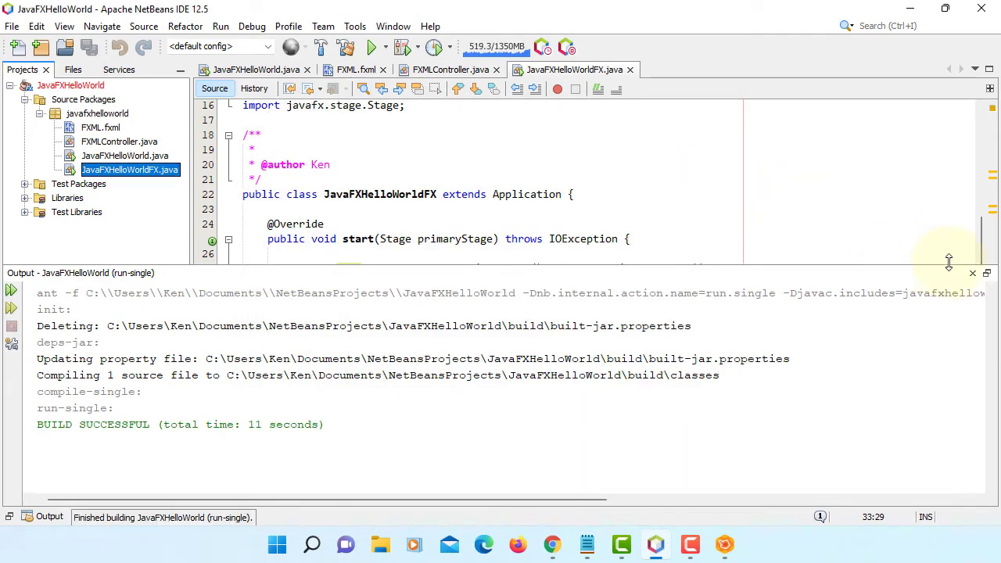
pyautogui.click(972, 273)
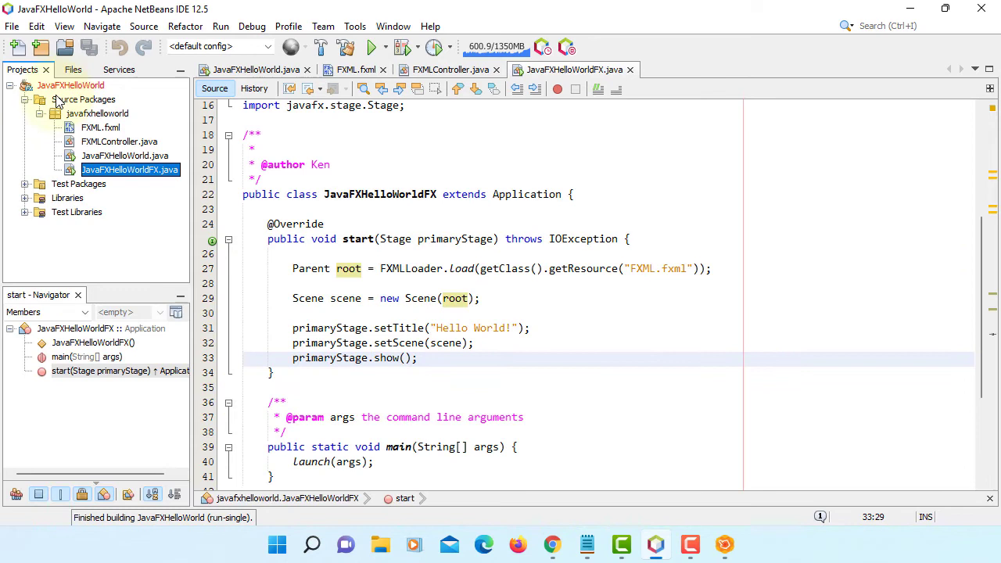
pyautogui.moveTo(85, 148)
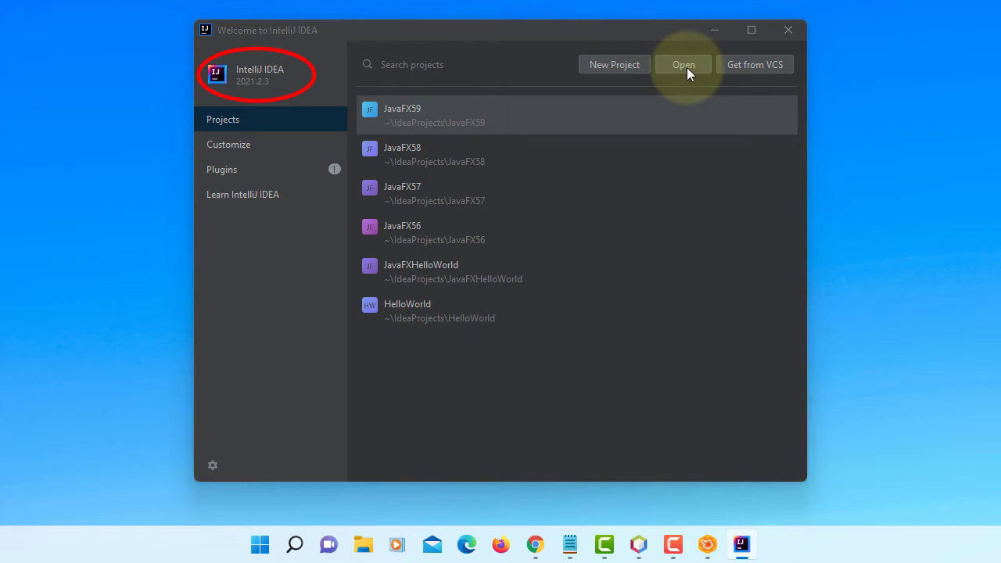
# Open the NetBeansProjects\JavaFXHelloWorld folder as a project in IntelliJ IDEA and expand its build folder.
pyautogui.click(682, 65)
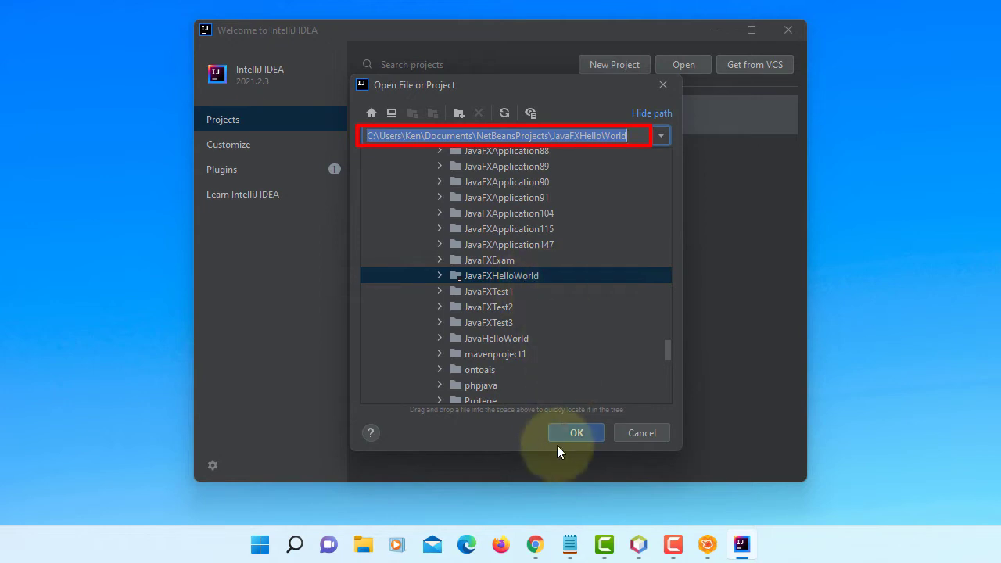
pyautogui.click(575, 432)
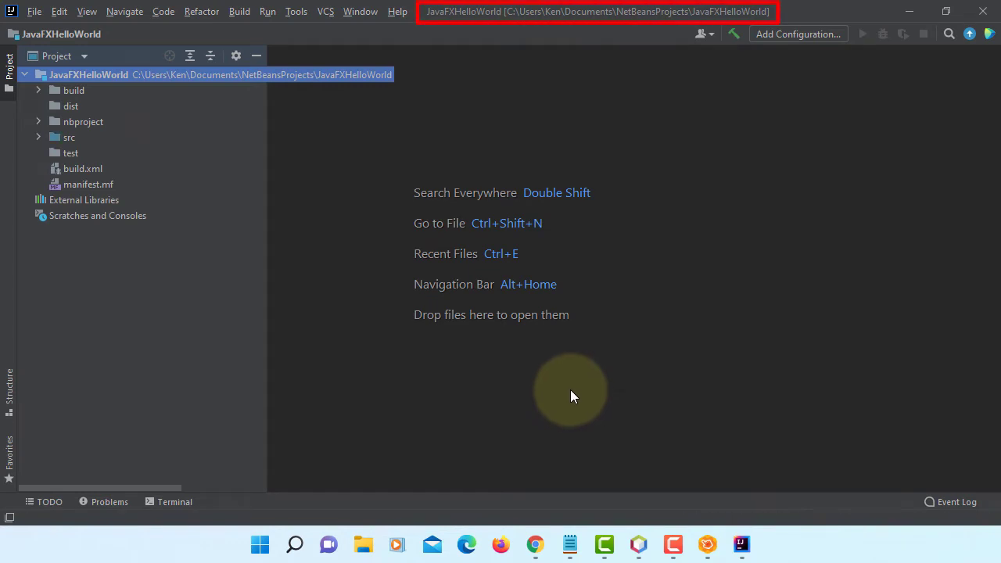
pyautogui.moveTo(195, 285)
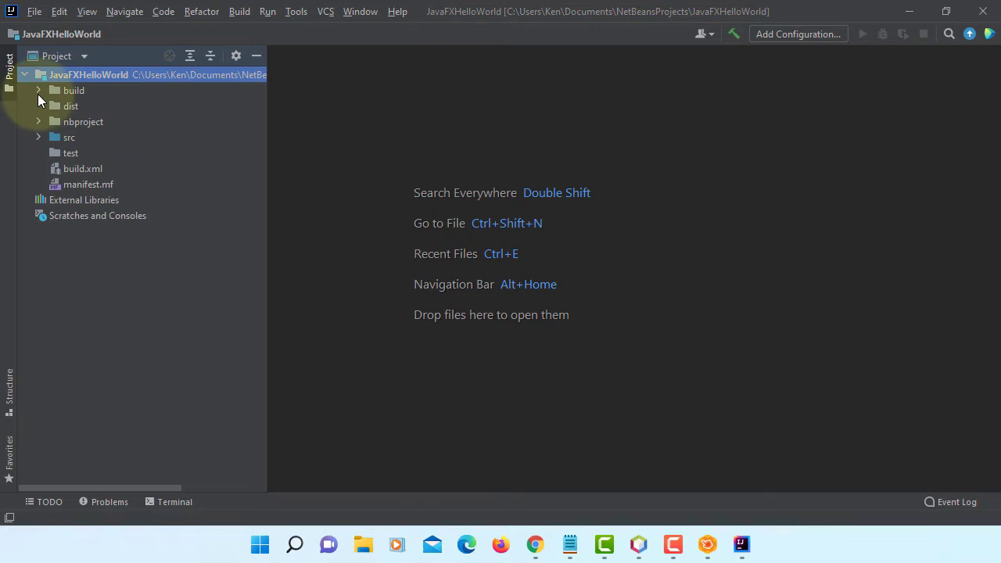
pyautogui.click(37, 90)
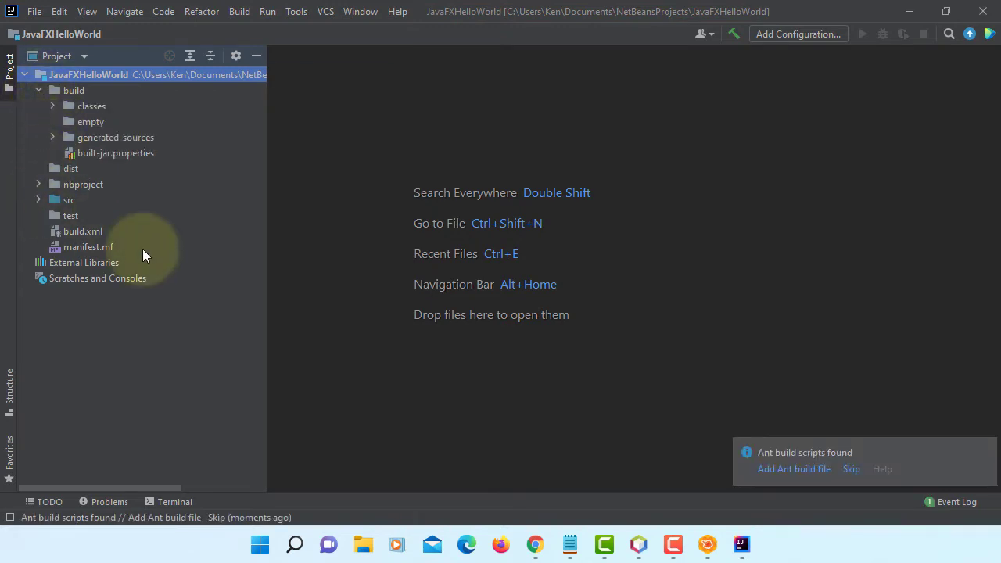
pyautogui.moveTo(774, 481)
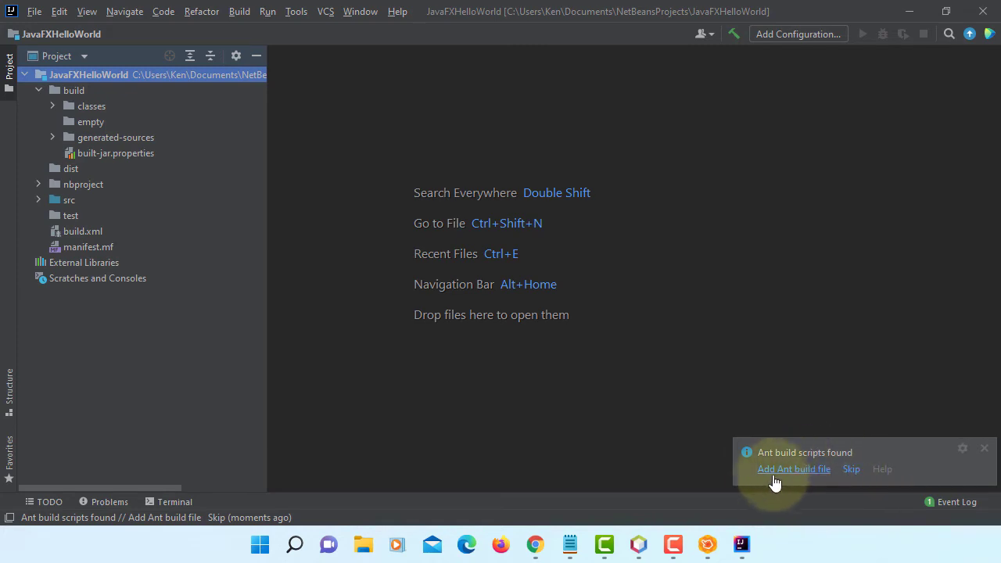
# Add the project's Ant build file and trust the Ant project.
pyautogui.click(793, 468)
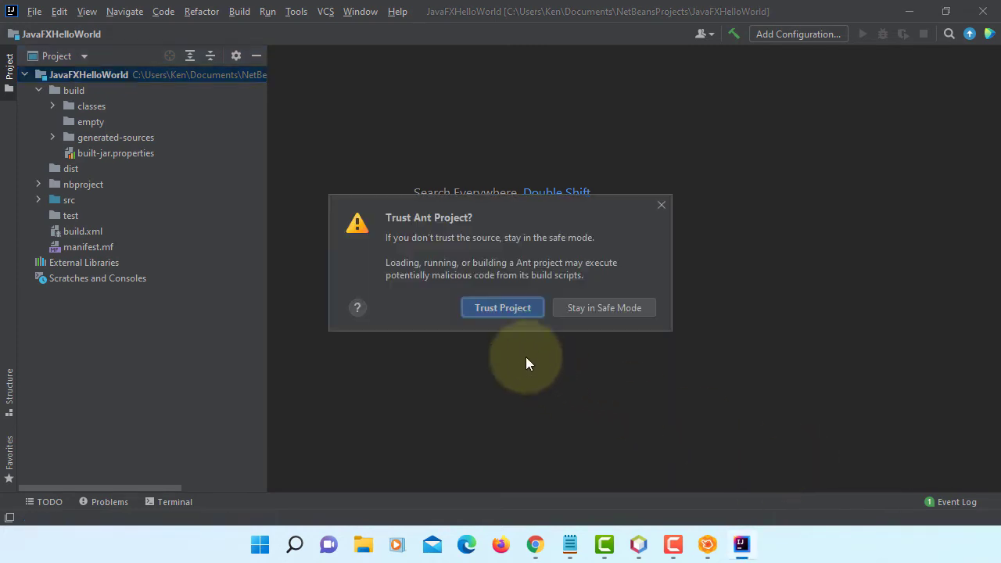
pyautogui.click(502, 307)
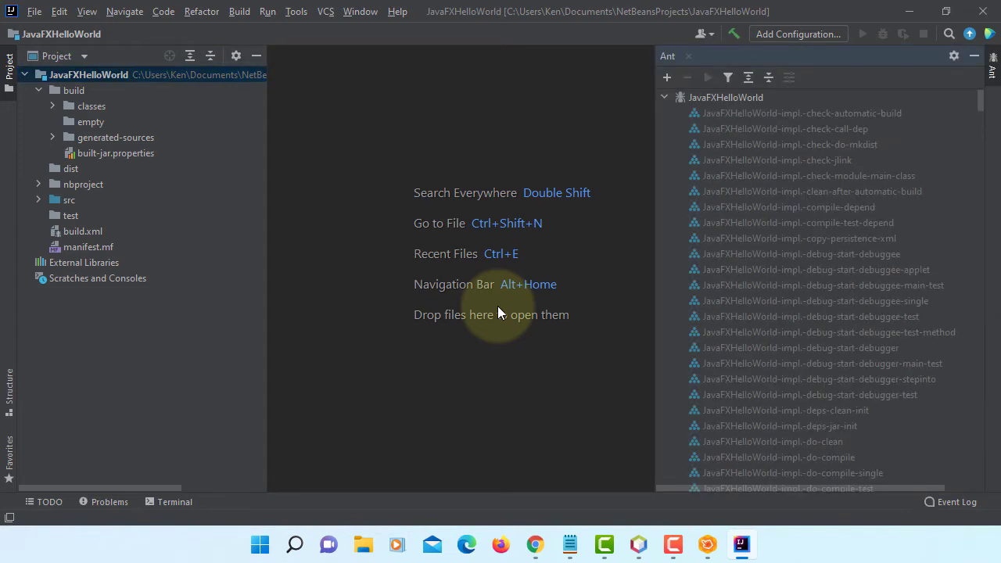
pyautogui.moveTo(973, 56)
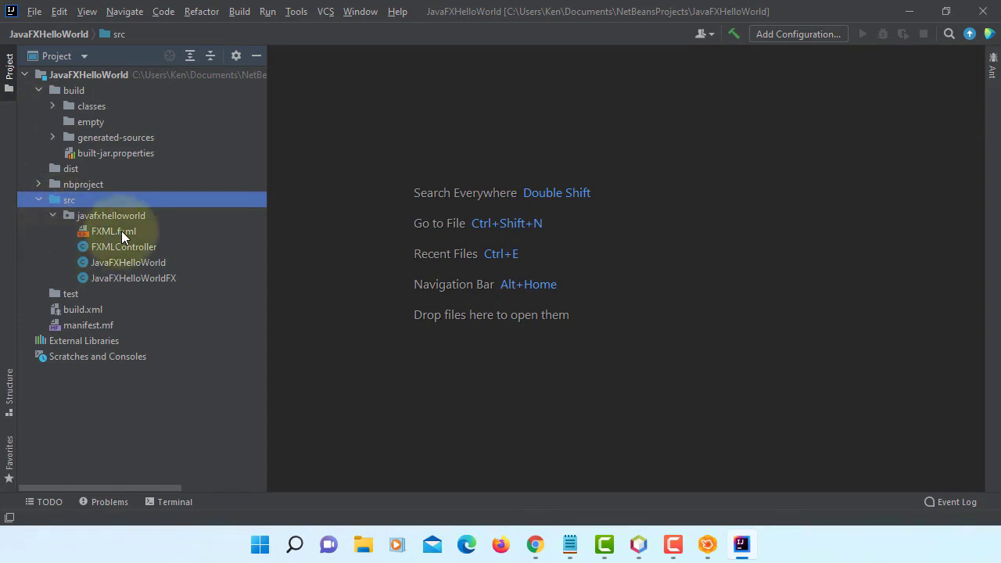
pyautogui.moveTo(128, 238)
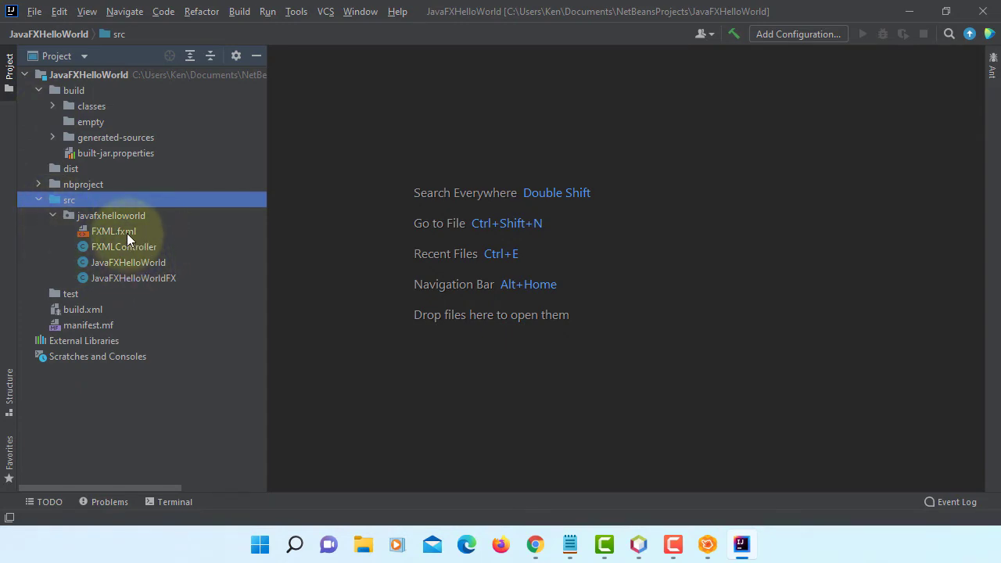
# Open FXML.fxml, FXMLController.java and JavaFXHelloWorldFX.java in editor tabs.
pyautogui.doubleClick(113, 231)
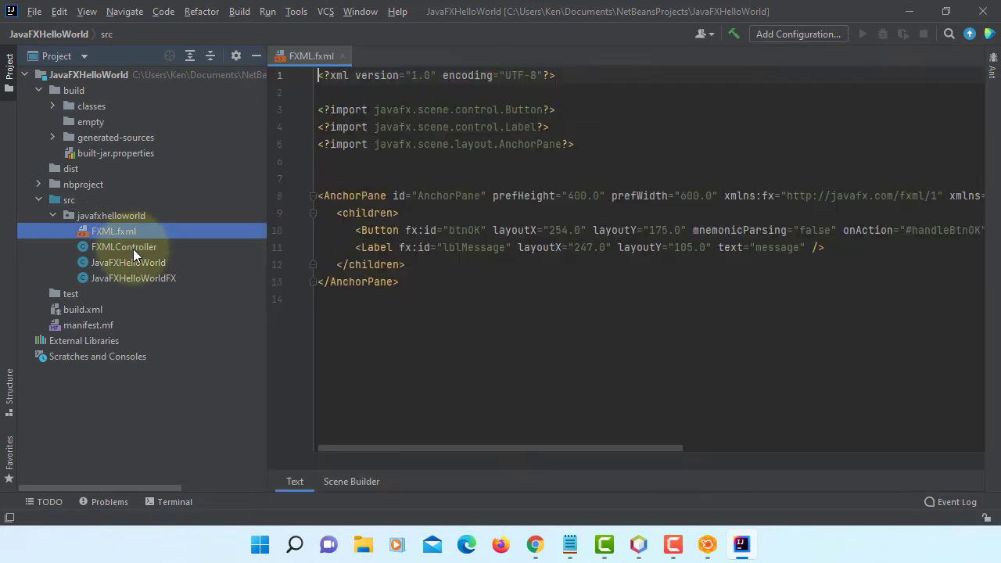
pyautogui.doubleClick(124, 246)
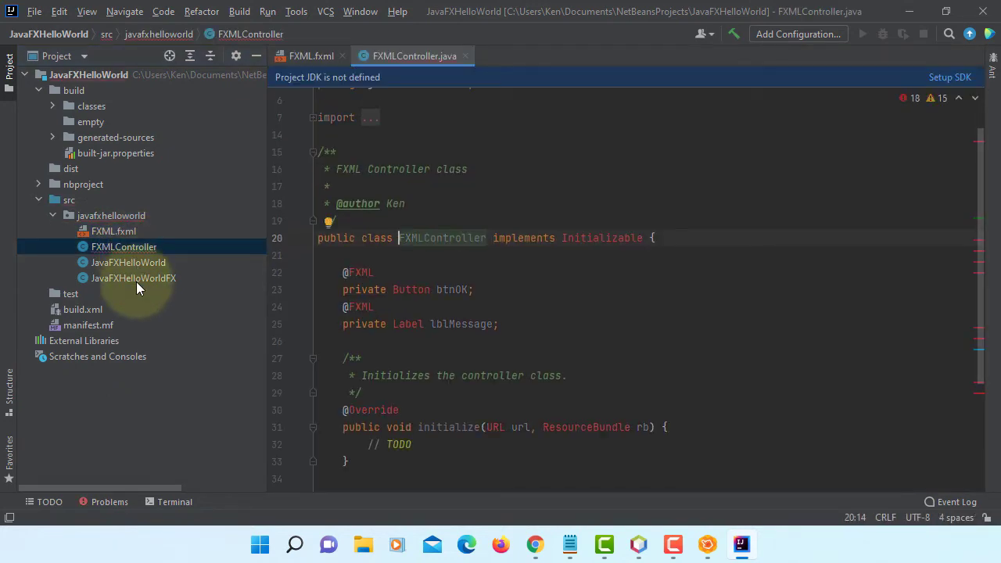
pyautogui.doubleClick(134, 277)
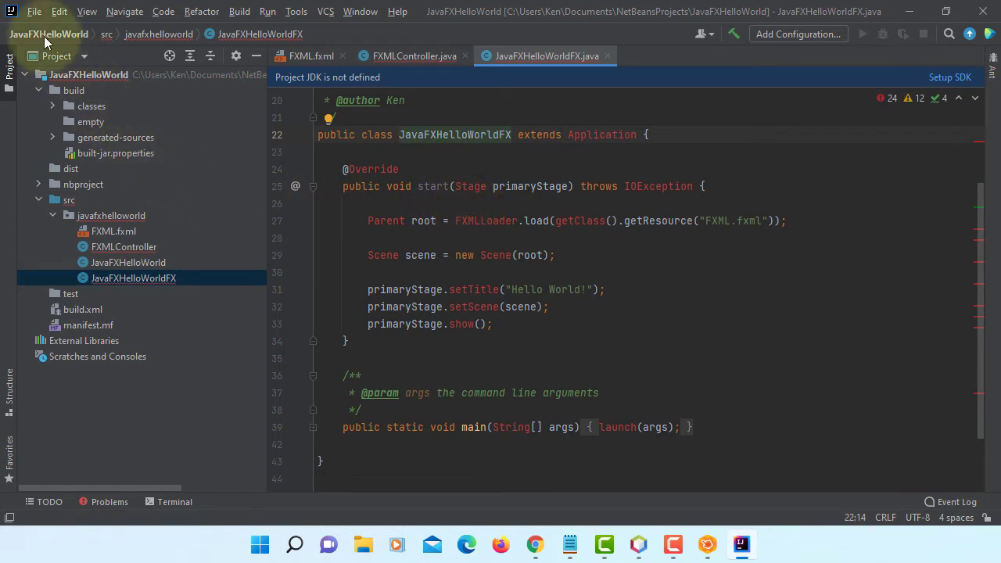
# Set the Project SDK to Java 17 in Project Structure.
pyautogui.click(34, 11)
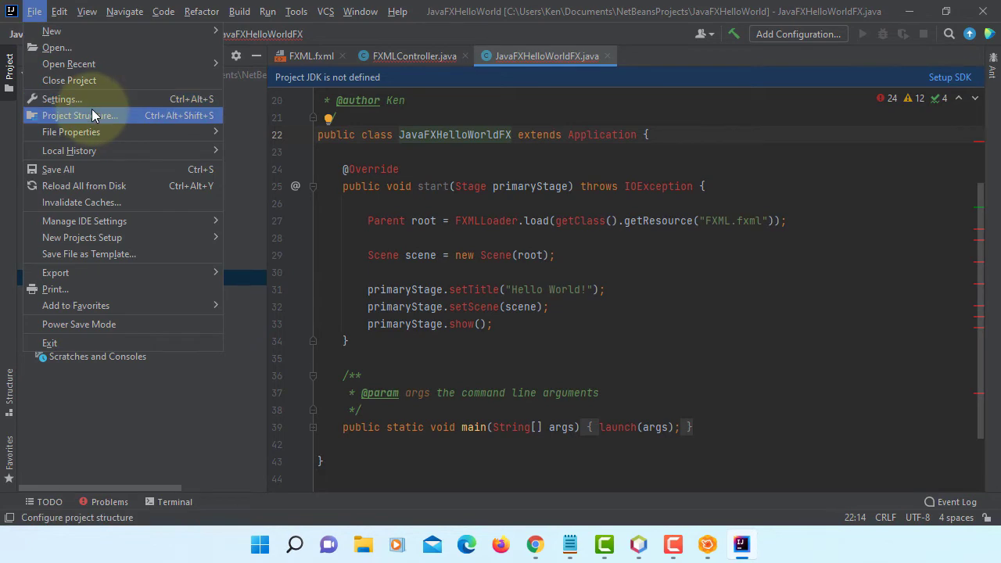
pyautogui.click(79, 115)
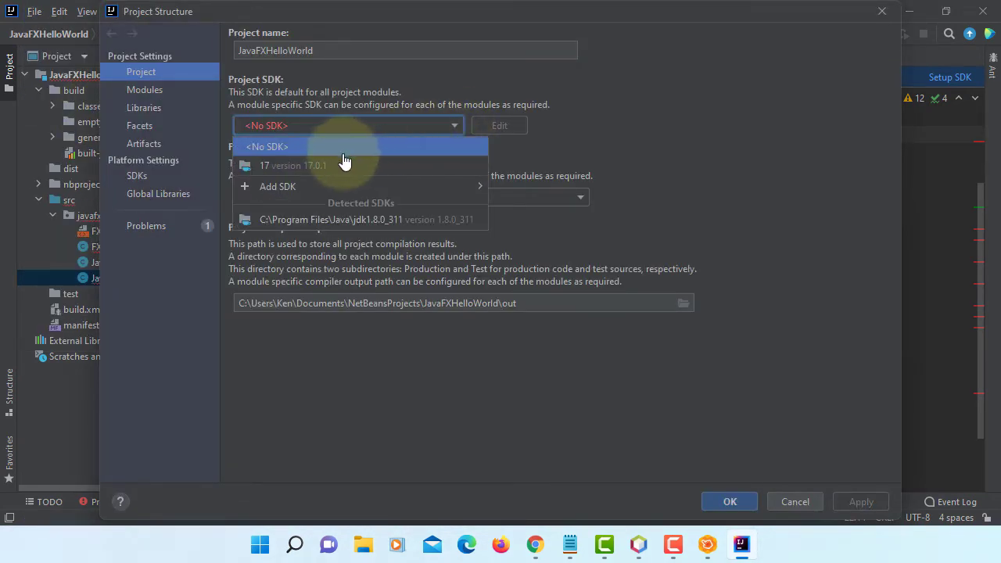
pyautogui.click(292, 165)
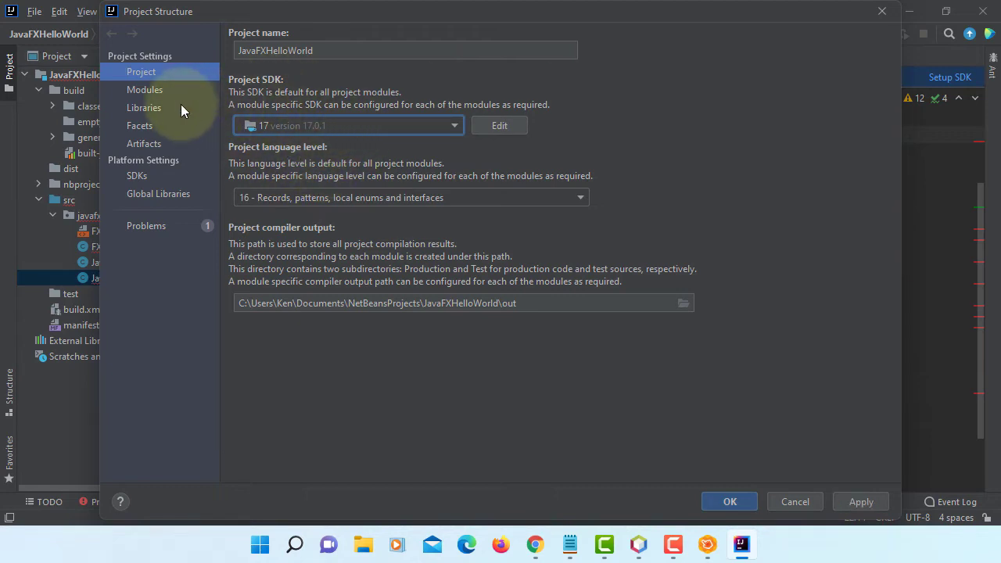
# Add the javafx-sdk-17.0.1 lib folder as a Java project library and apply the settings.
pyautogui.click(144, 107)
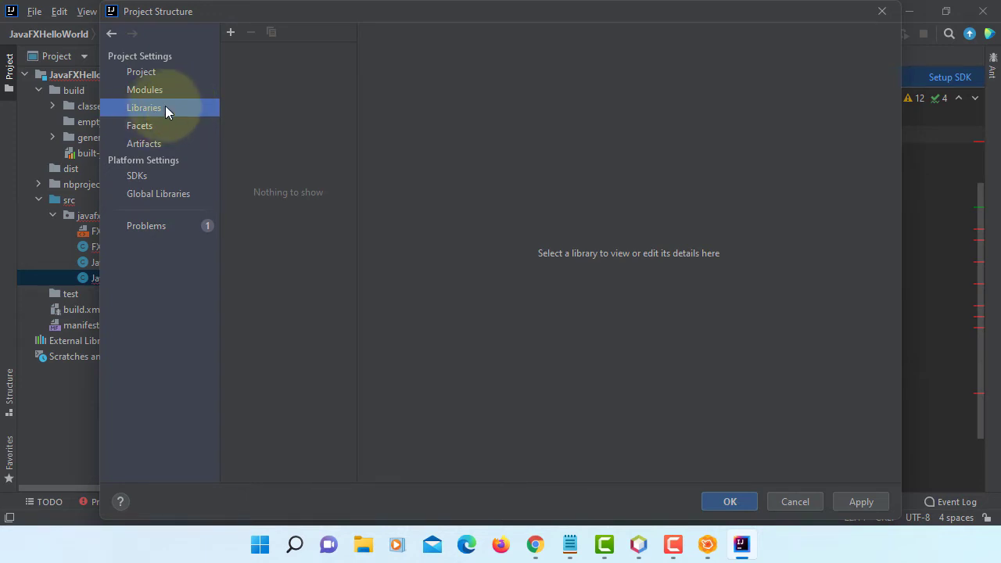
pyautogui.click(229, 32)
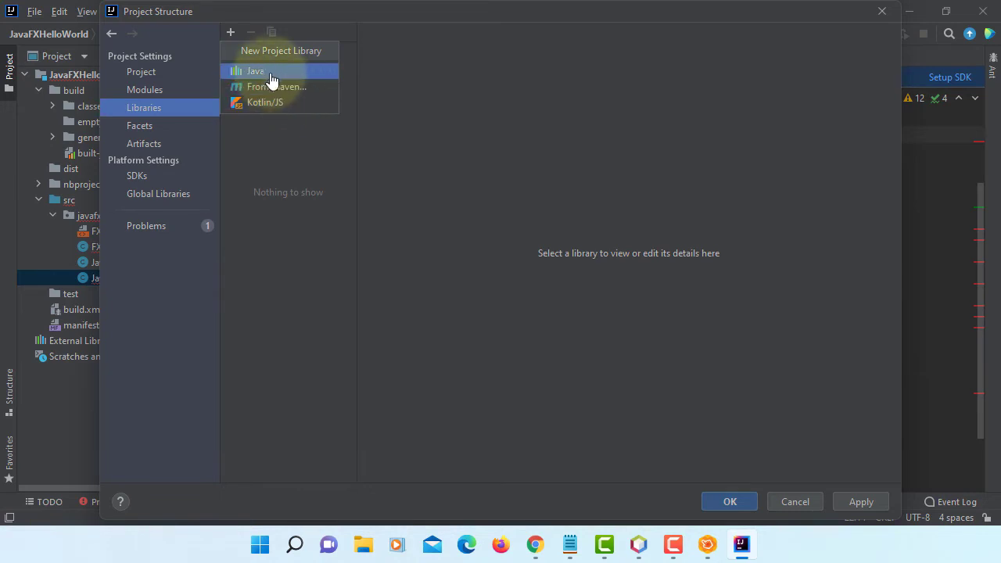
pyautogui.click(254, 71)
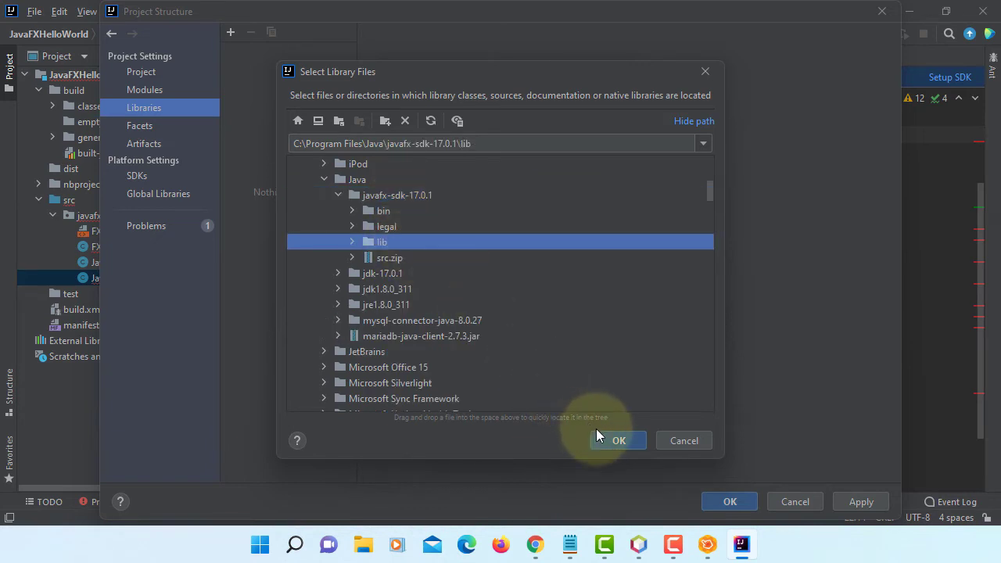
pyautogui.click(617, 440)
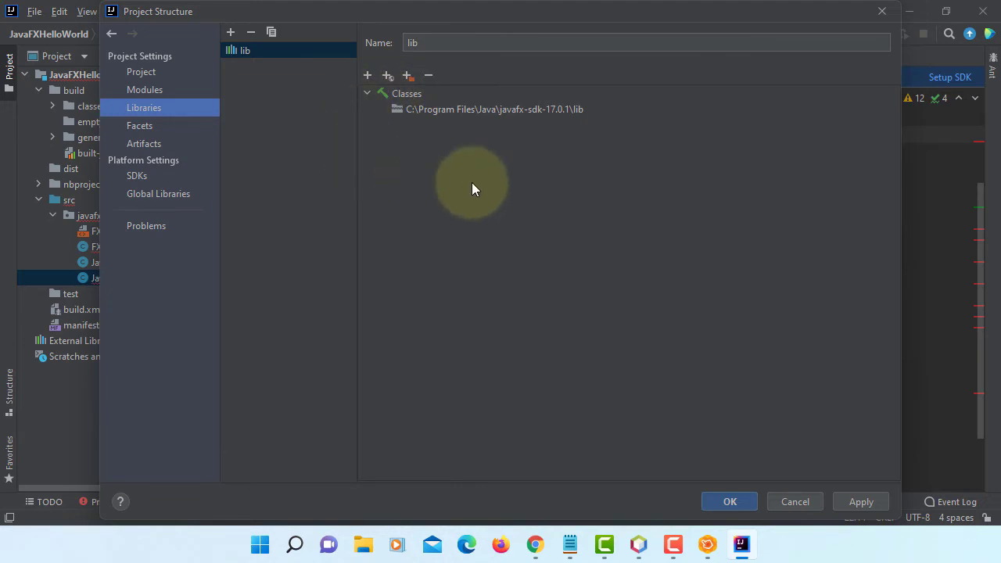
pyautogui.click(861, 501)
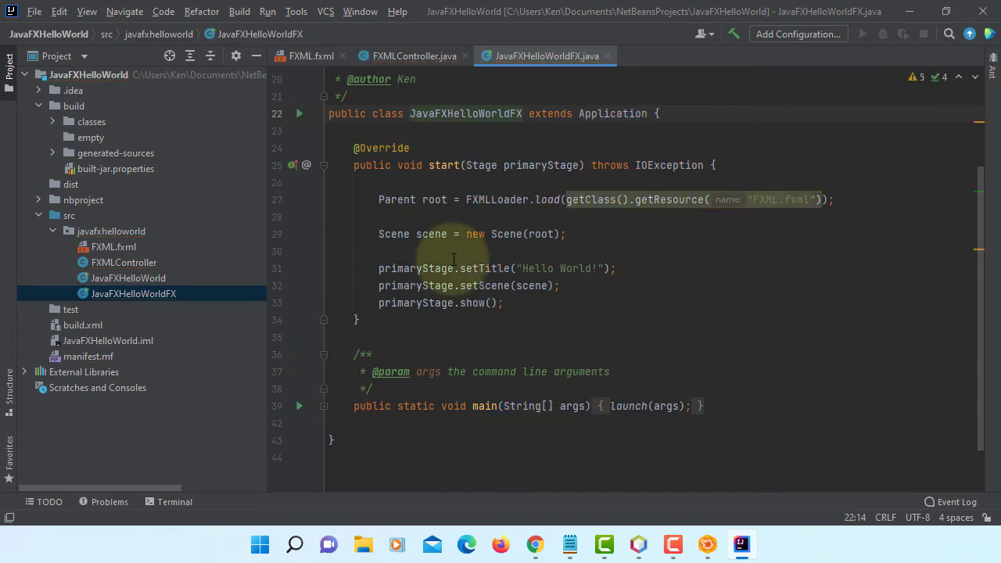
pyautogui.moveTo(239, 11)
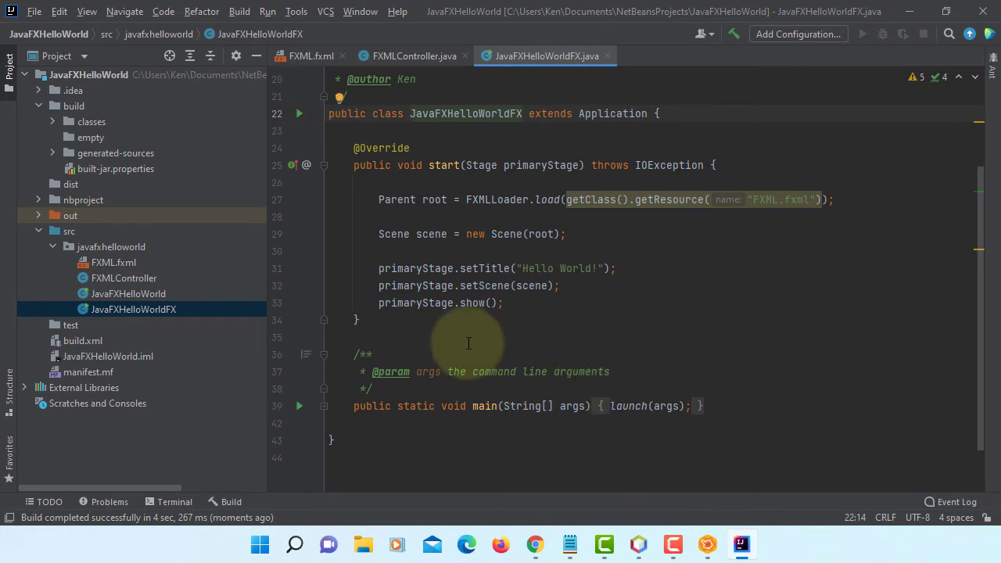
# Bring up the Run menu after the project built with a JavaFXHelloWorldFX run configuration.
pyautogui.click(267, 11)
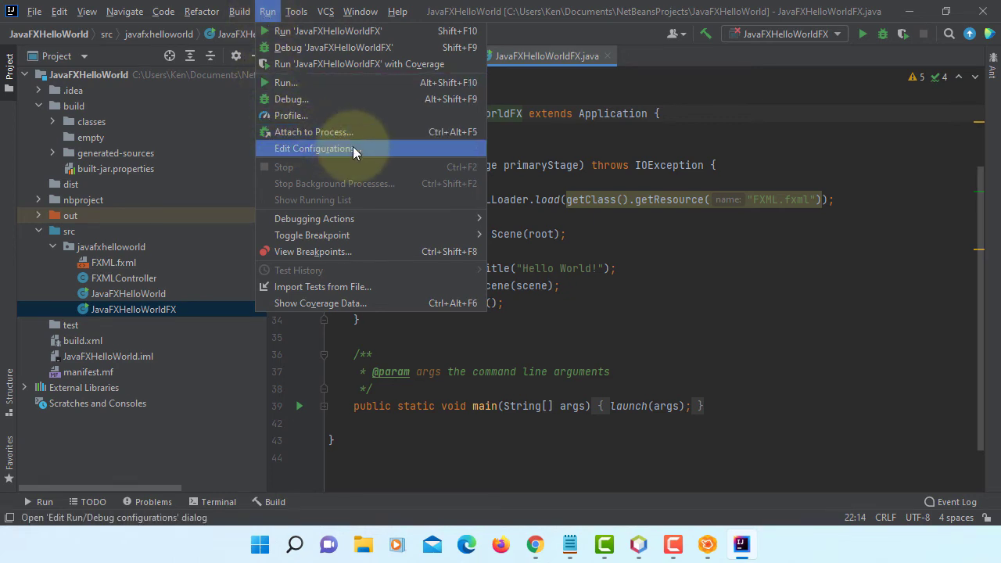
# Add a VM options field to the JavaFXHelloWorldFX run configuration and begin entering --module-path.
pyautogui.click(314, 148)
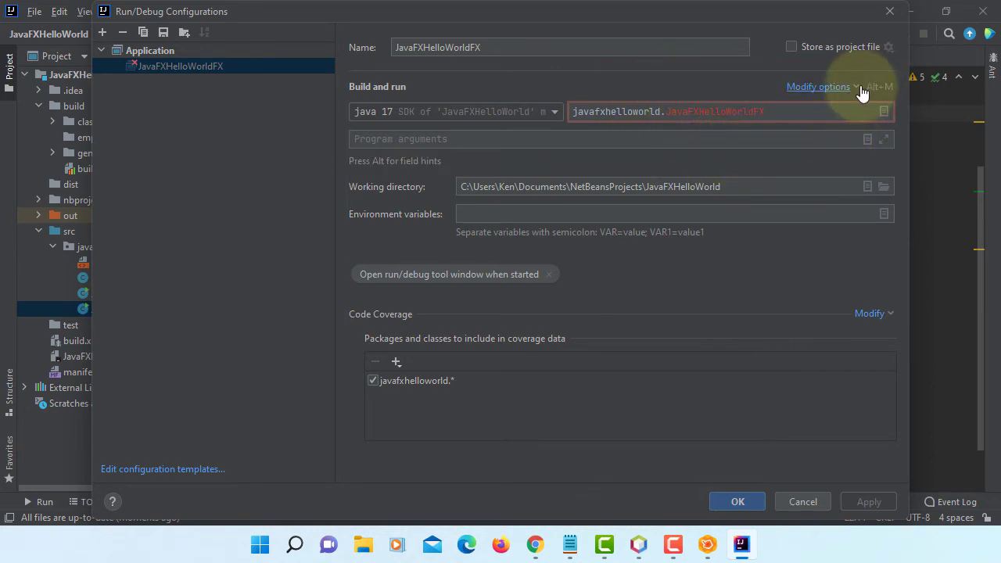
pyautogui.click(818, 86)
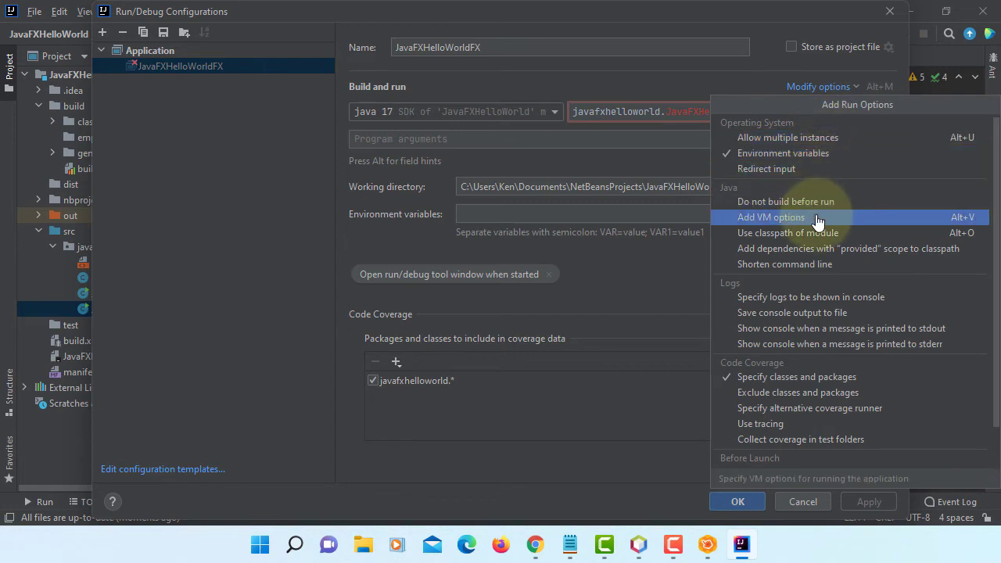
pyautogui.click(770, 216)
pyautogui.write('--module-')
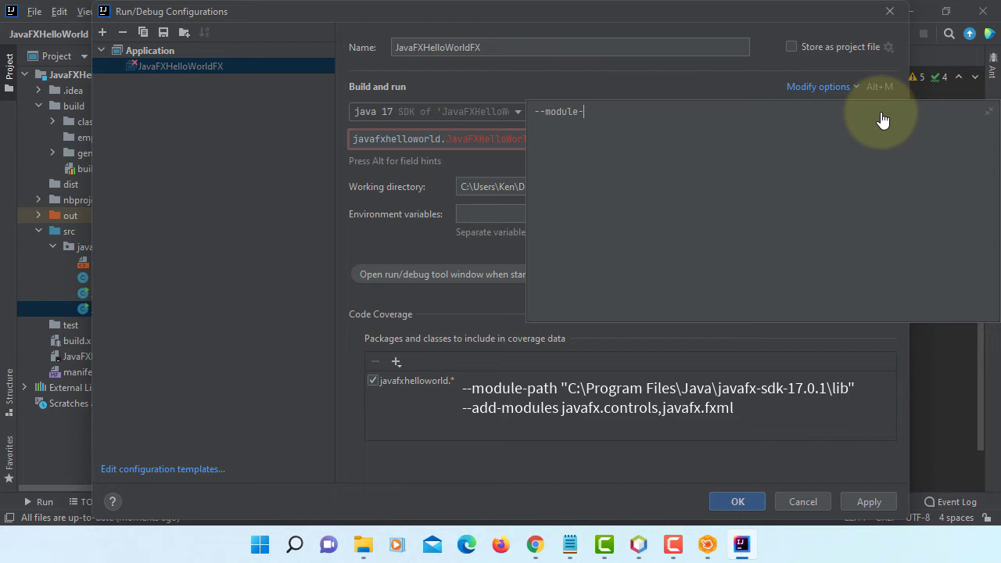
pyautogui.write('path "')
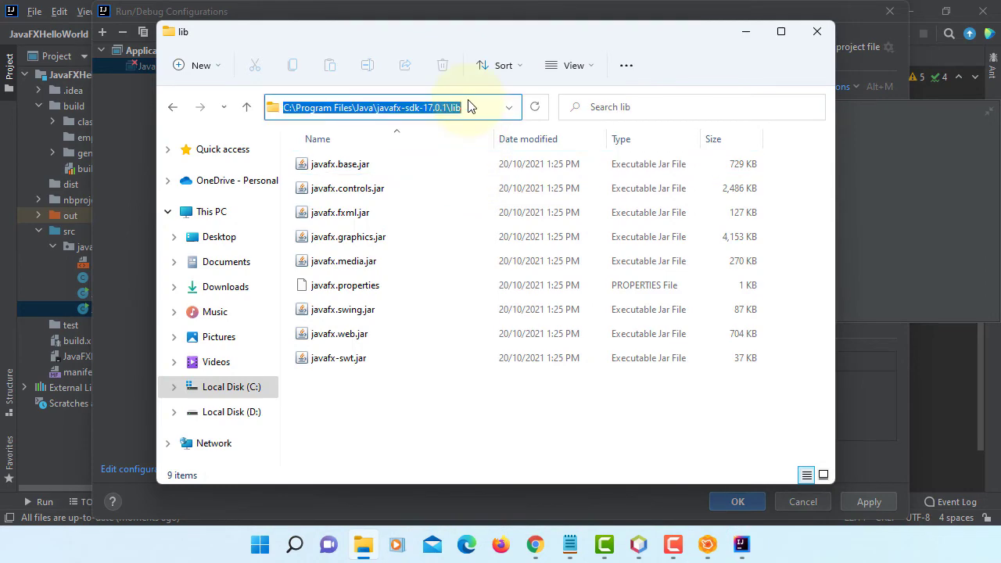
# Copy the javafx-sdk-17.0.1 lib folder path from the Explorer address bar.
pyautogui.rightClick(438, 107)
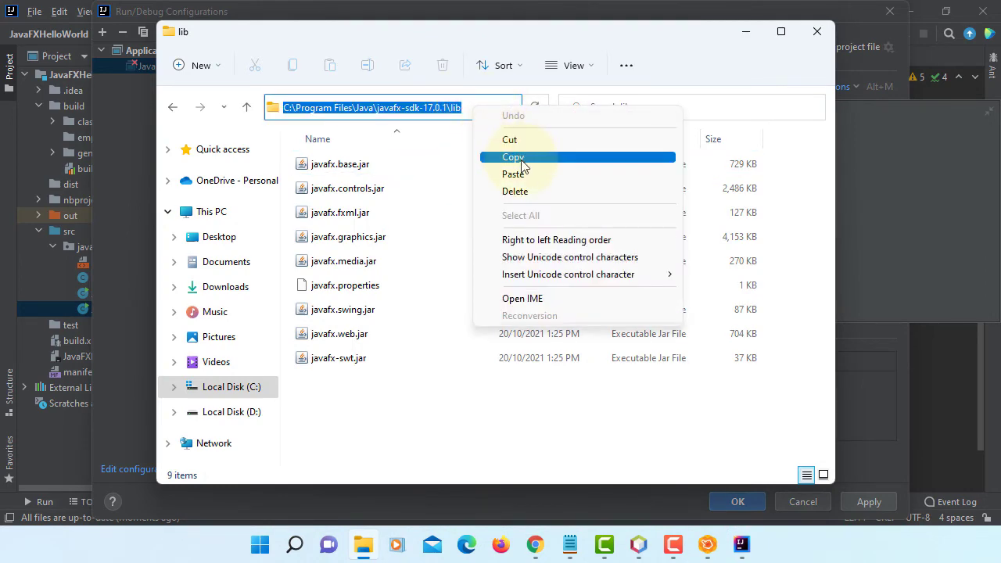
pyautogui.click(513, 157)
pyautogui.write('--add-modules')
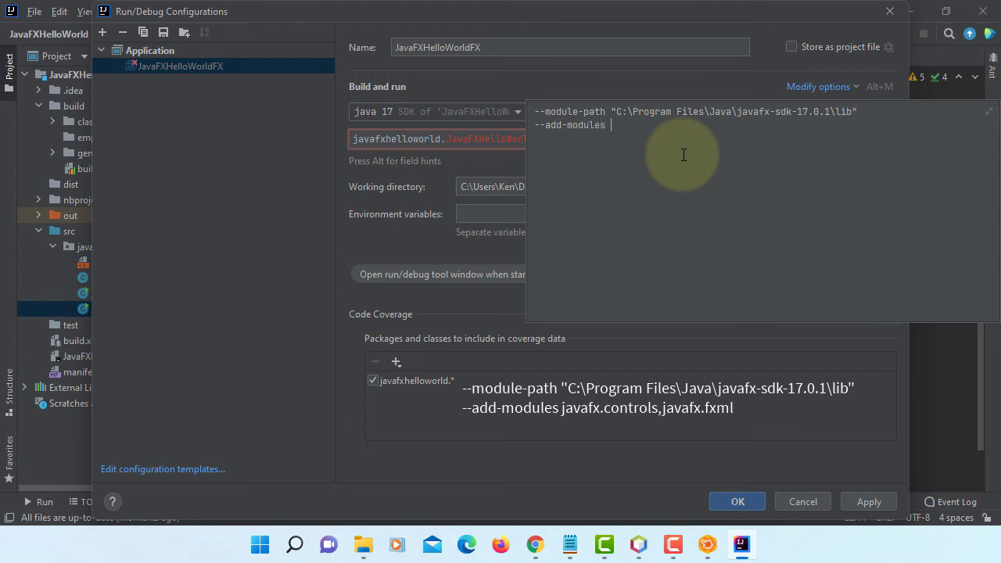
# Complete the VM options with --add-modules javafx.controls,javafx.fxml and save the configuration.
pyautogui.write('javafx.')
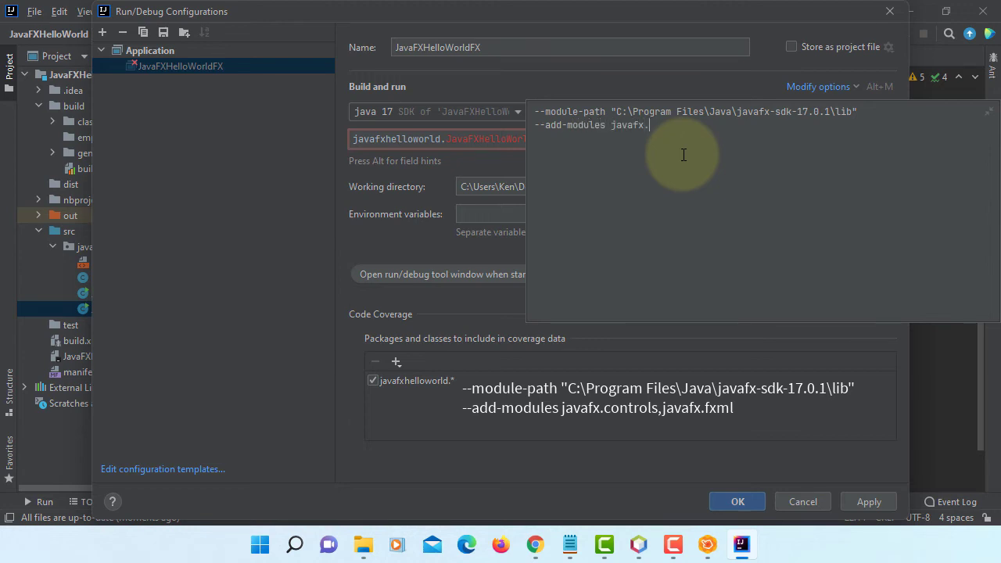
pyautogui.write('controls')
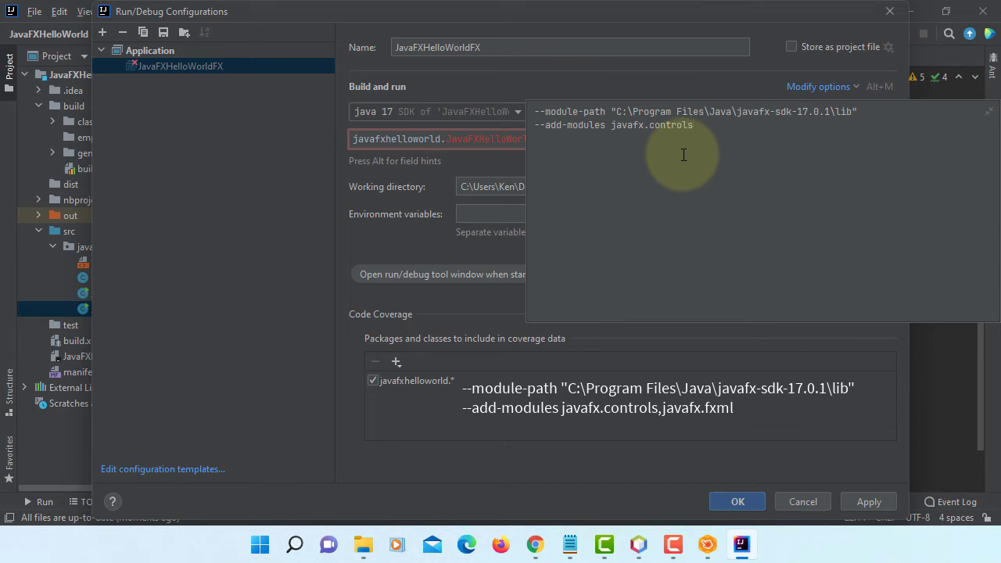
pyautogui.write(',javaf')
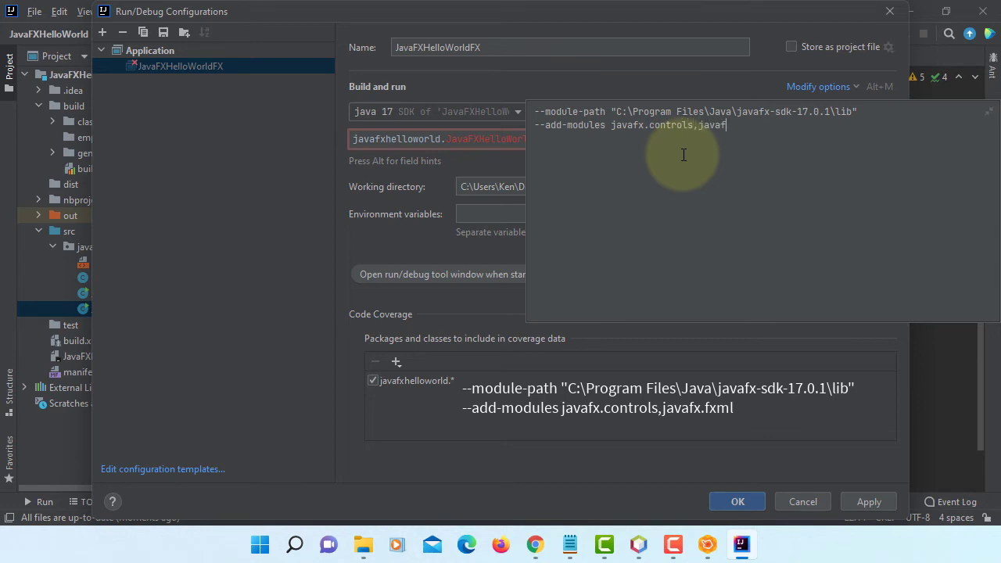
pyautogui.write('x.fxml')
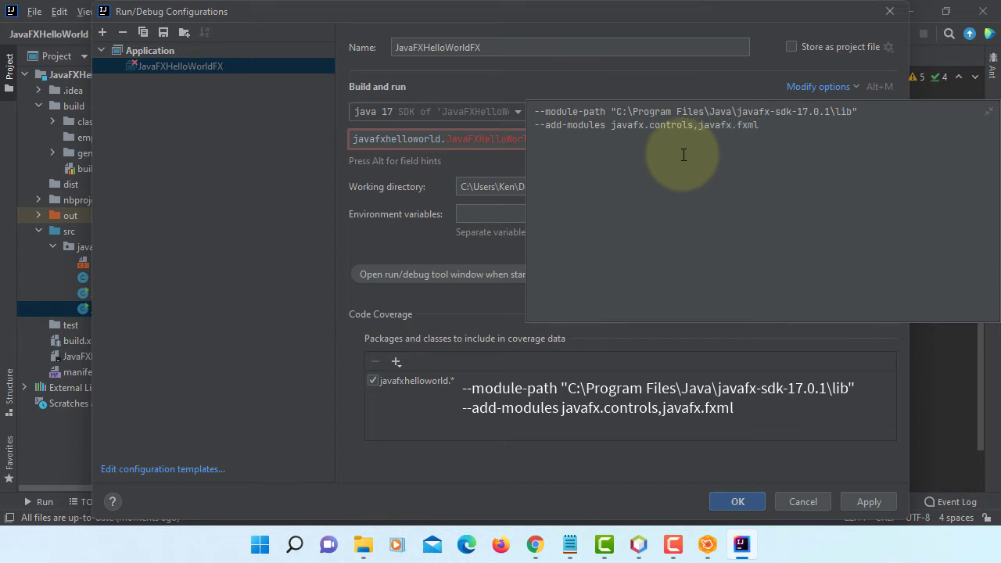
pyautogui.click(737, 501)
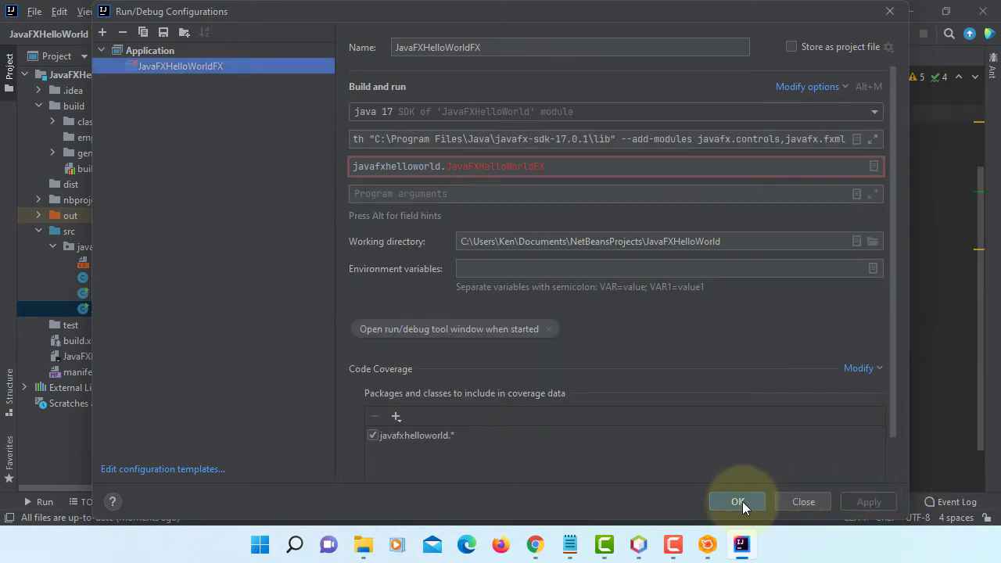
pyautogui.click(736, 501)
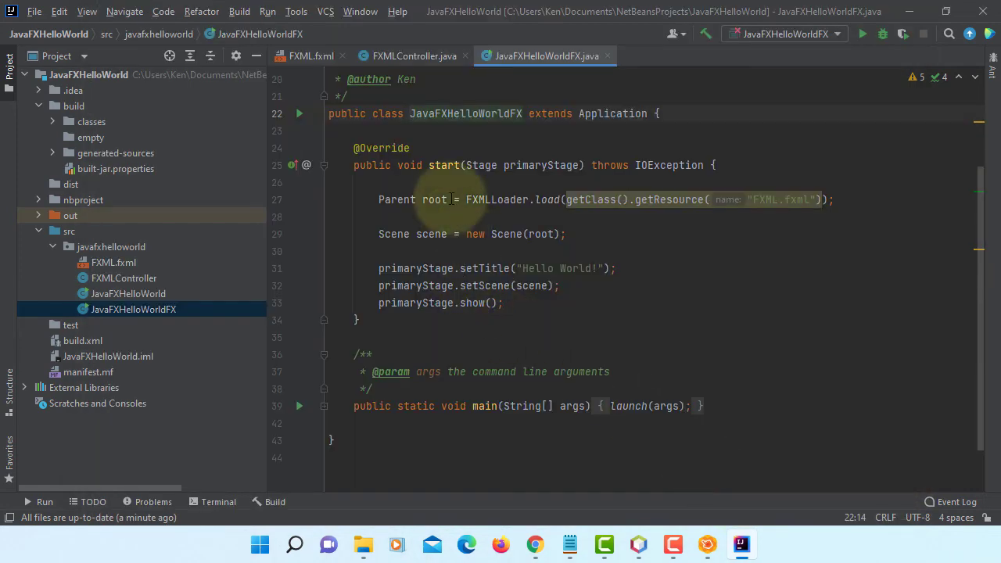
# Run JavaFXHelloWorldFX and test the Hello World window's button.
pyautogui.click(267, 11)
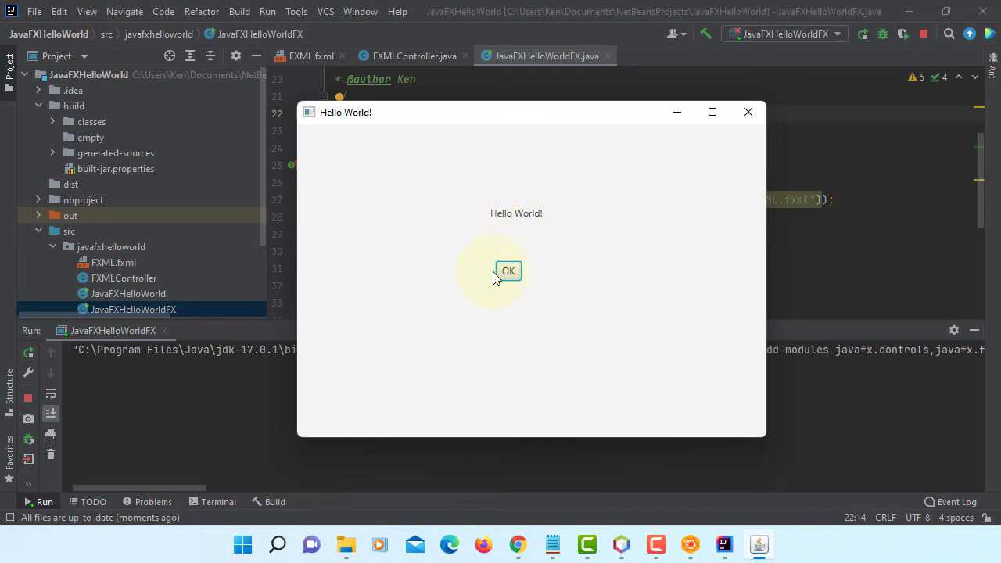
pyautogui.click(508, 271)
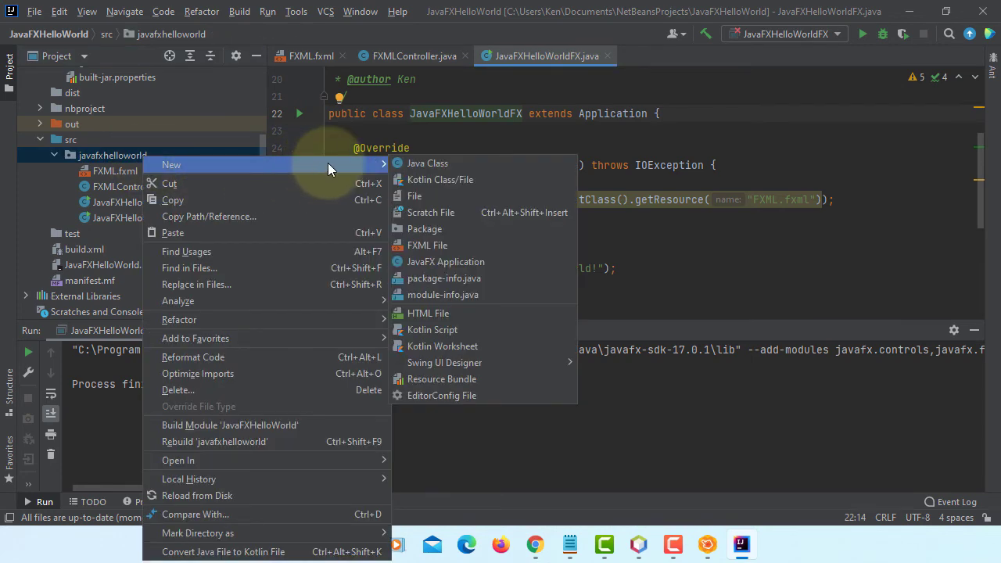
# Create class App with a main method calling JavaFXHelloWorldFX.main(args).
pyautogui.click(427, 163)
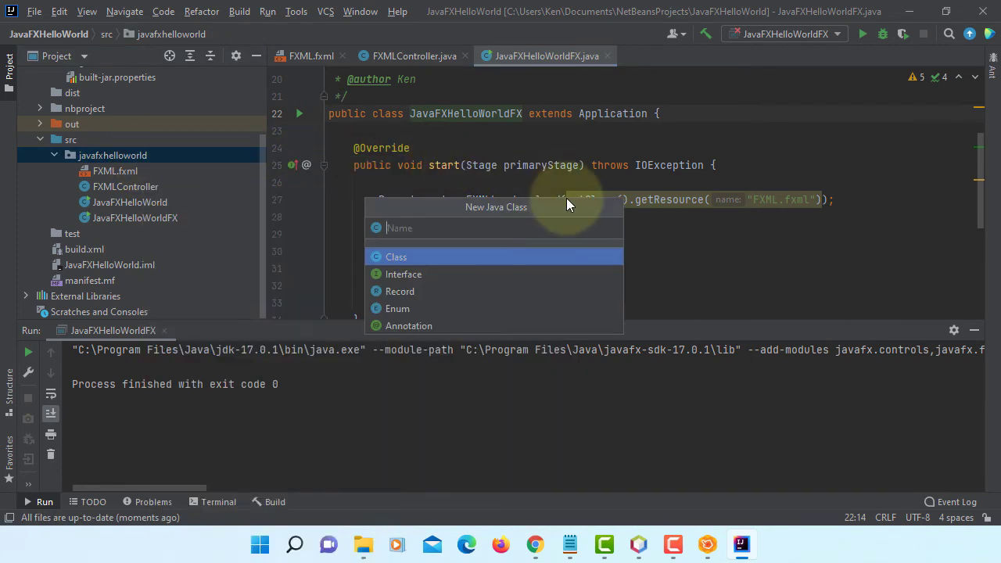
pyautogui.write('App')
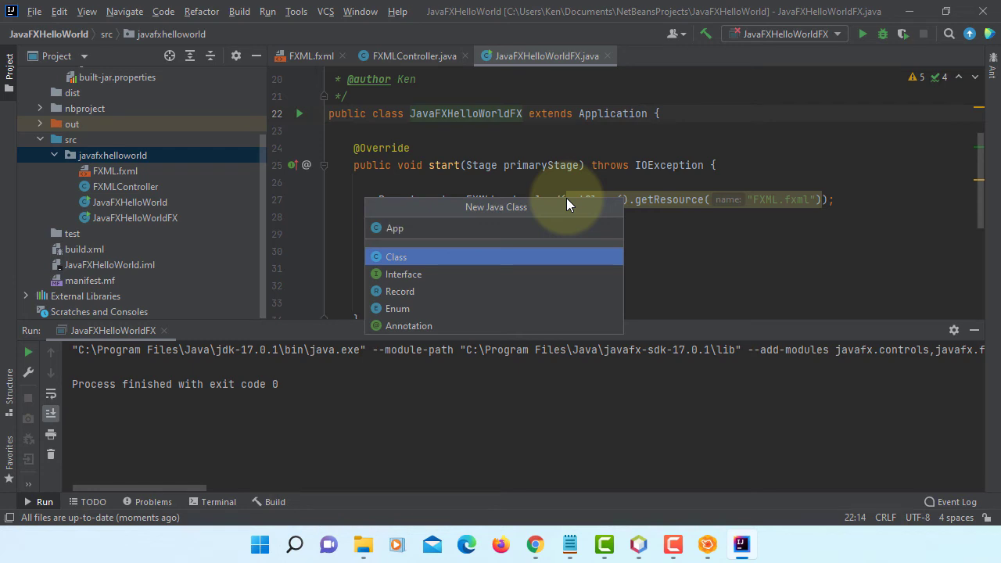
pyautogui.moveTo(412, 262)
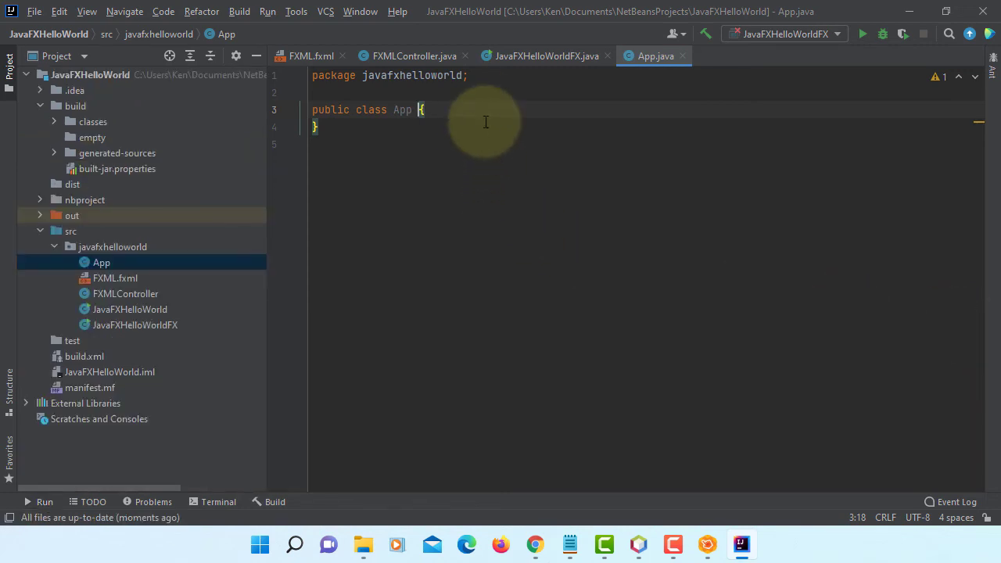
pyautogui.write('ps')
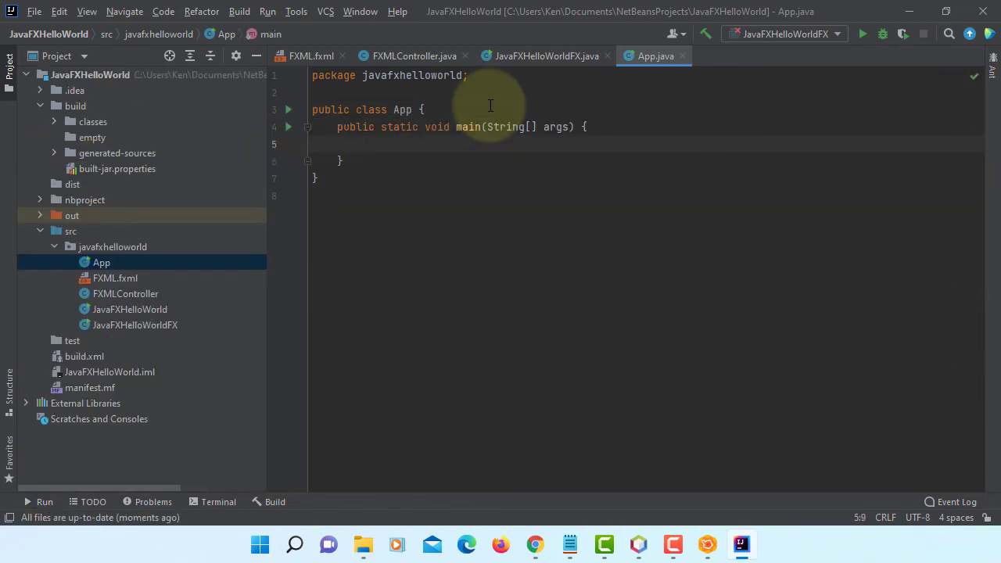
pyautogui.moveTo(187, 336)
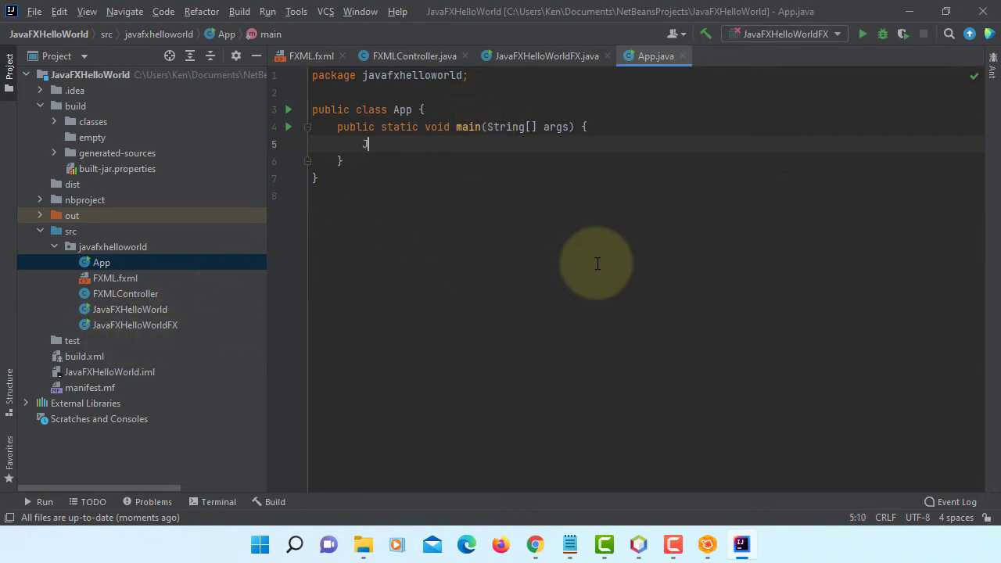
pyautogui.write('JavaFXHelloWorldFX.m')
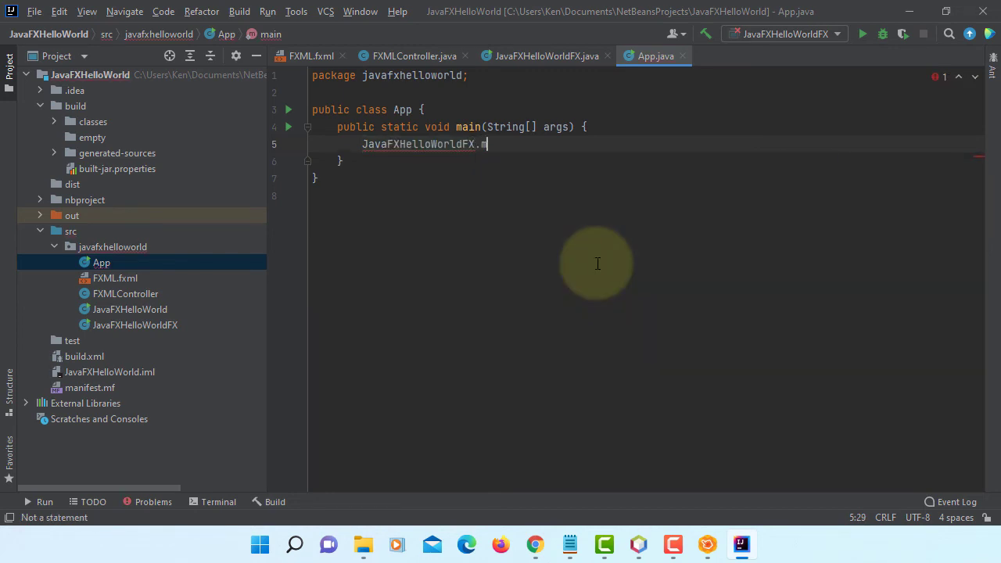
pyautogui.write('ain(ar')
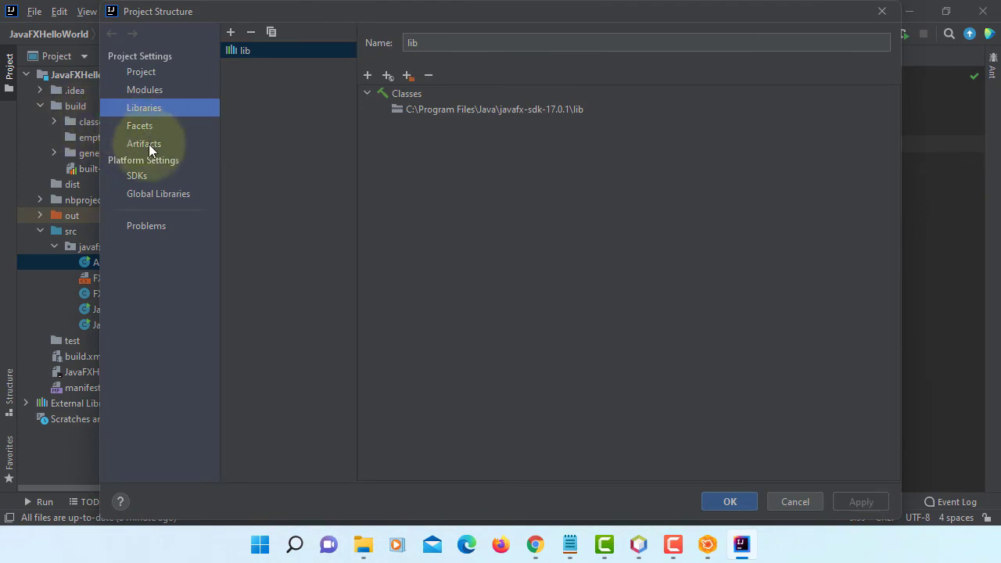
# Create a JAR artifact from modules with javafxhelloworld.App as the main class.
pyautogui.click(229, 32)
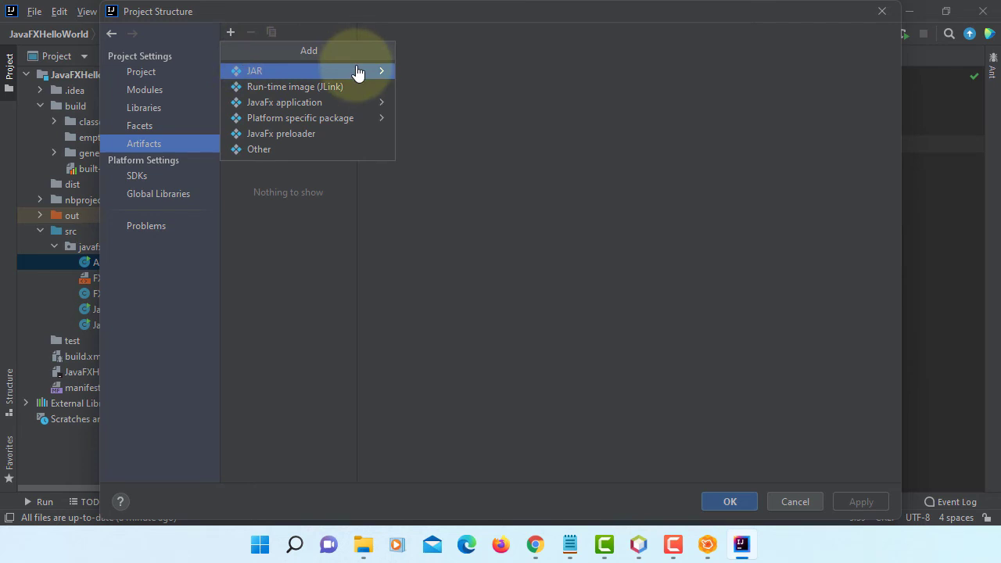
pyautogui.click(254, 71)
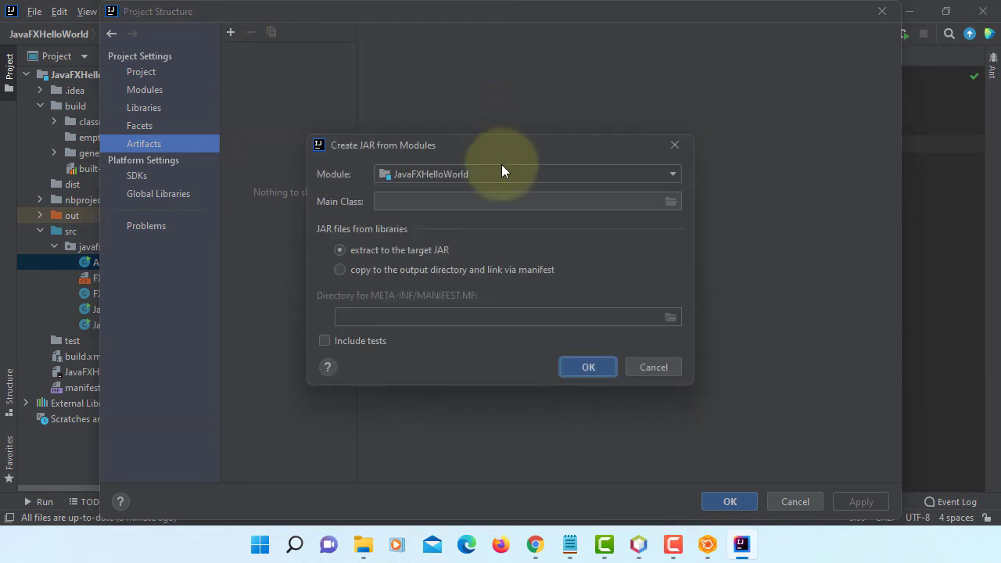
pyautogui.moveTo(670, 201)
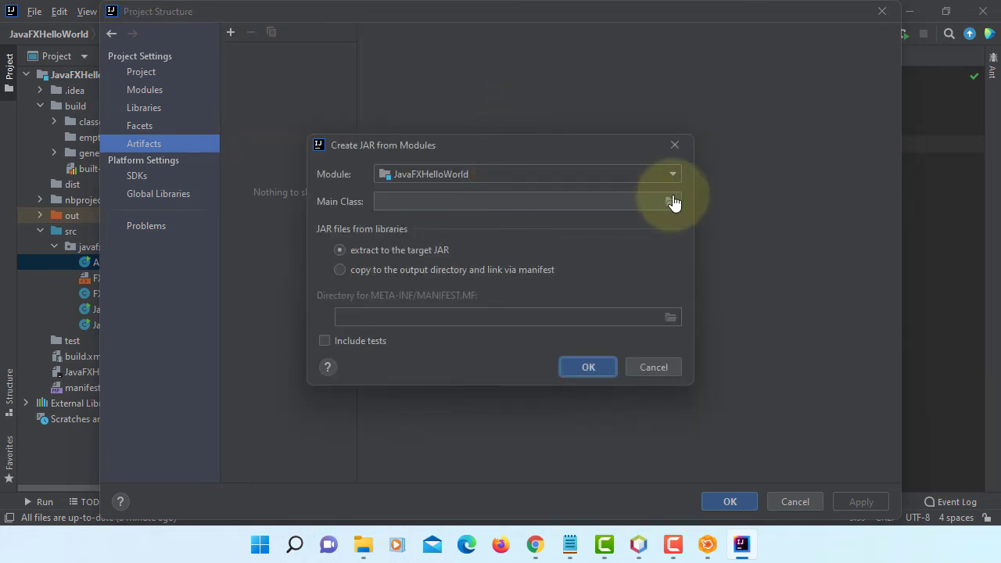
pyautogui.click(672, 201)
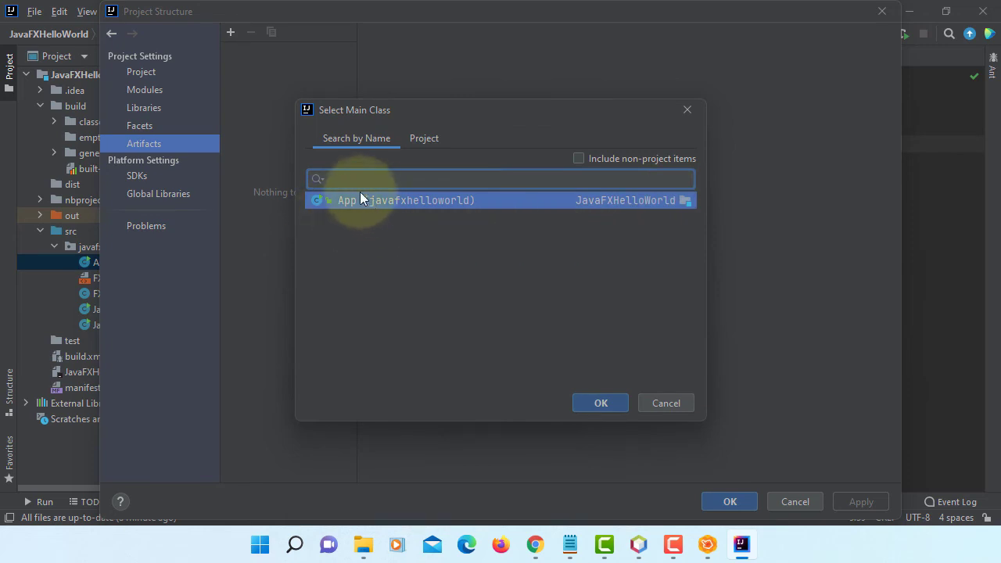
pyautogui.moveTo(599, 403)
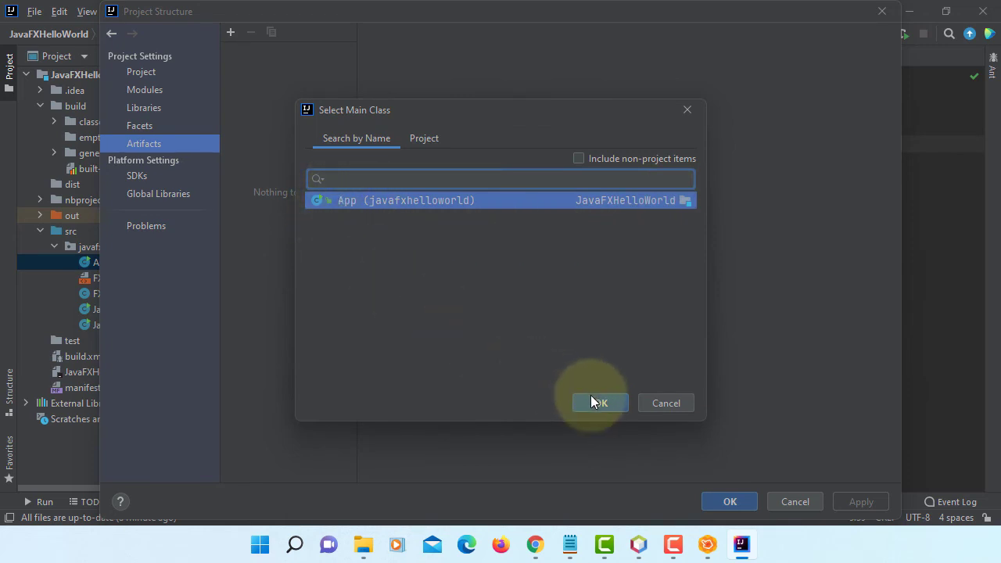
pyautogui.click(599, 403)
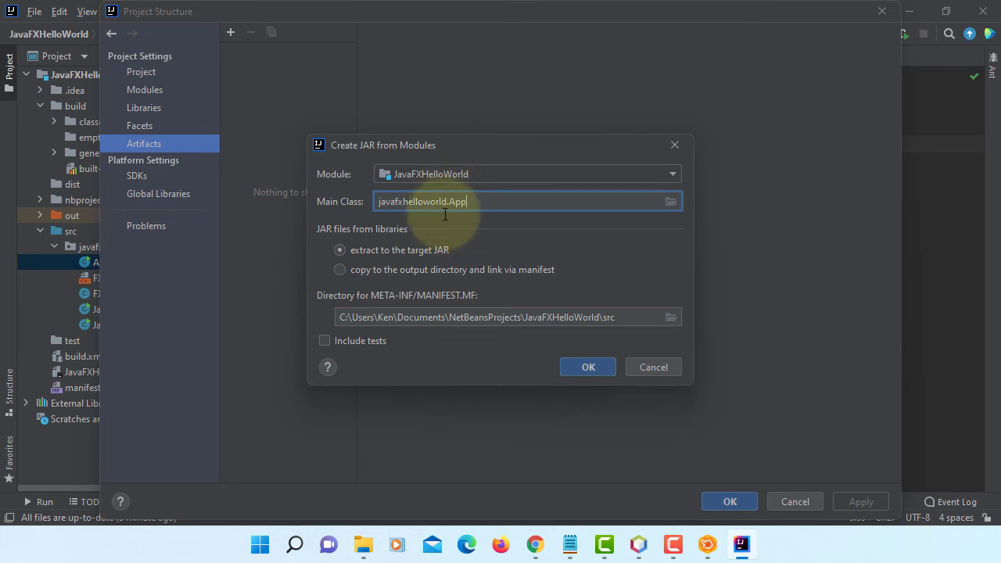
pyautogui.click(587, 367)
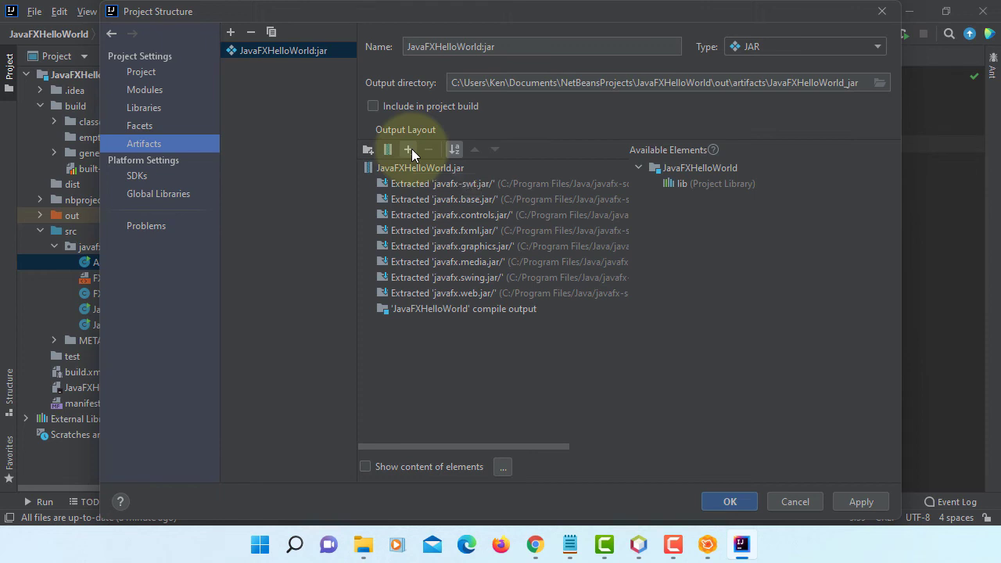
# Add the JavaFX SDK bin DLL files to the artifact's output layout.
pyautogui.click(407, 150)
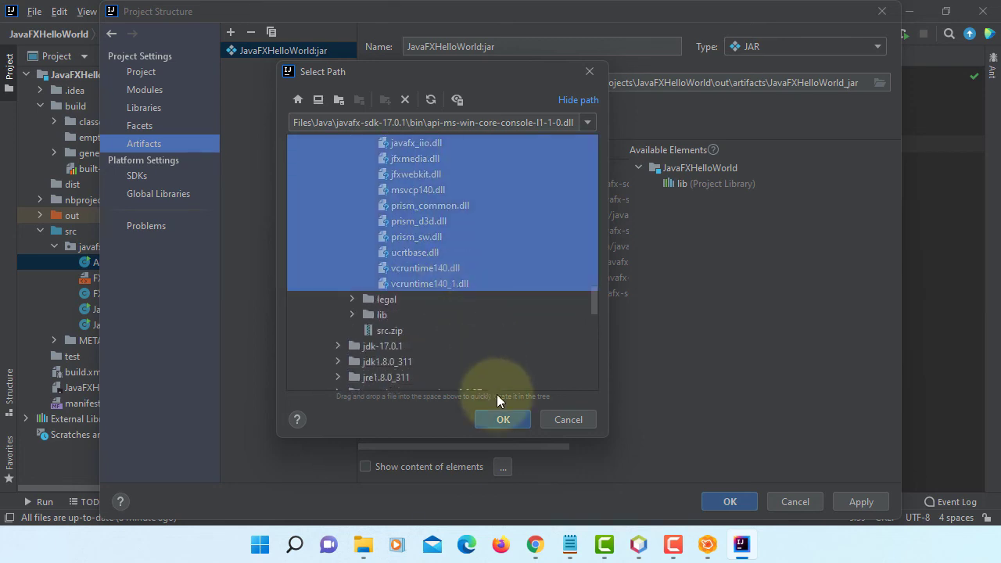
pyautogui.click(502, 419)
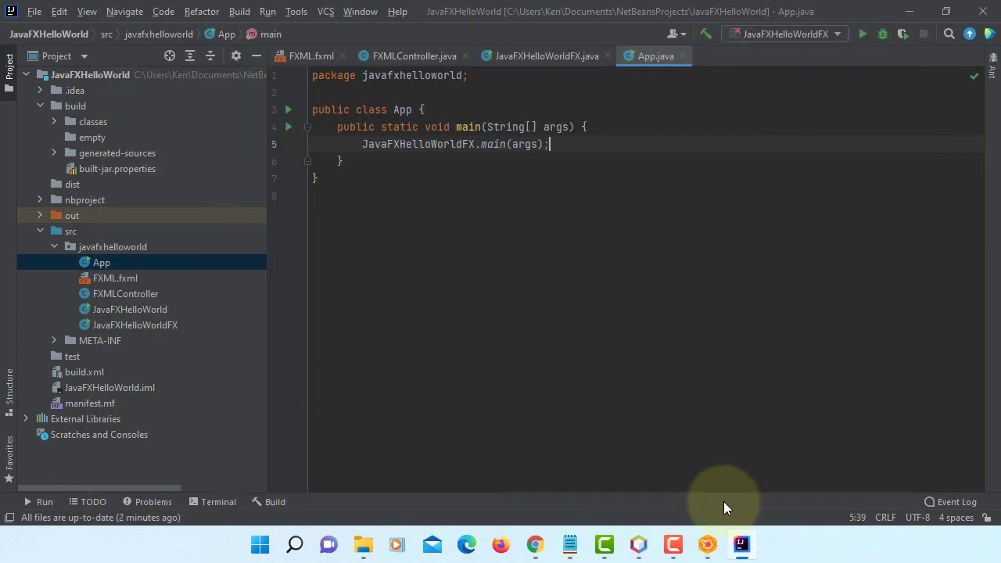
pyautogui.moveTo(330, 192)
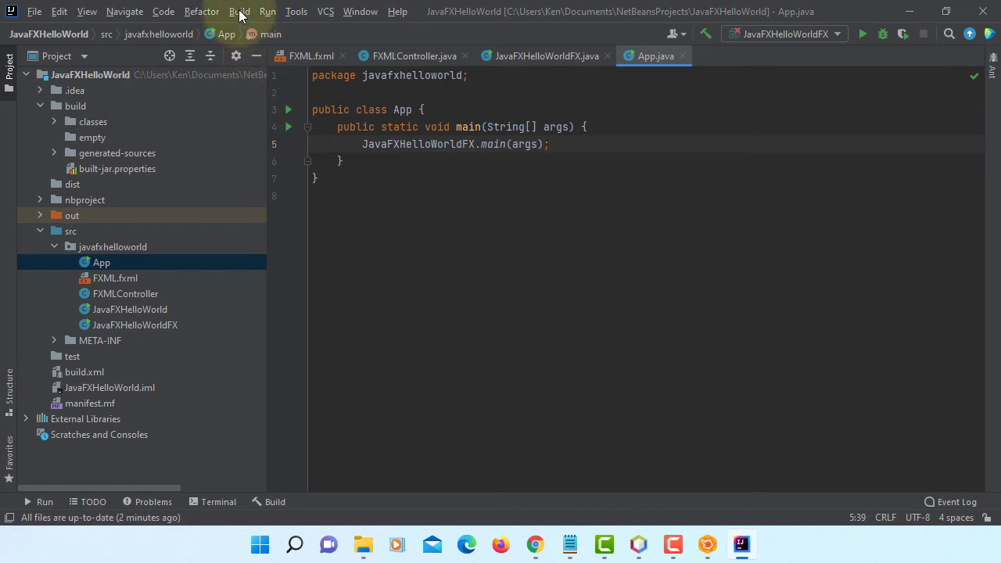
# Build the JavaFXHelloWorld:jar artifact and expand the out folder to see the jar.
pyautogui.click(240, 10)
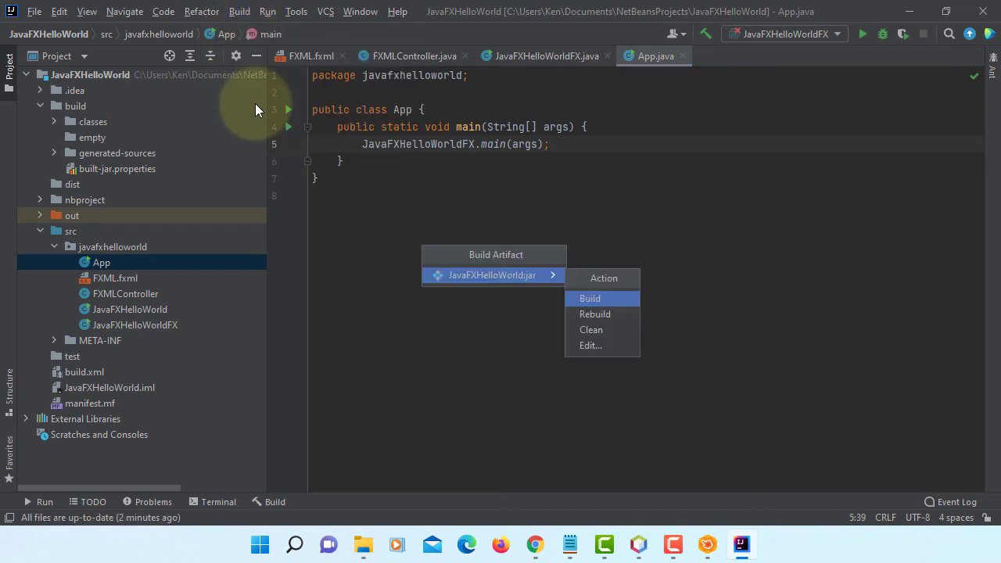
pyautogui.moveTo(589, 298)
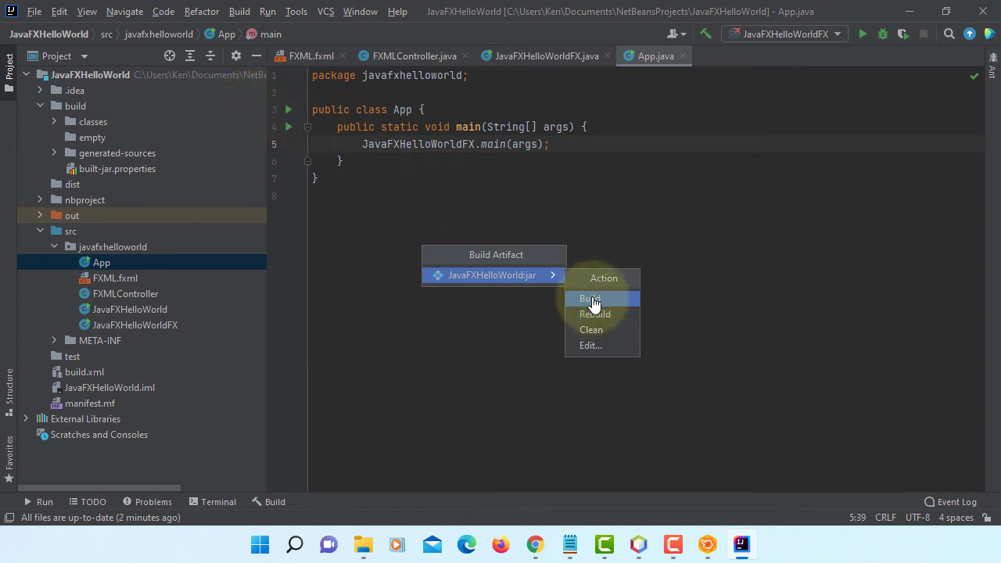
pyautogui.click(589, 298)
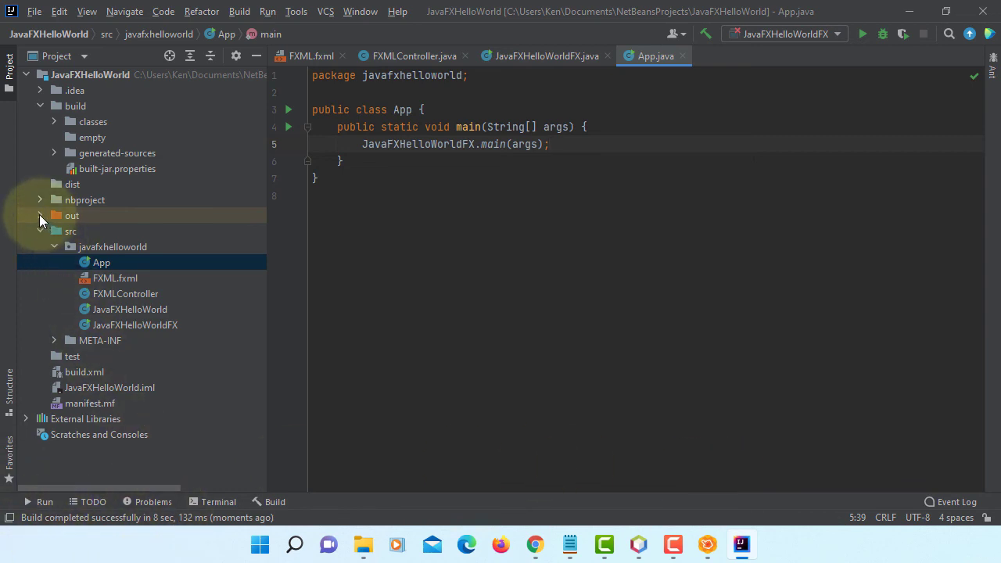
pyautogui.click(41, 215)
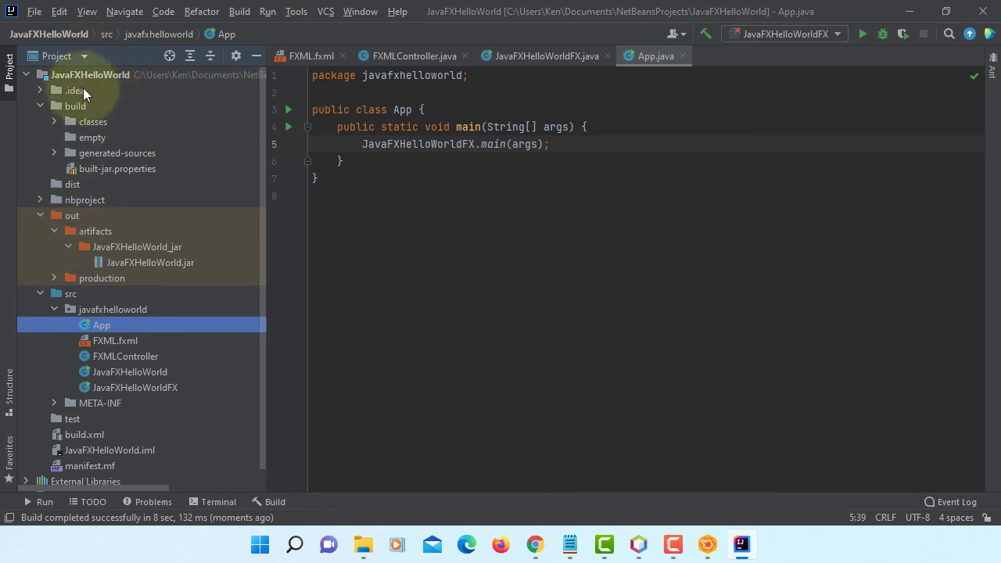
pyautogui.moveTo(171, 250)
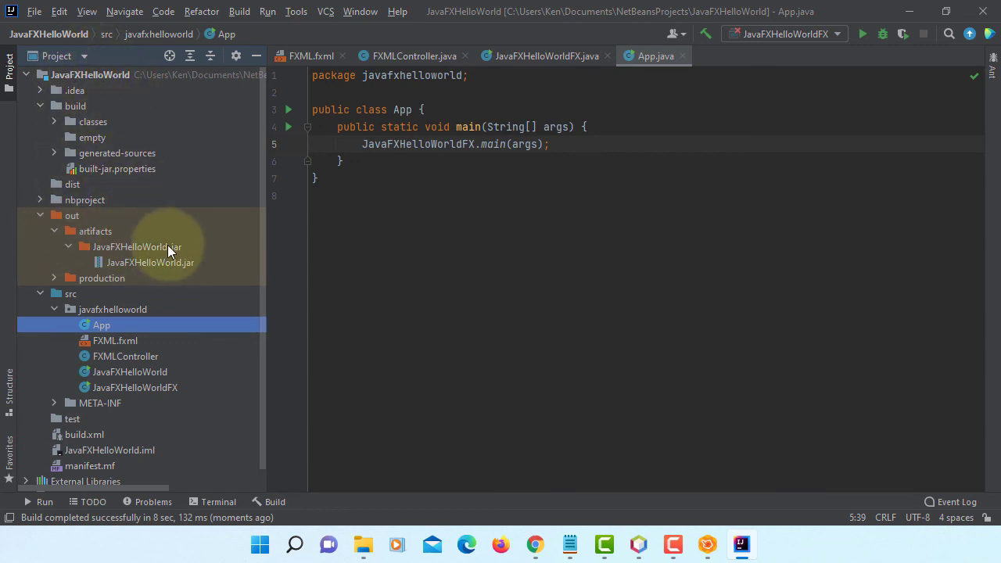
# Open the JavaFXHelloWorld_jar artifact folder in File Explorer.
pyautogui.rightClick(137, 246)
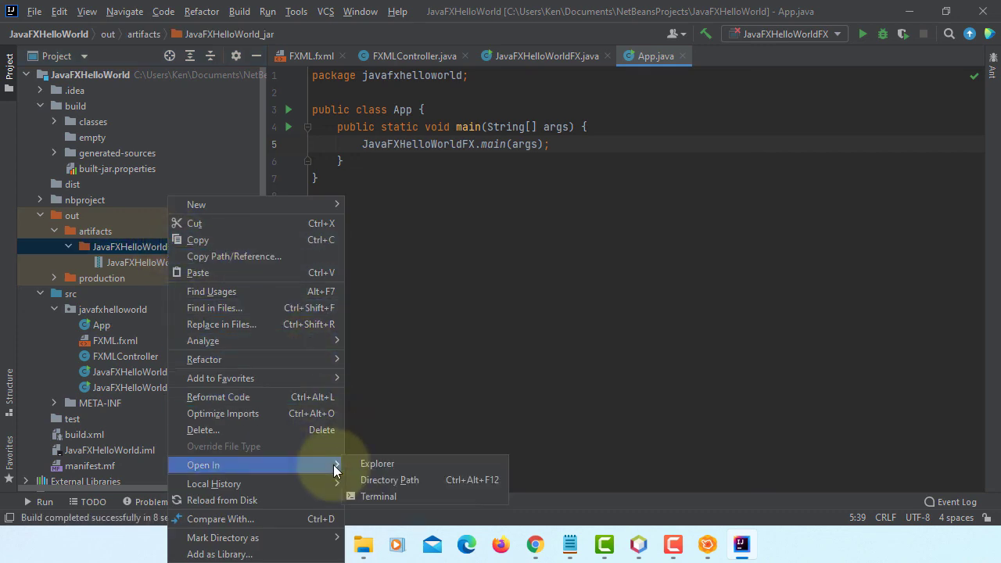
pyautogui.click(377, 463)
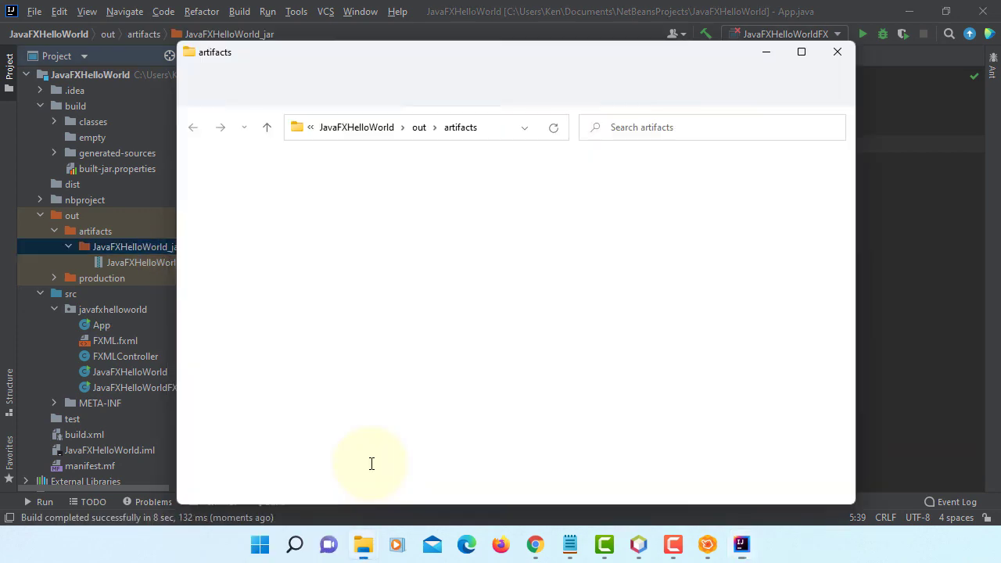
pyautogui.click(375, 184)
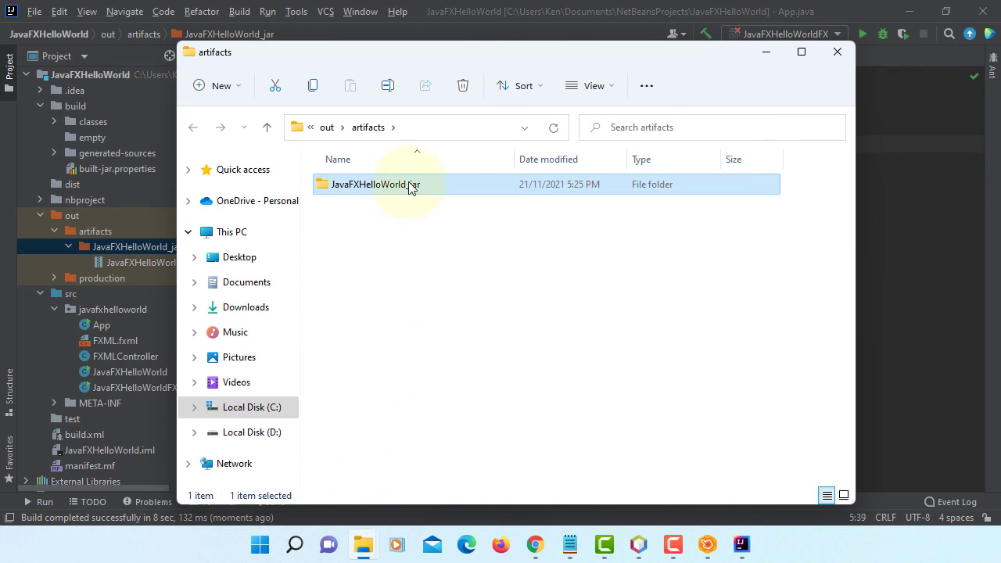
pyautogui.doubleClick(375, 184)
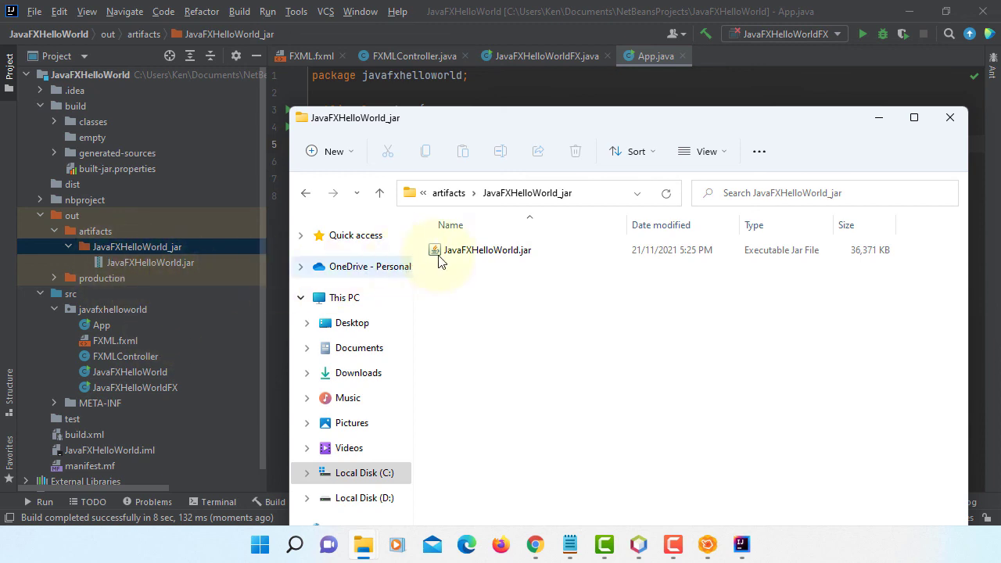
# Launch the executable JavaFXHelloWorld.jar and return to the App code.
pyautogui.click(486, 249)
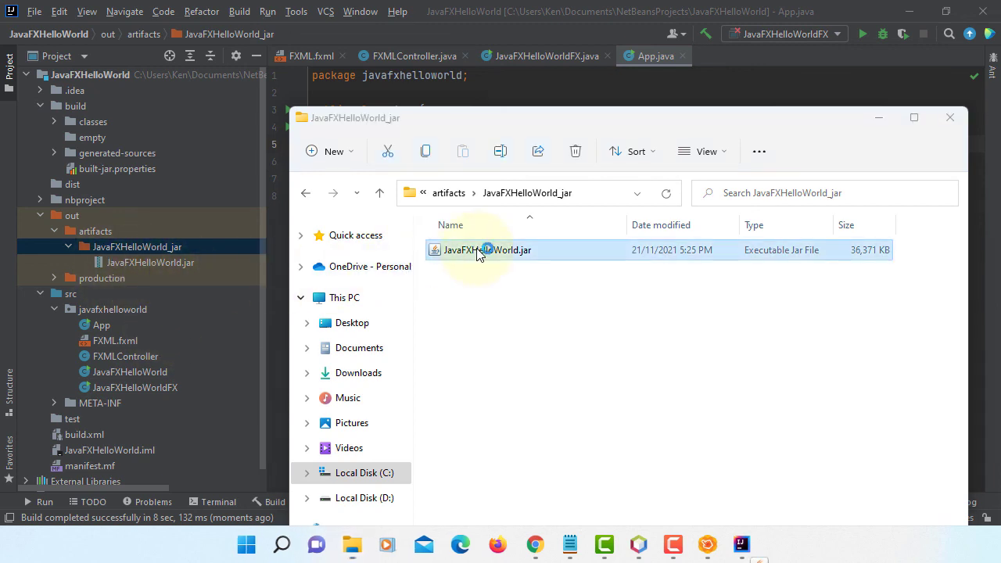
pyautogui.doubleClick(487, 249)
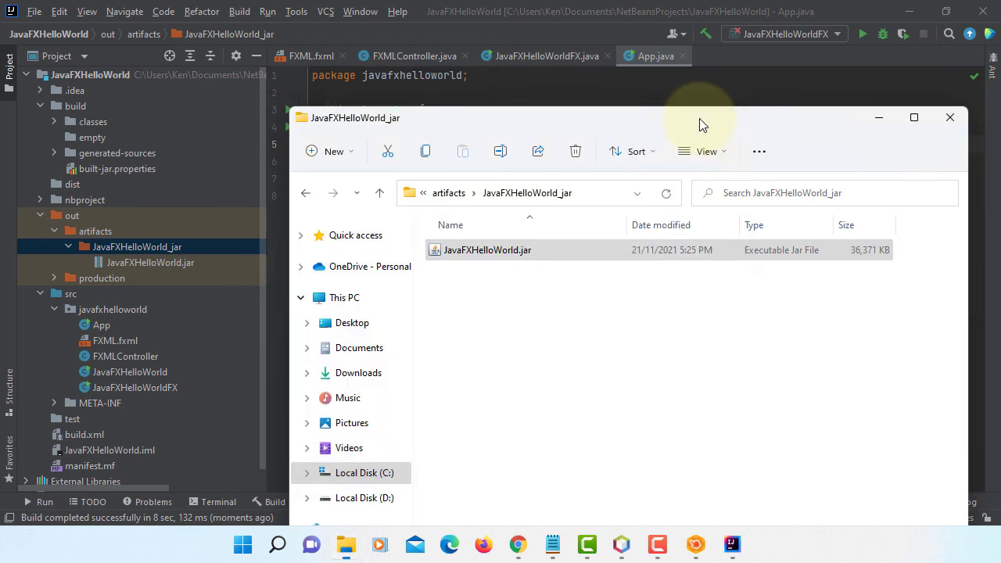
pyautogui.click(949, 117)
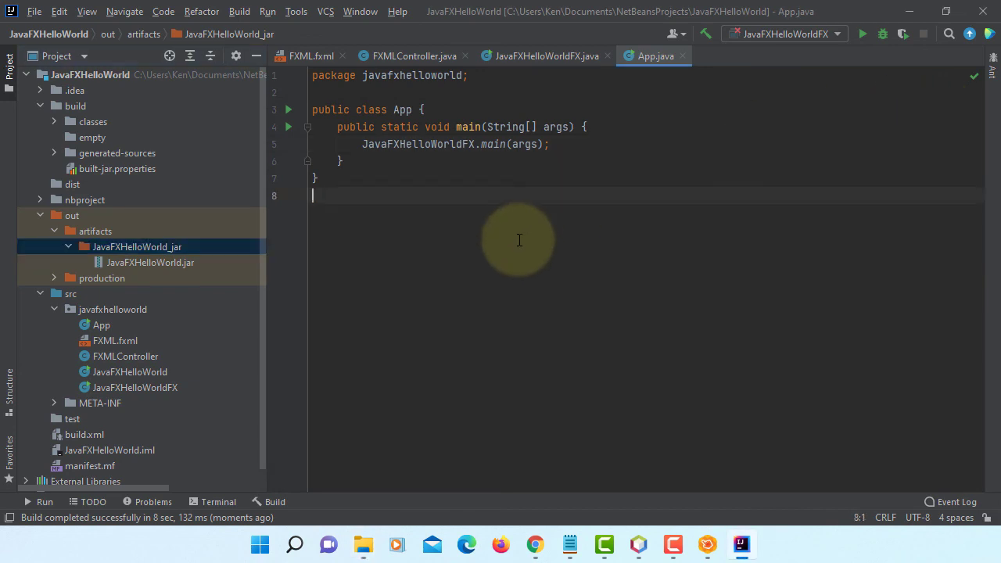